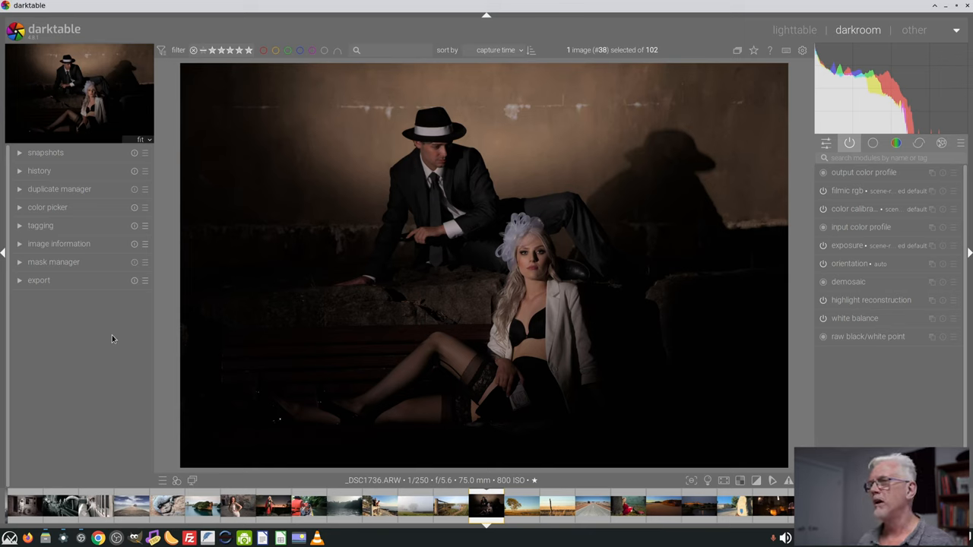
mouse_move(85, 271)
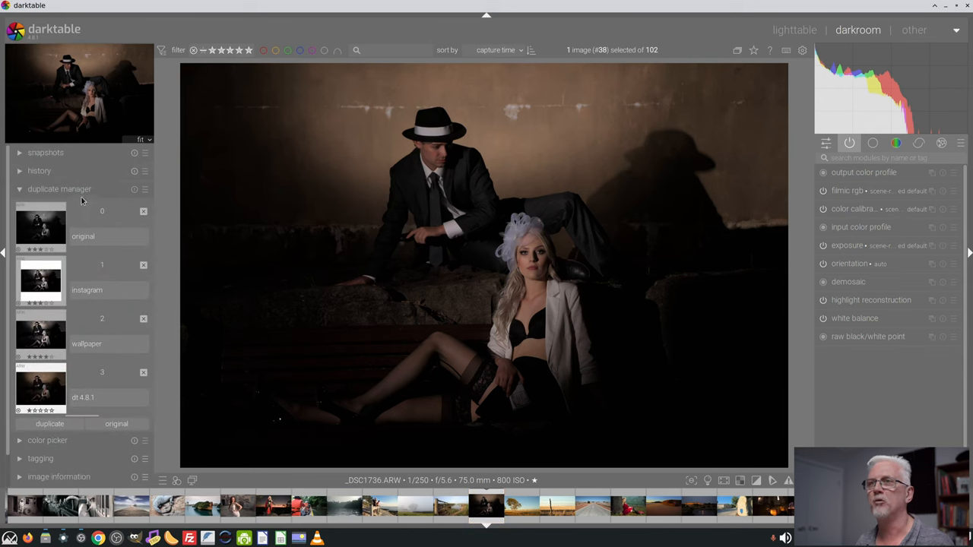
- Show the History panel listing the portrait's default edit steps
click(40, 170)
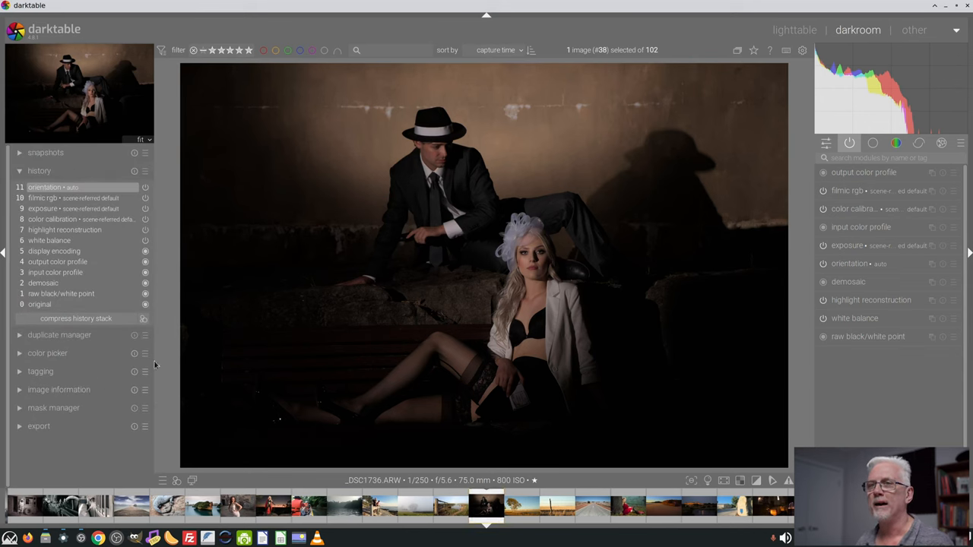
mouse_move(906, 371)
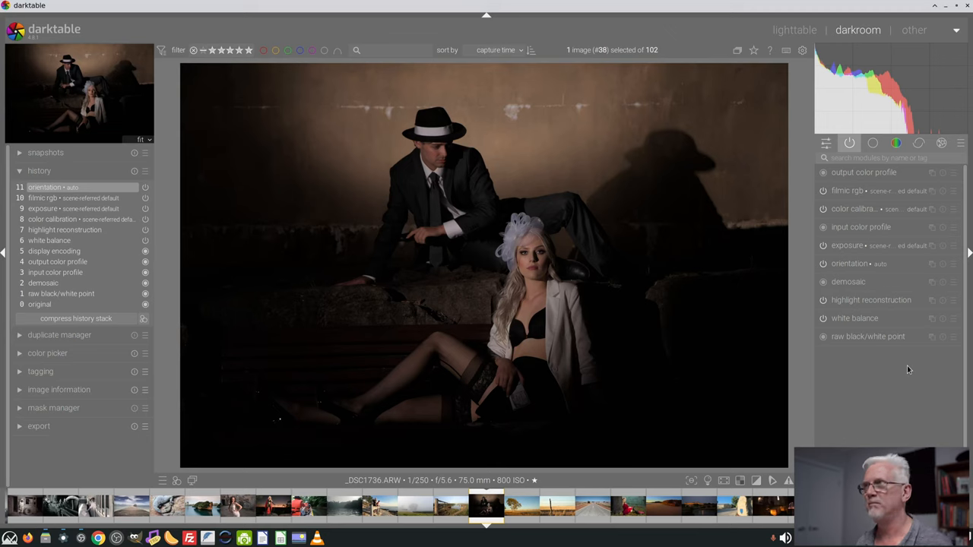
mouse_move(928, 361)
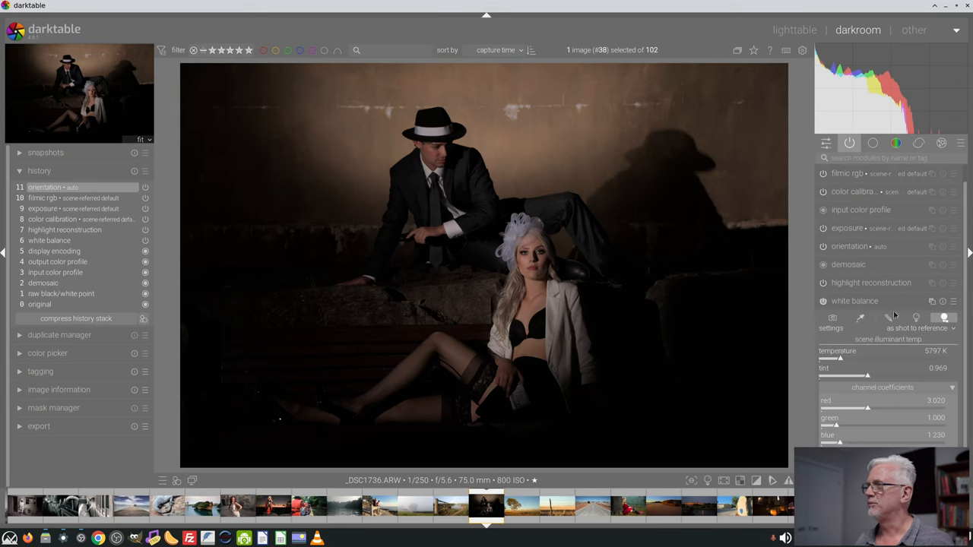
- Add highlight reconstruction to the history and expand the exposure module
click(871, 300)
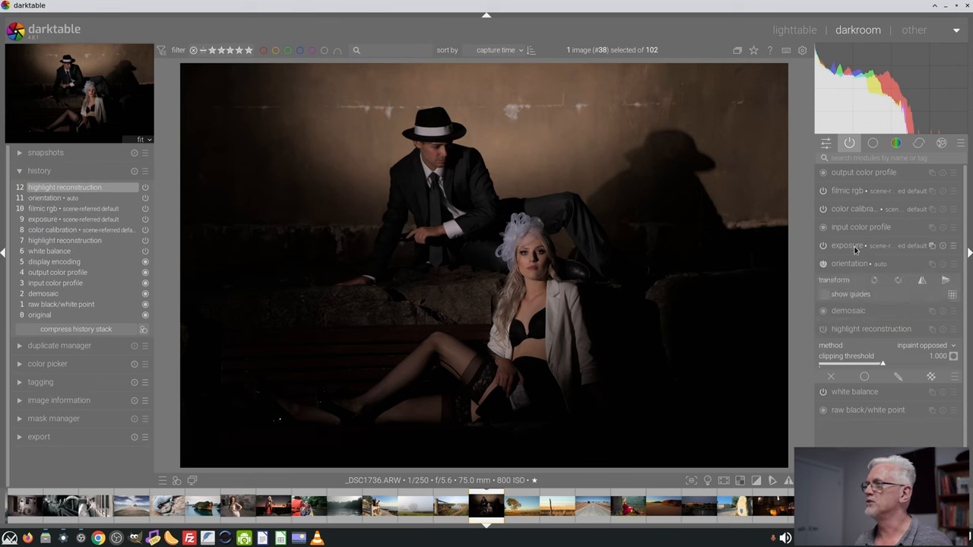
click(847, 245)
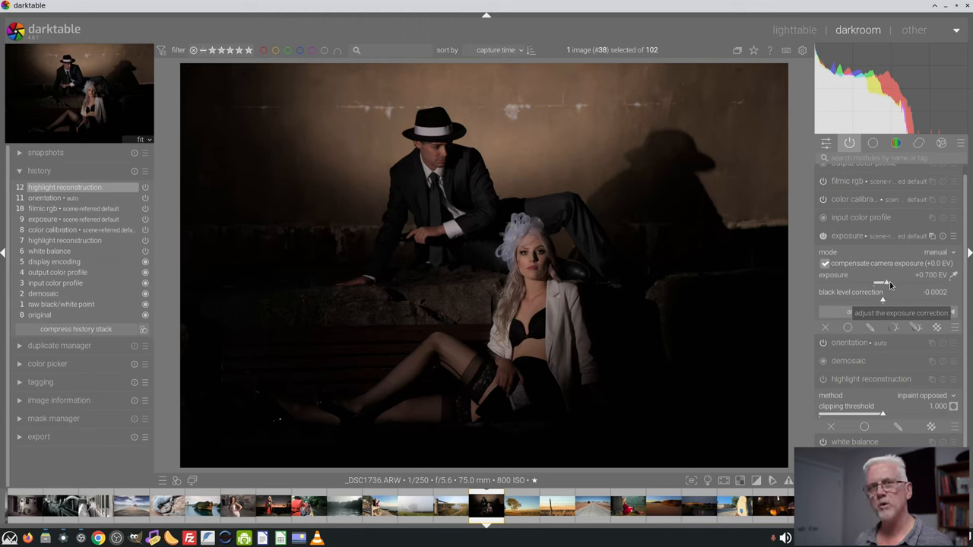
- Raise the exposure to about +2 EV, brightening the dark portrait
drag(874, 282, 894, 283)
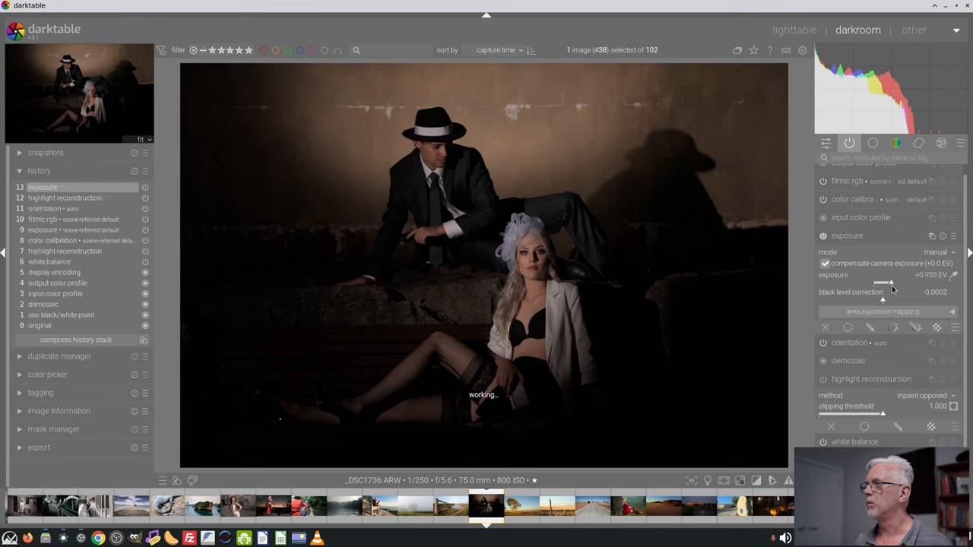
drag(882, 283, 904, 283)
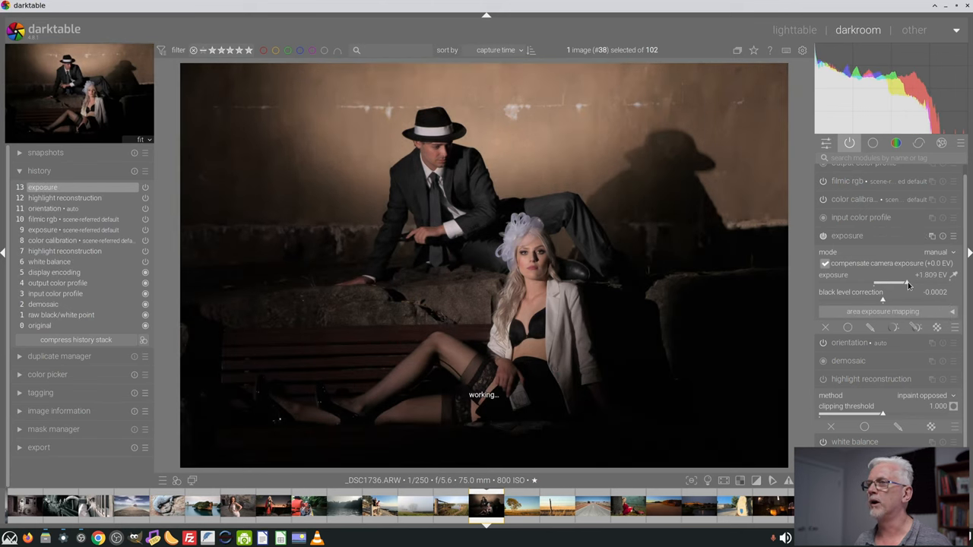
drag(881, 282, 920, 283)
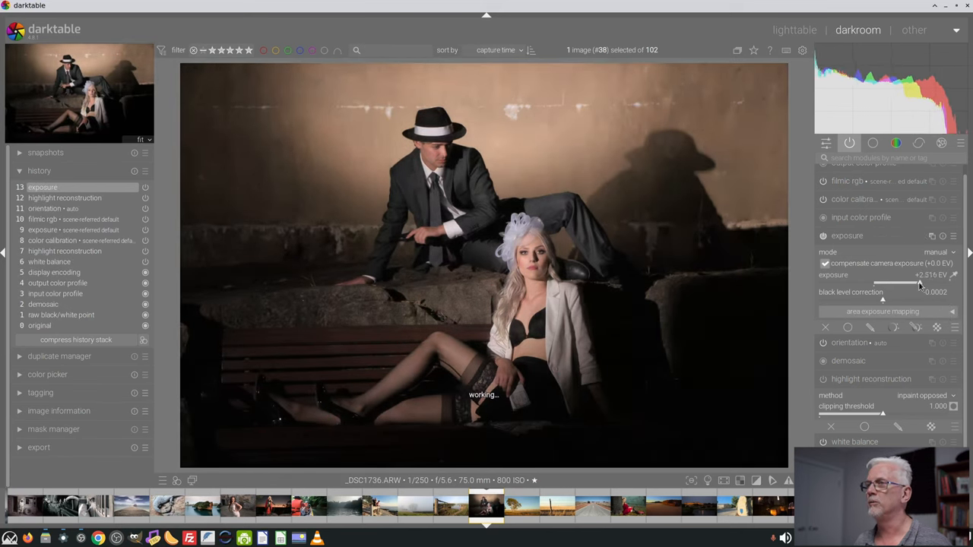
drag(920, 282, 906, 283)
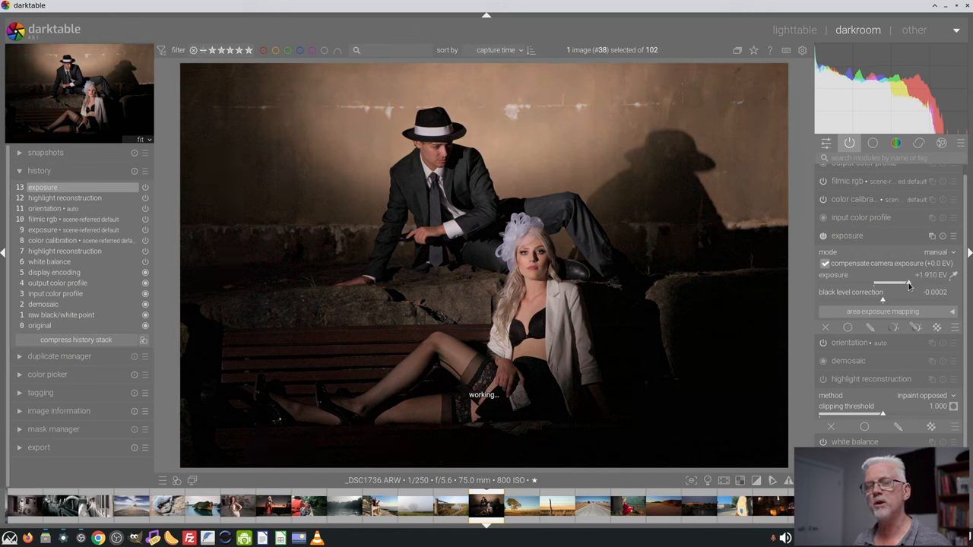
drag(909, 282, 912, 281)
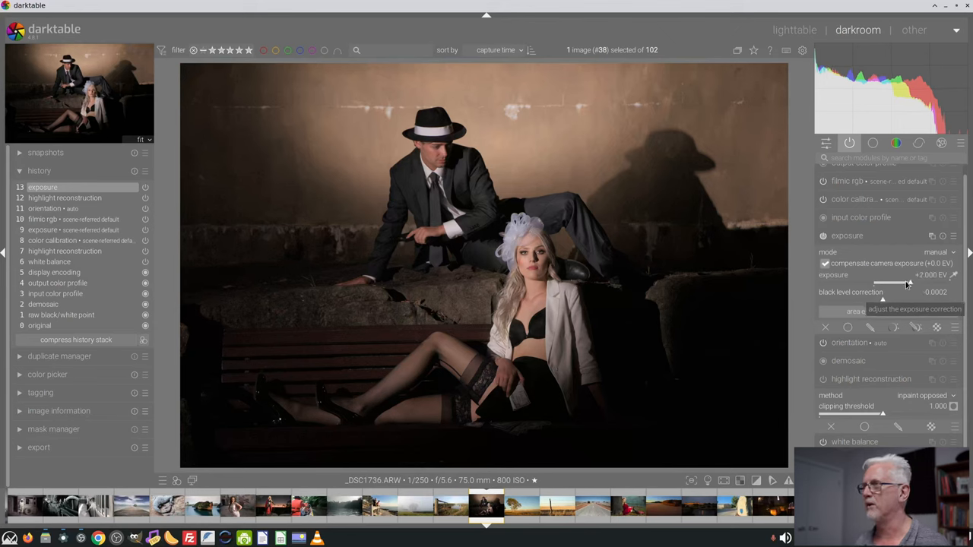
mouse_move(848, 236)
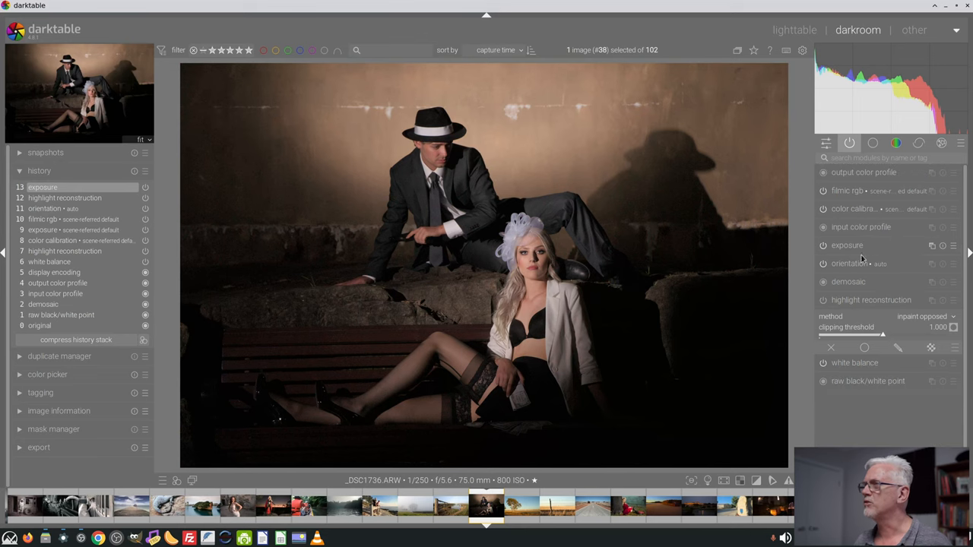
- Switch color calibration to its gray tab for black and white channel mixing
click(861, 226)
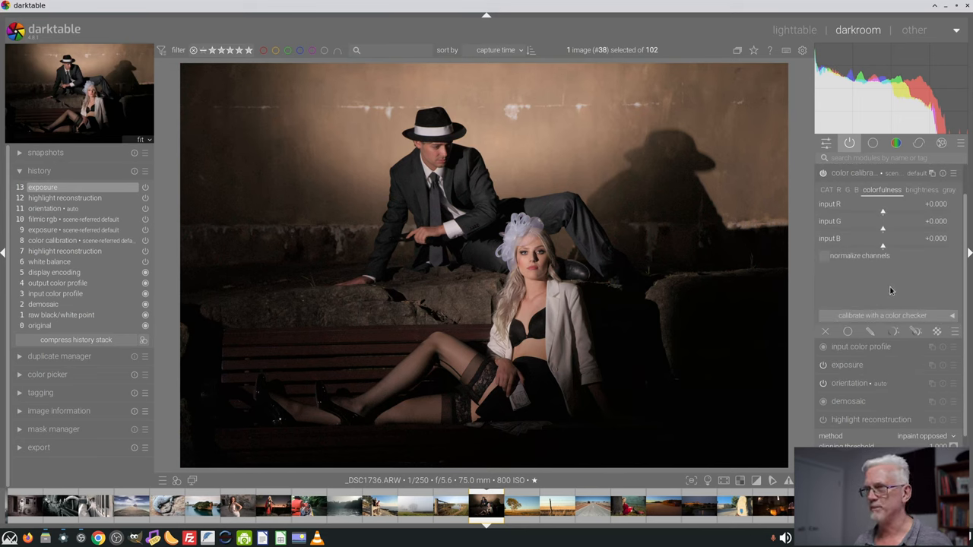
click(952, 173)
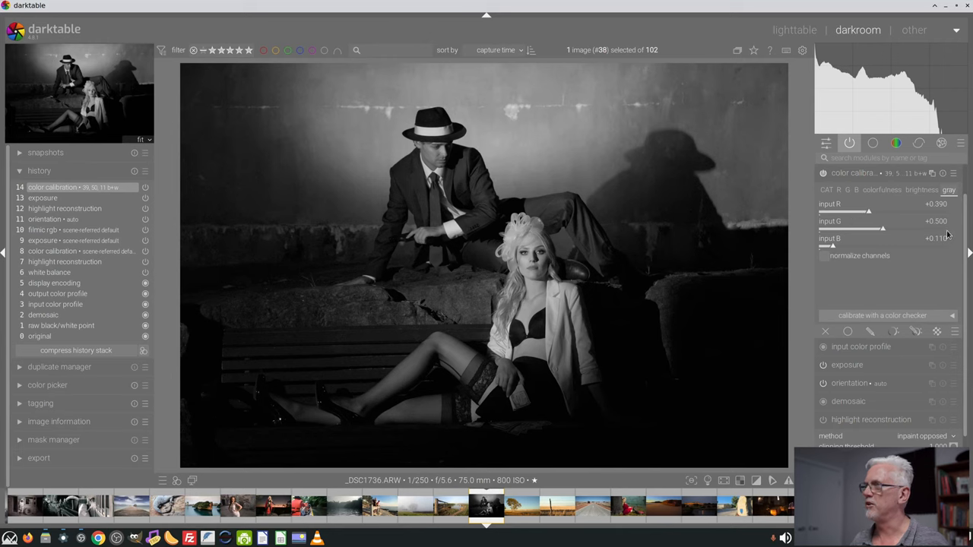
mouse_move(916, 286)
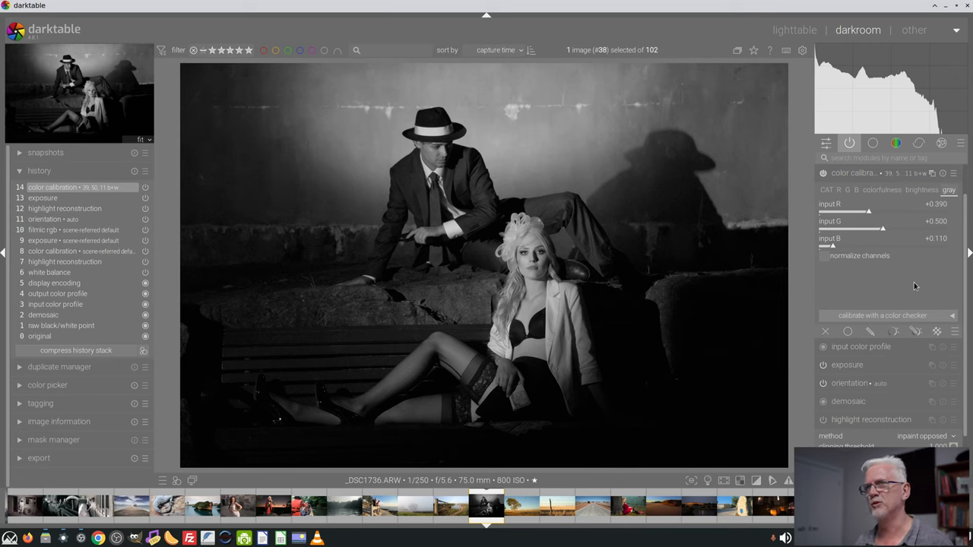
mouse_move(920, 279)
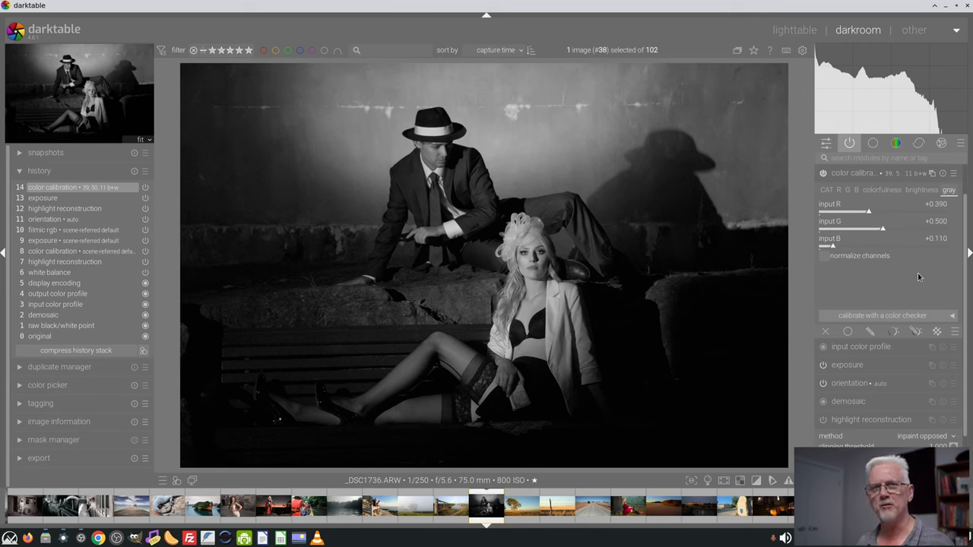
mouse_move(909, 267)
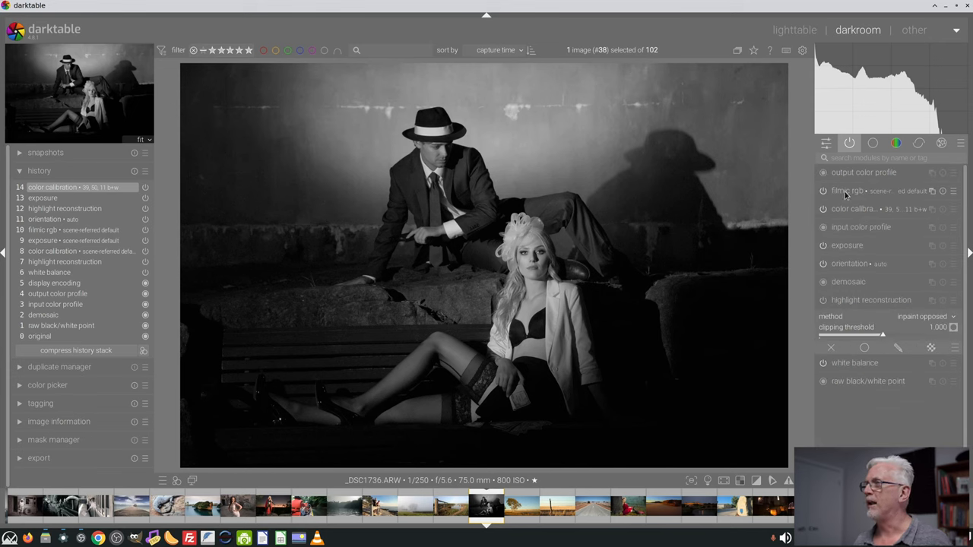
mouse_move(897, 351)
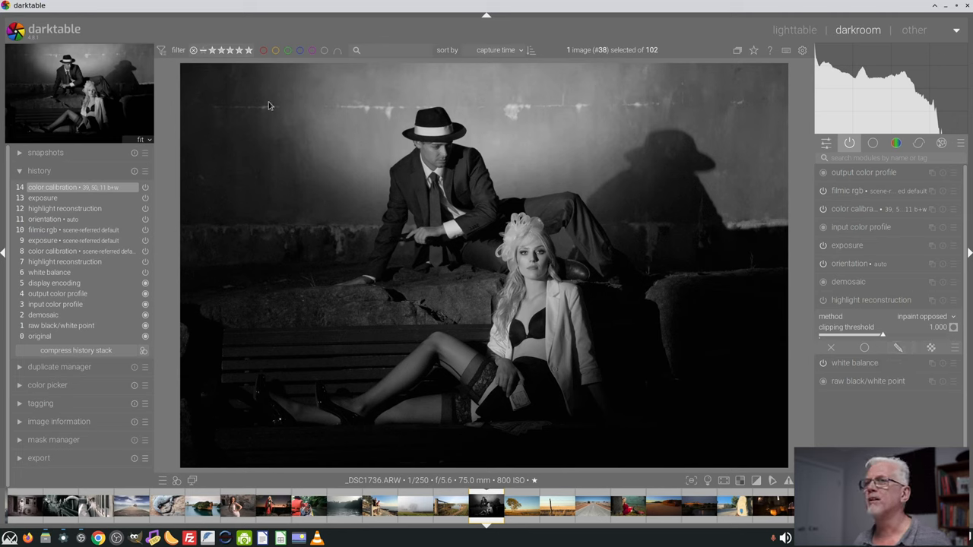
mouse_move(681, 115)
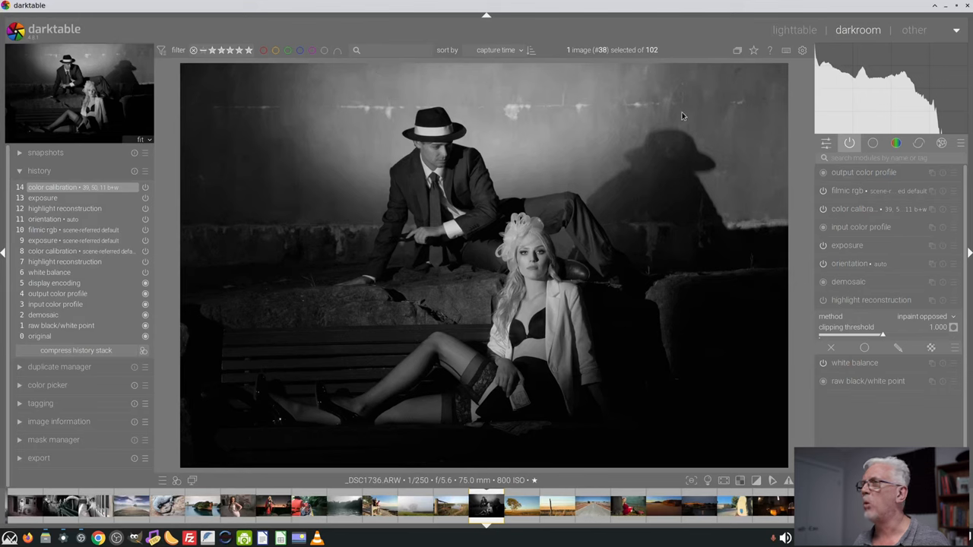
mouse_move(655, 121)
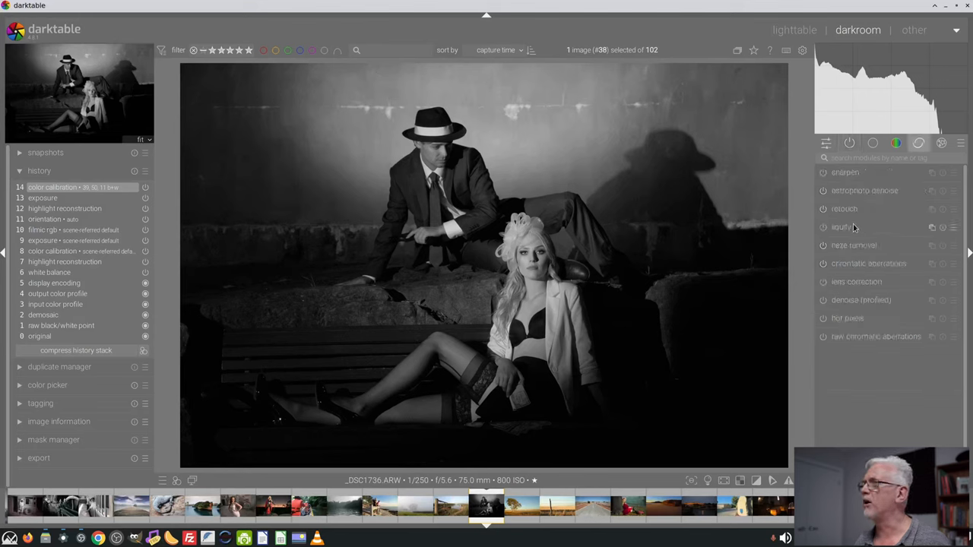
- Expand the retouch module on the black and white portrait
click(846, 210)
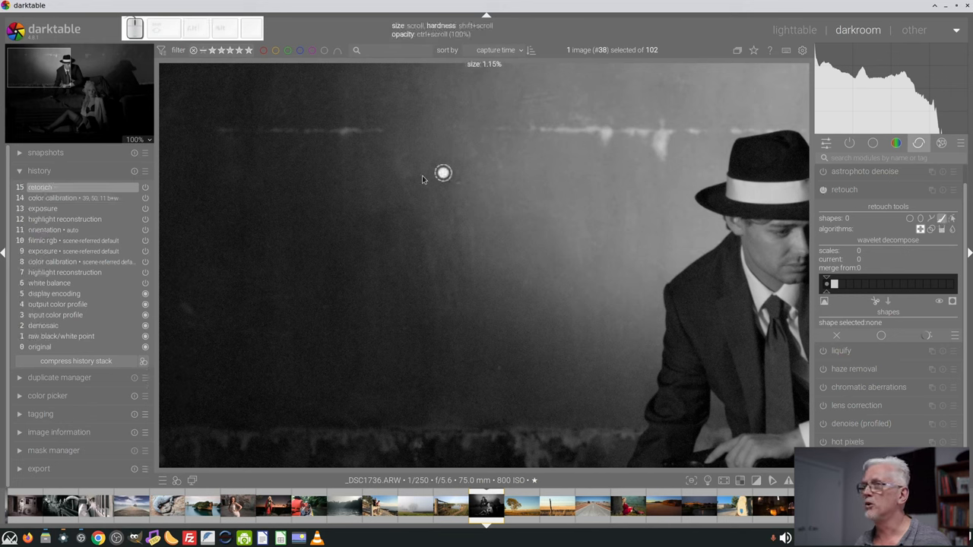
mouse_move(358, 139)
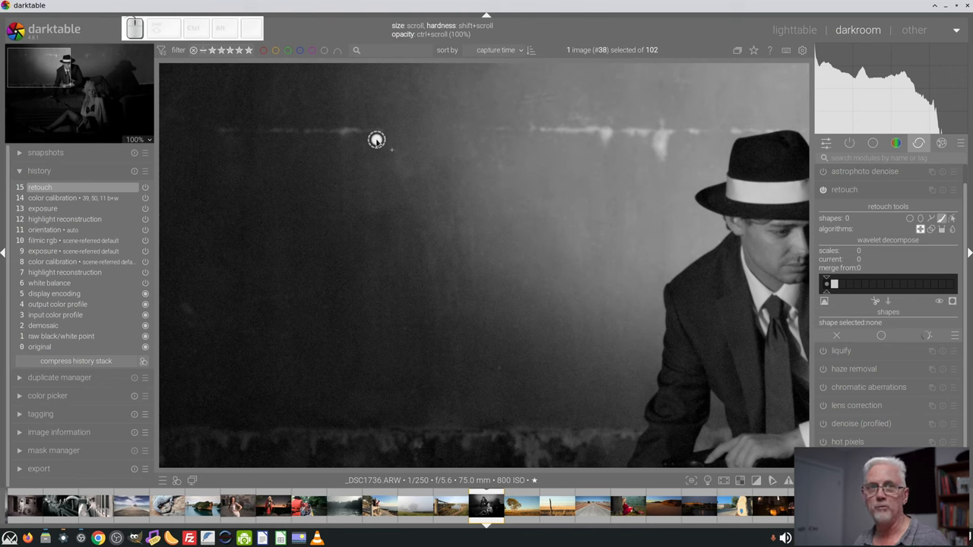
mouse_move(368, 131)
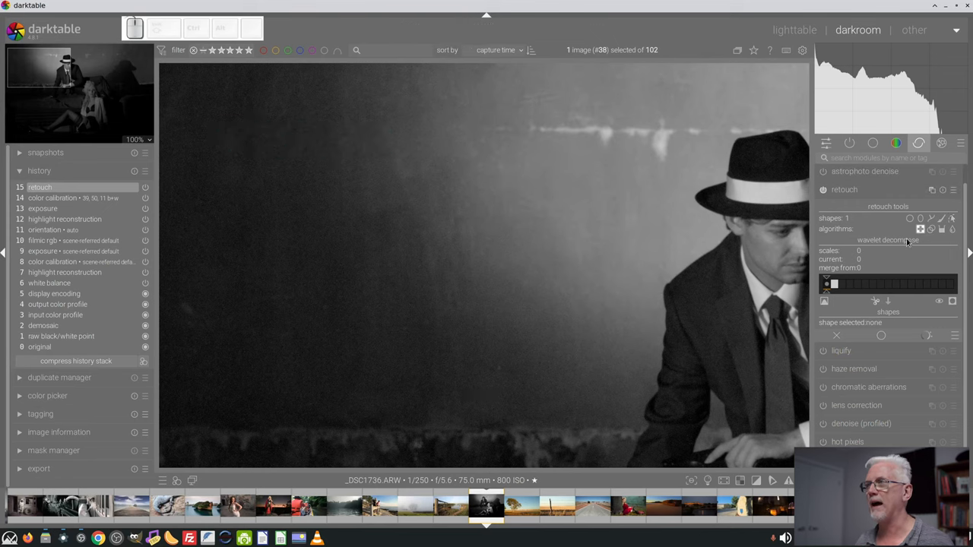
mouse_move(279, 315)
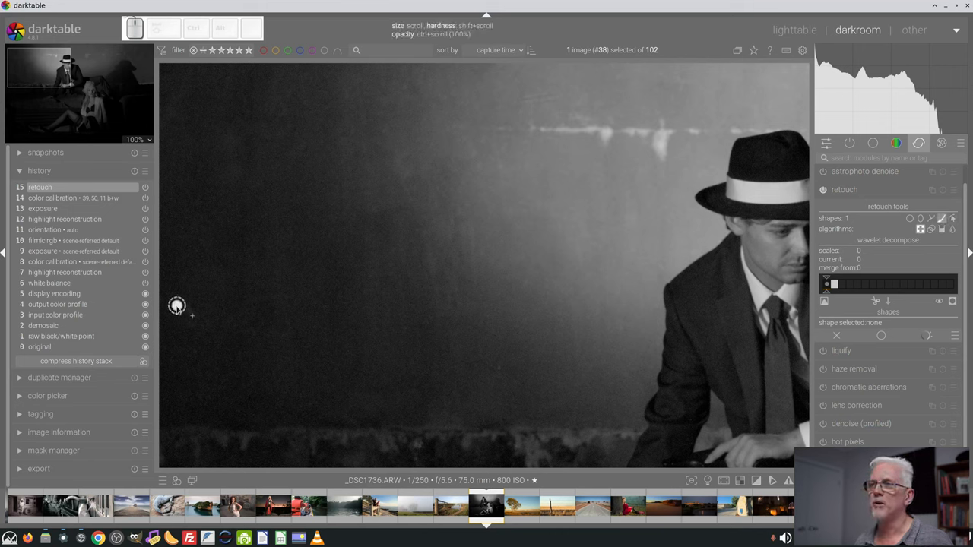
mouse_move(184, 320)
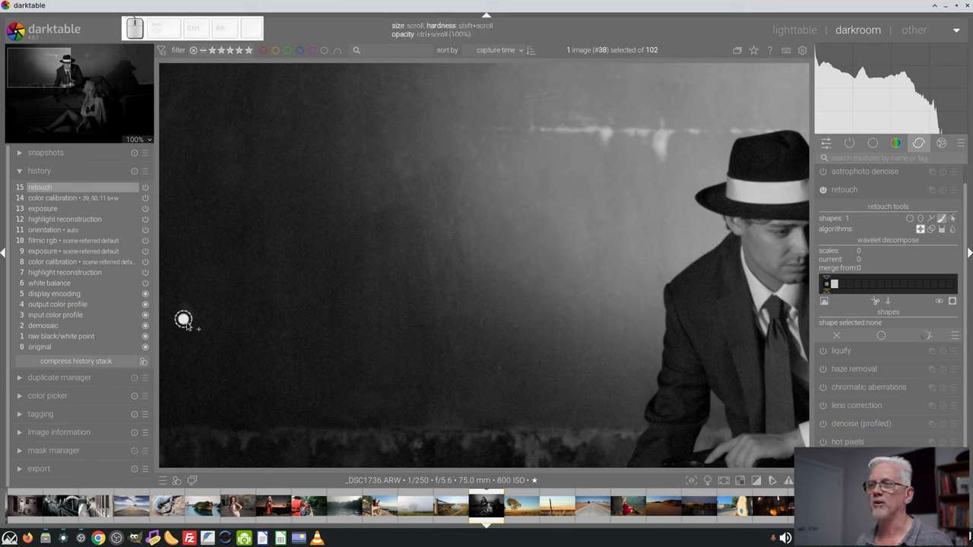
mouse_move(198, 320)
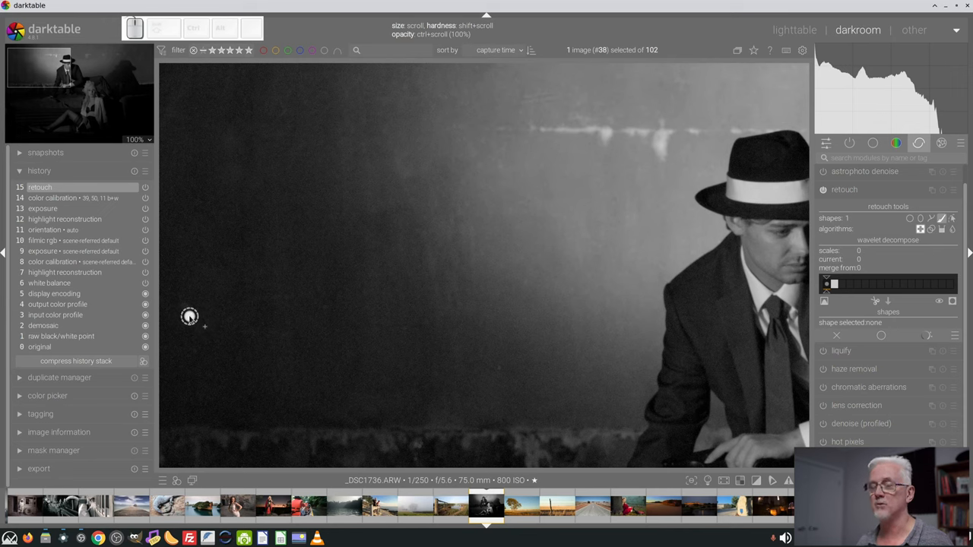
mouse_move(225, 322)
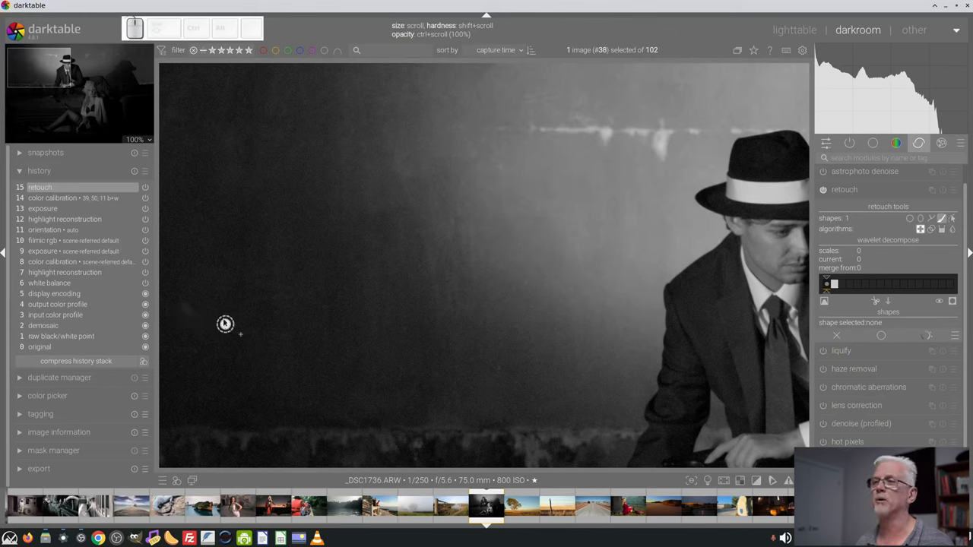
mouse_move(209, 301)
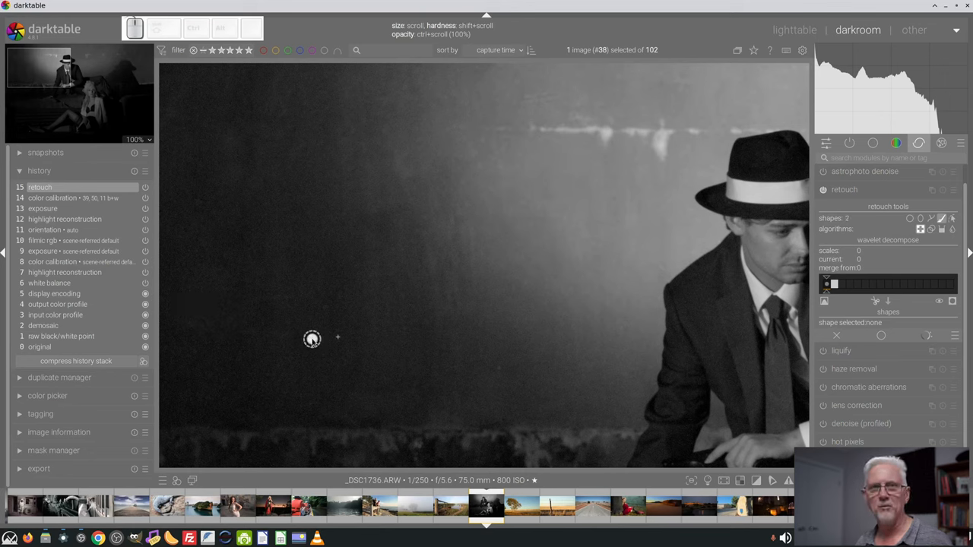
mouse_move(283, 328)
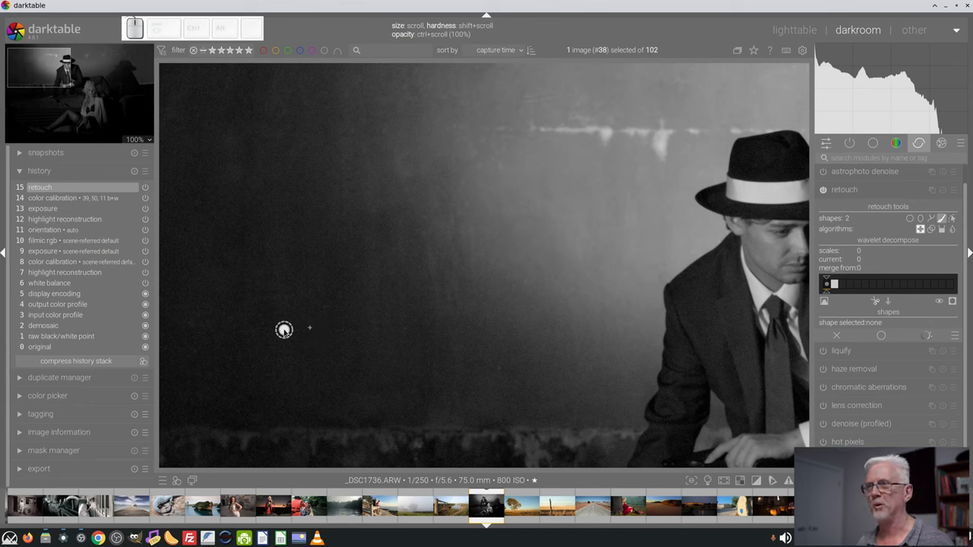
mouse_move(626, 142)
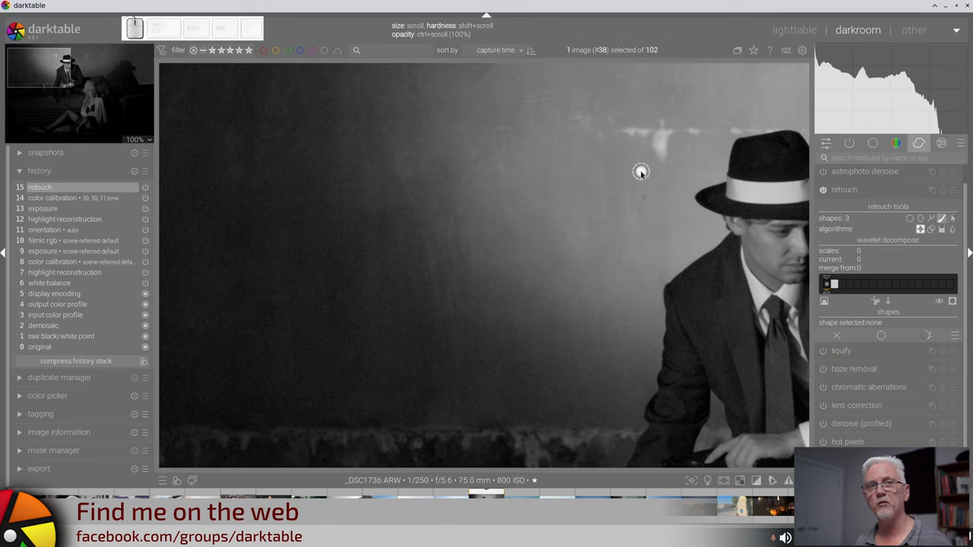
mouse_move(667, 180)
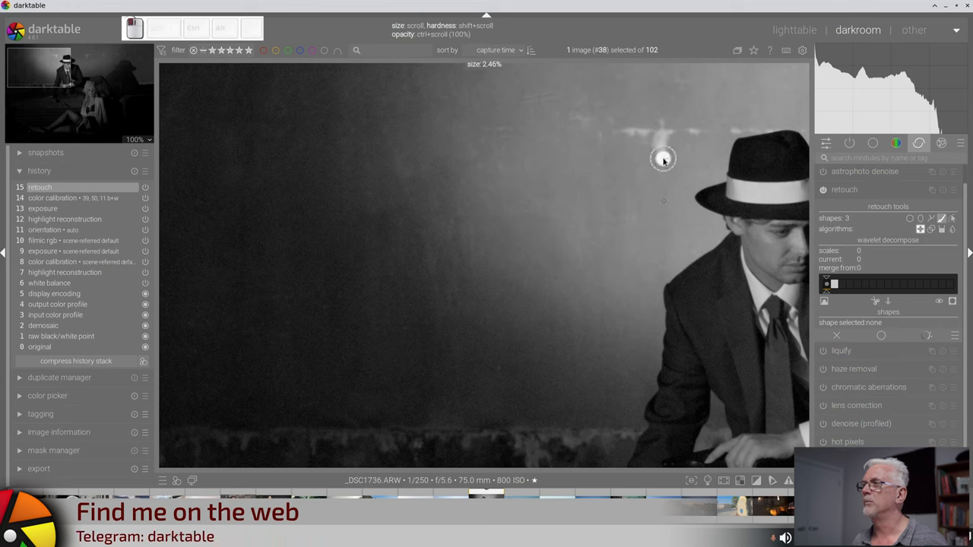
mouse_move(660, 128)
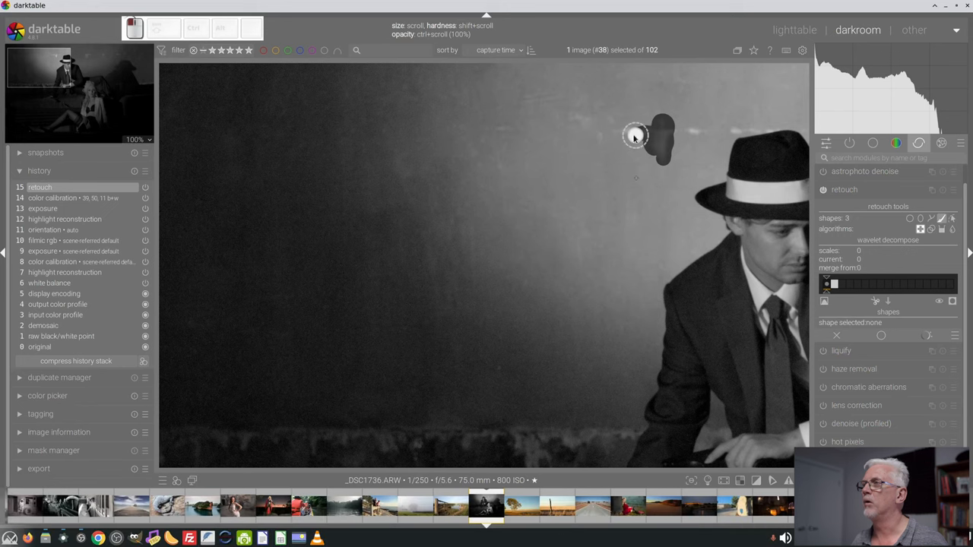
- Heal two bright spots on the wall, shrinking the brush with the scroll wheel
click(635, 137)
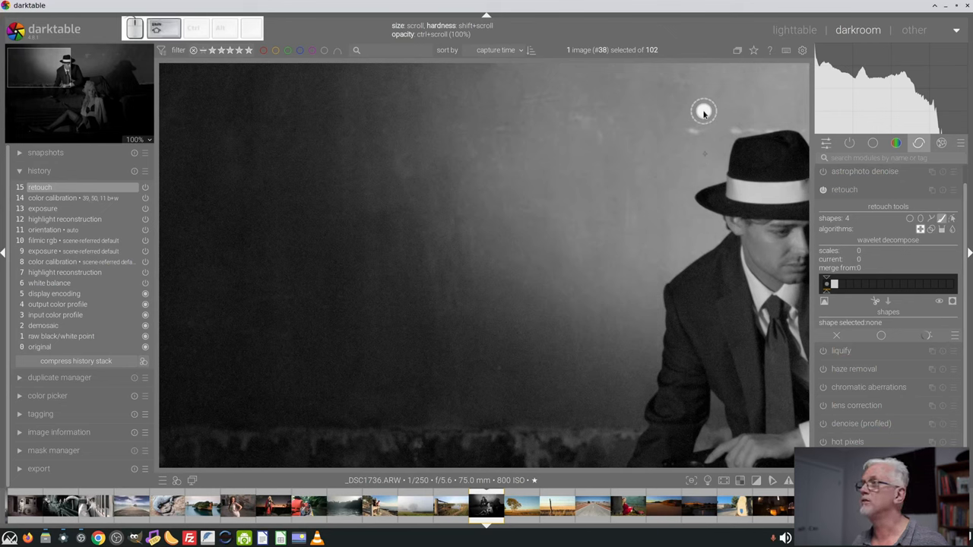
scroll(down, 3)
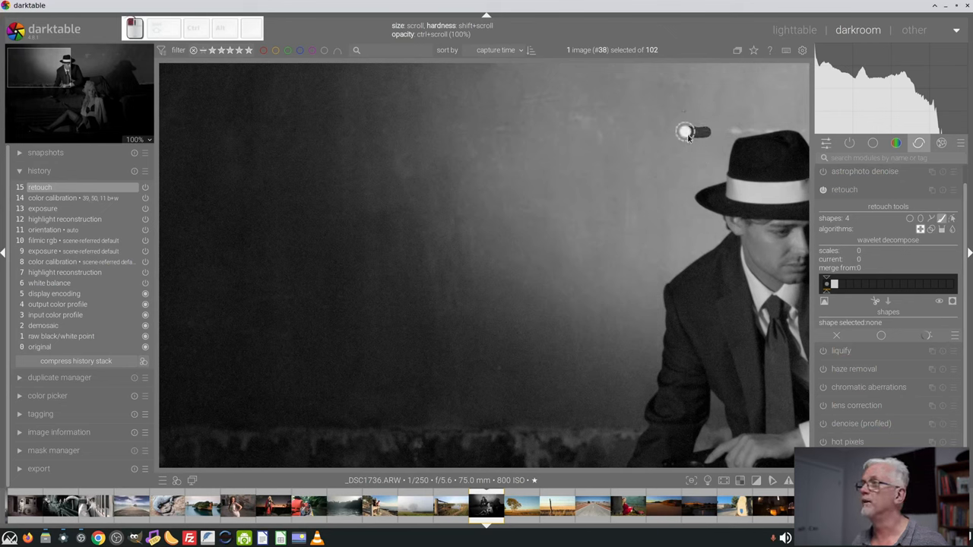
click(392, 142)
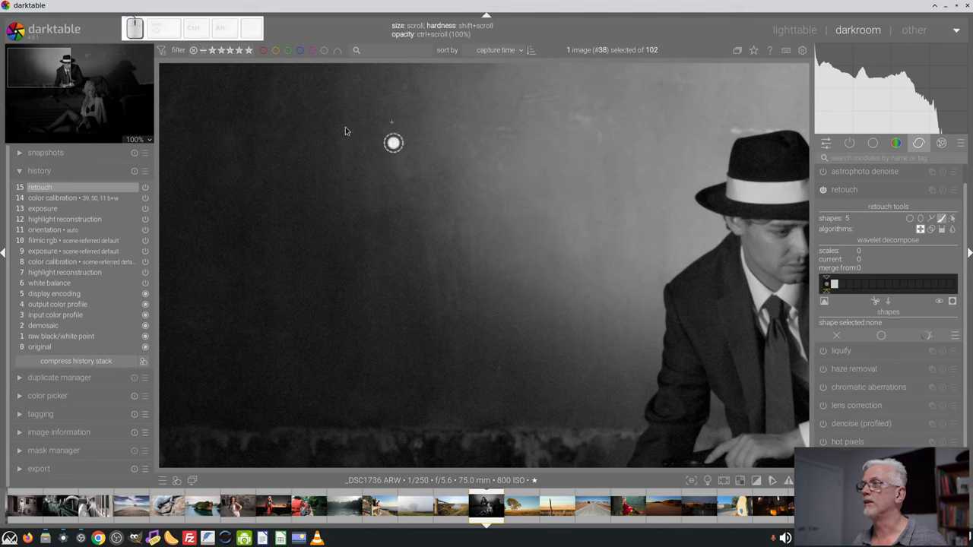
mouse_move(601, 118)
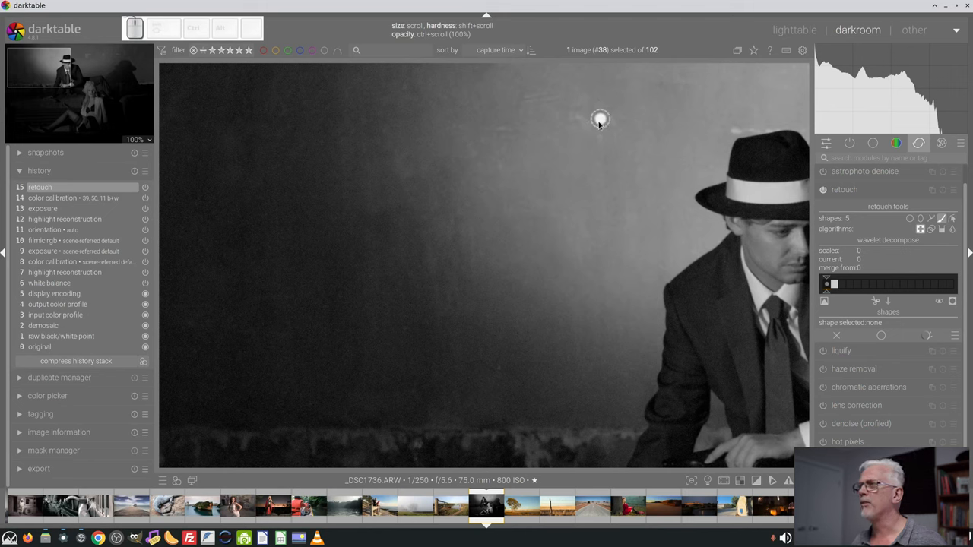
mouse_move(456, 139)
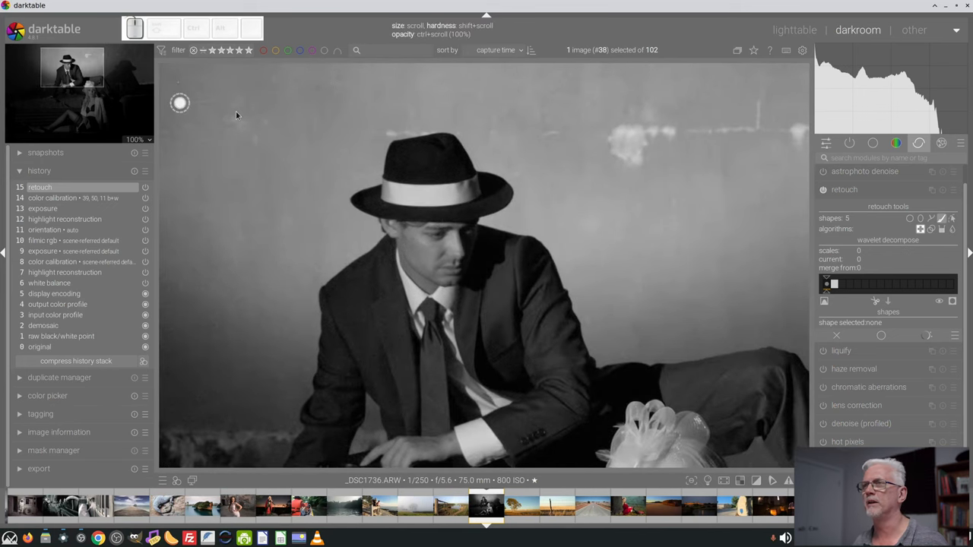
mouse_move(427, 118)
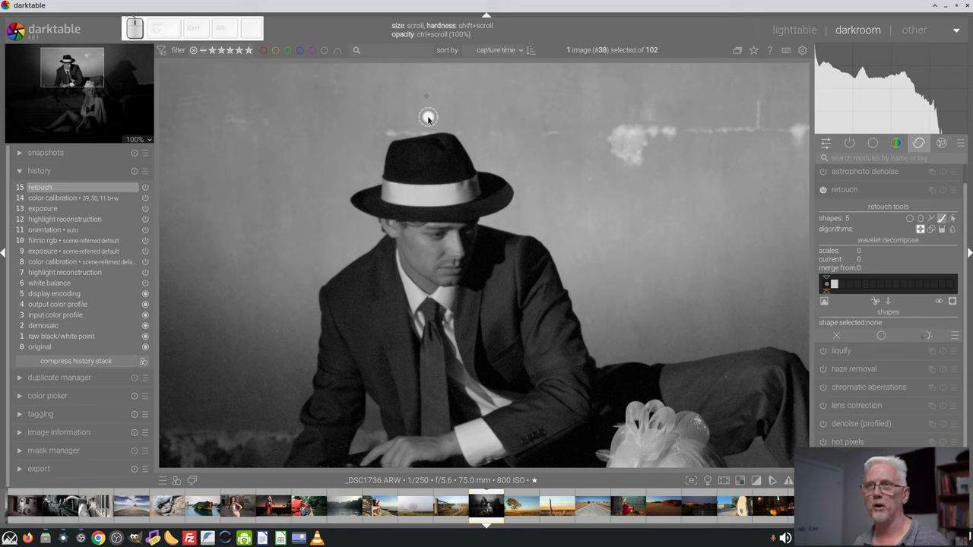
mouse_move(447, 119)
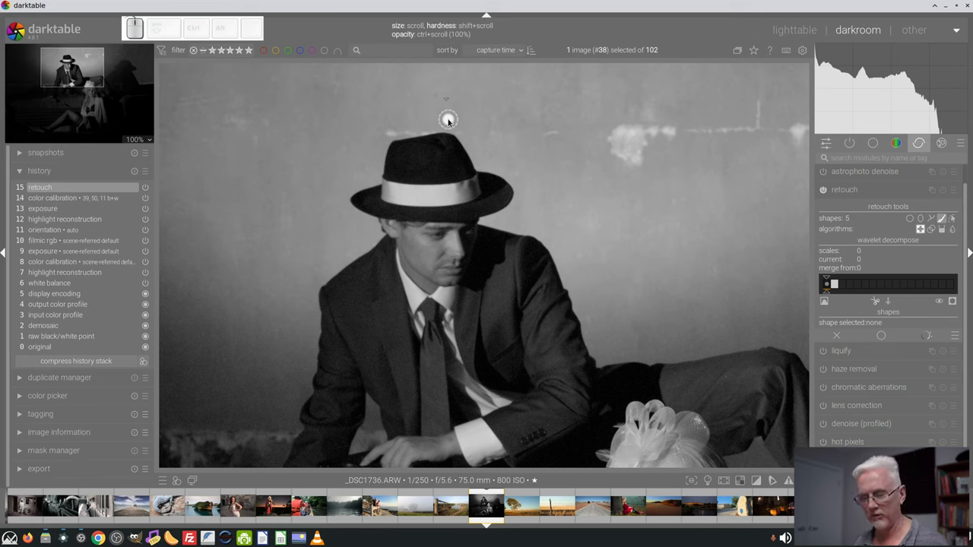
mouse_move(439, 115)
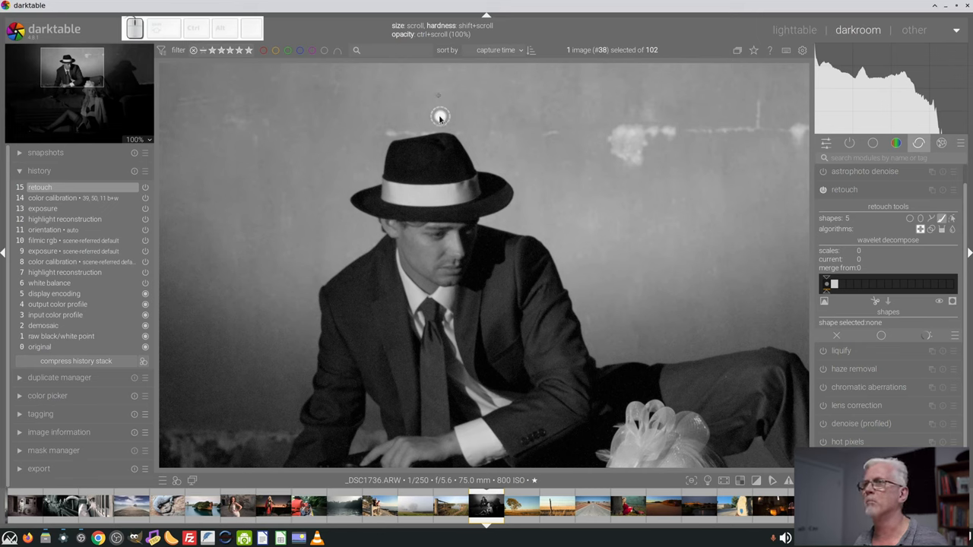
mouse_move(435, 124)
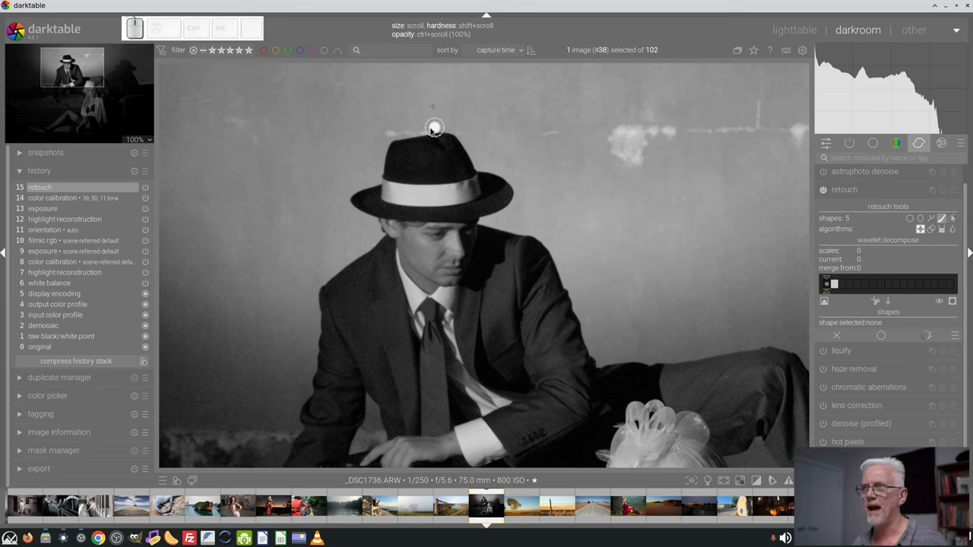
mouse_move(448, 116)
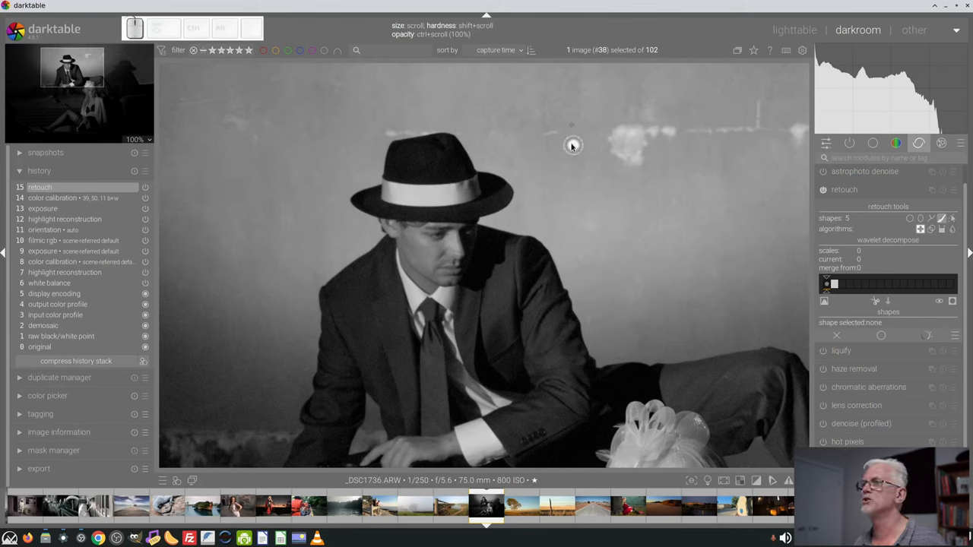
mouse_move(556, 135)
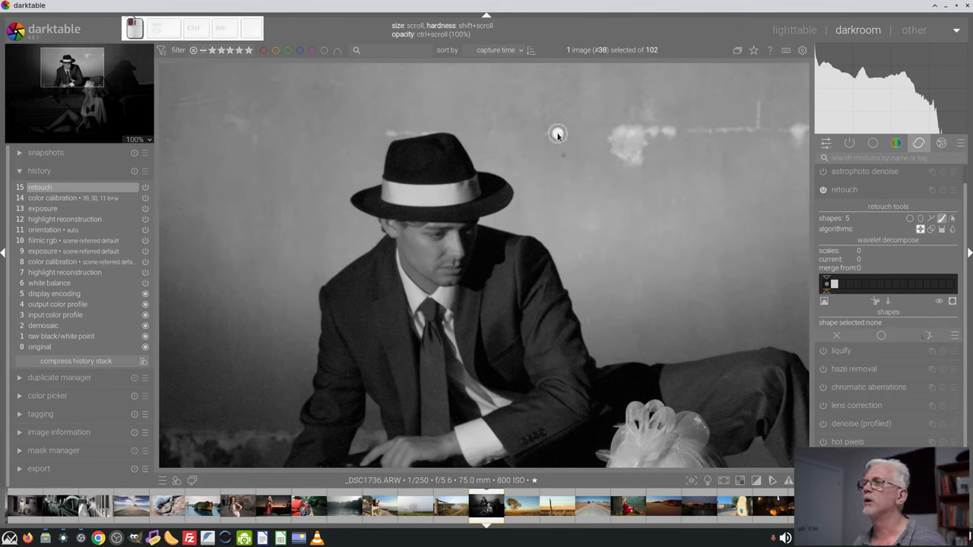
mouse_move(616, 183)
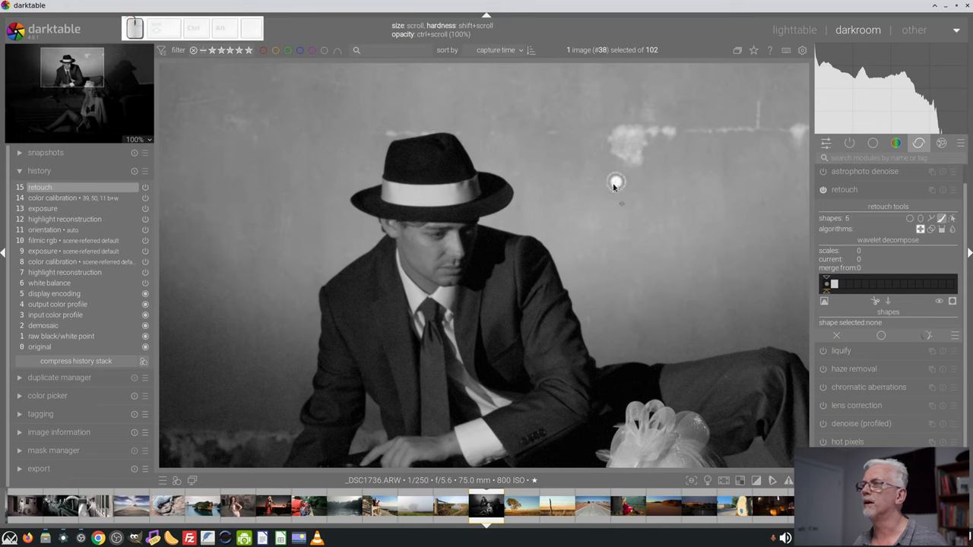
mouse_move(620, 124)
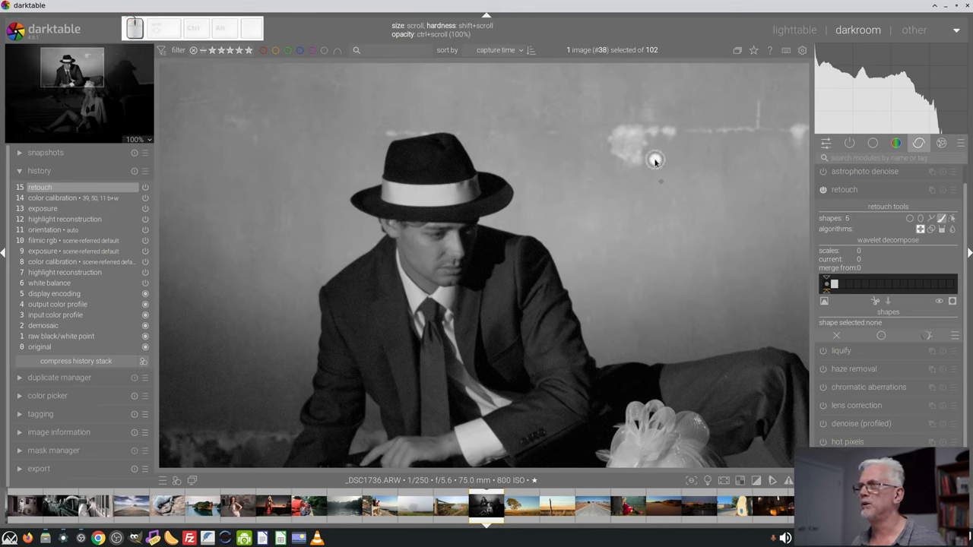
- Heal the marks on the wall right of and near the man's hat
click(678, 158)
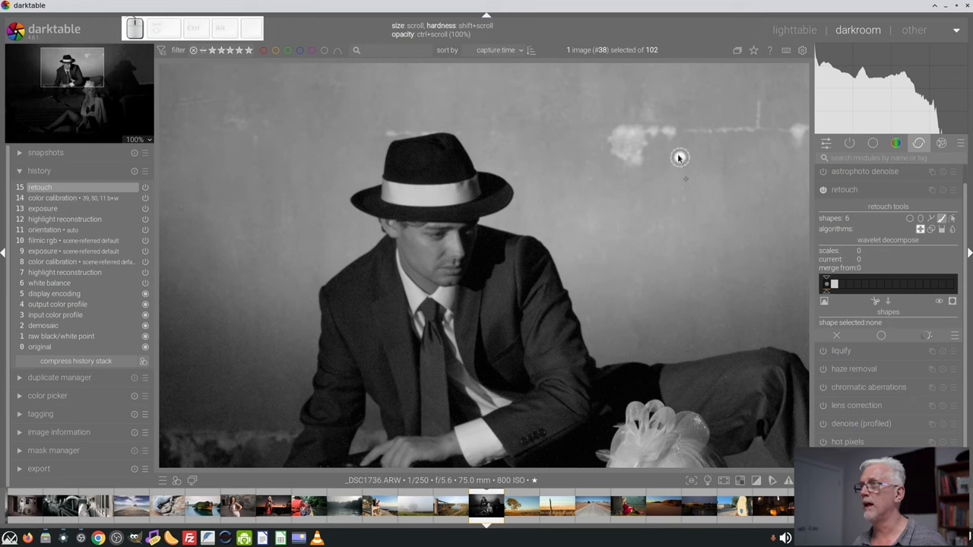
mouse_move(666, 136)
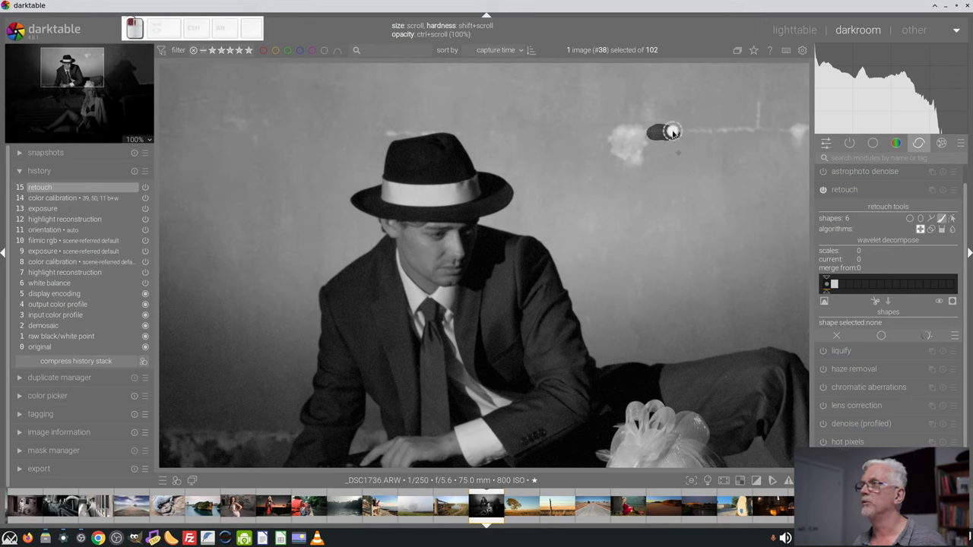
click(663, 133)
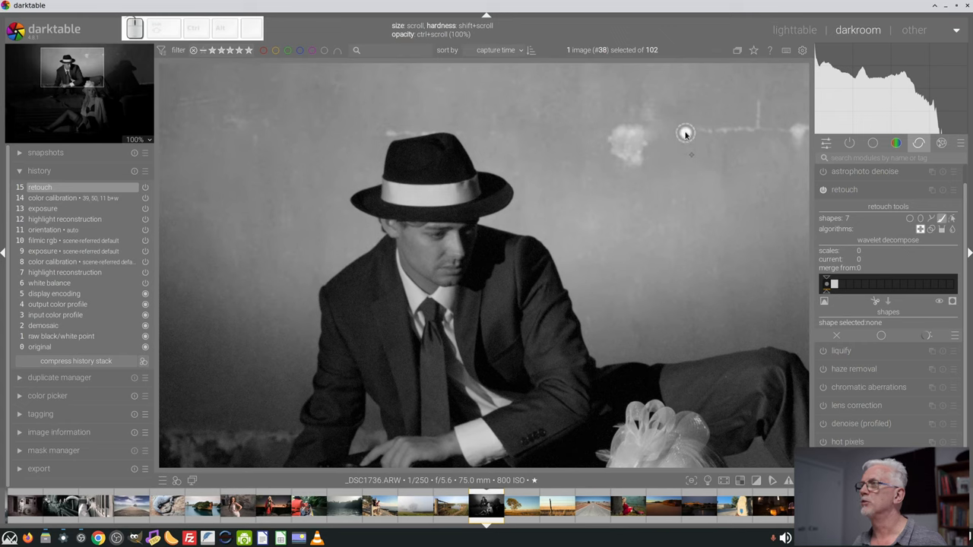
drag(684, 133, 753, 128)
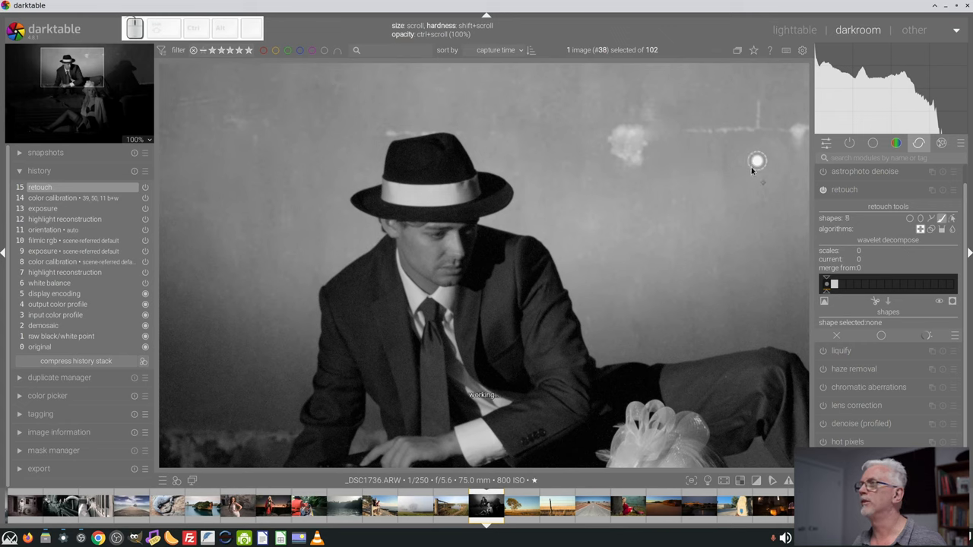
mouse_move(757, 99)
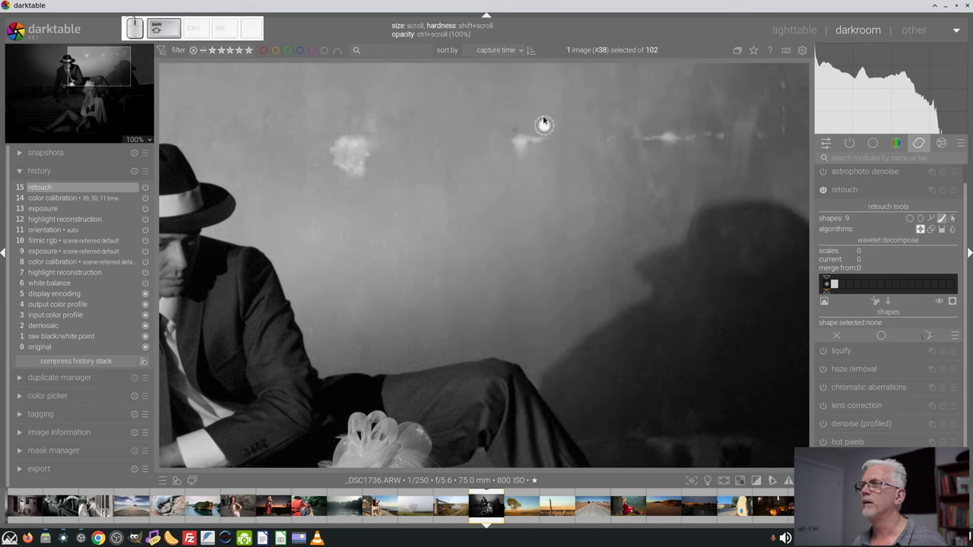
mouse_move(547, 150)
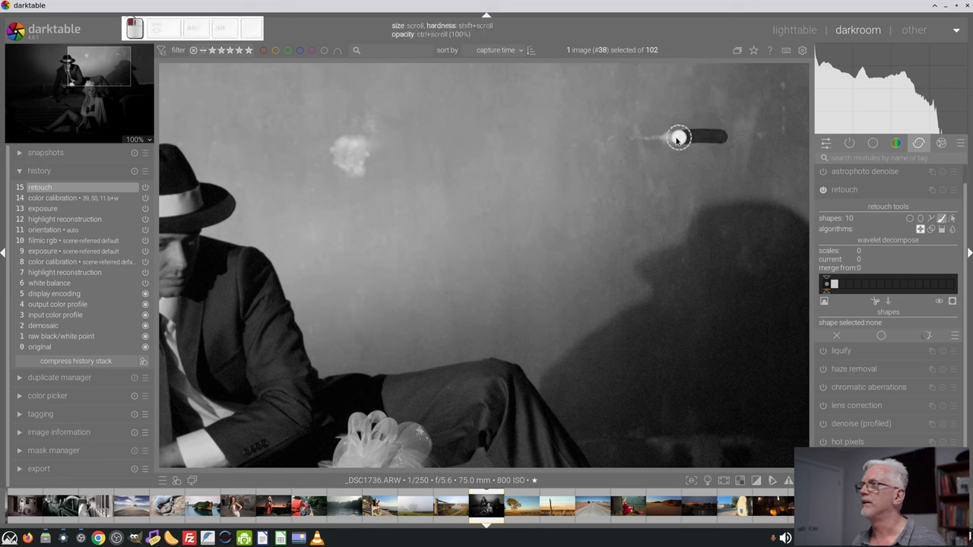
- Heal the bright spot on the wall above the man's shadow
click(607, 194)
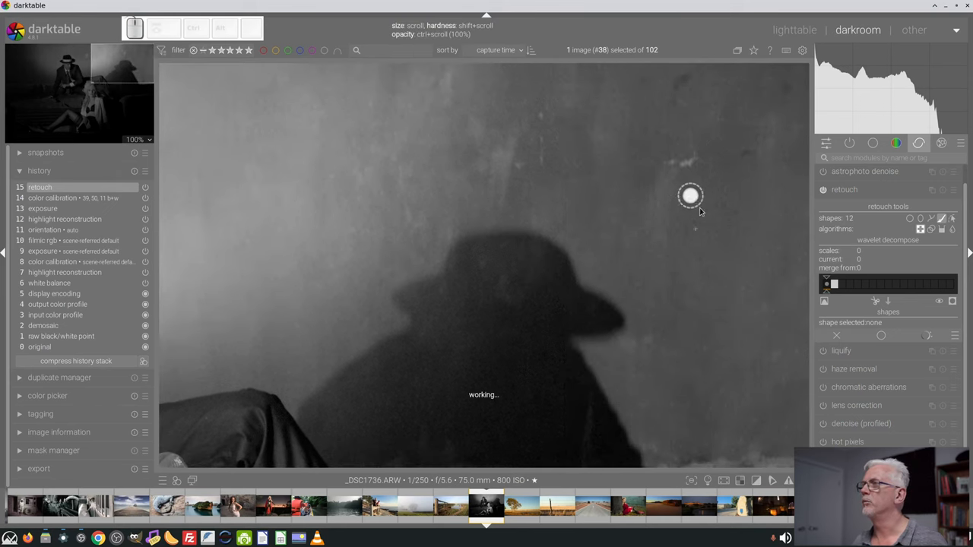
mouse_move(577, 138)
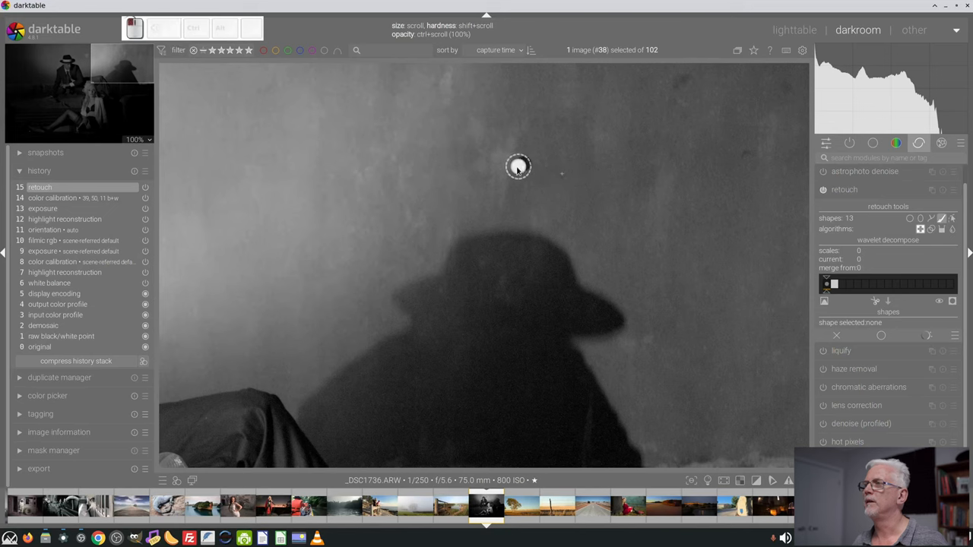
- Heal two small marks on the wall above the hat-shaped shadow
click(548, 176)
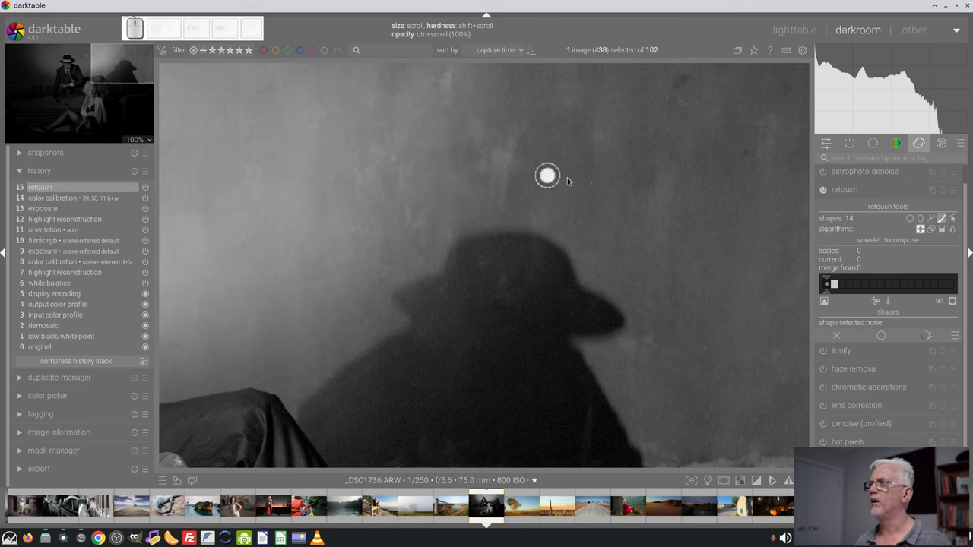
mouse_move(712, 155)
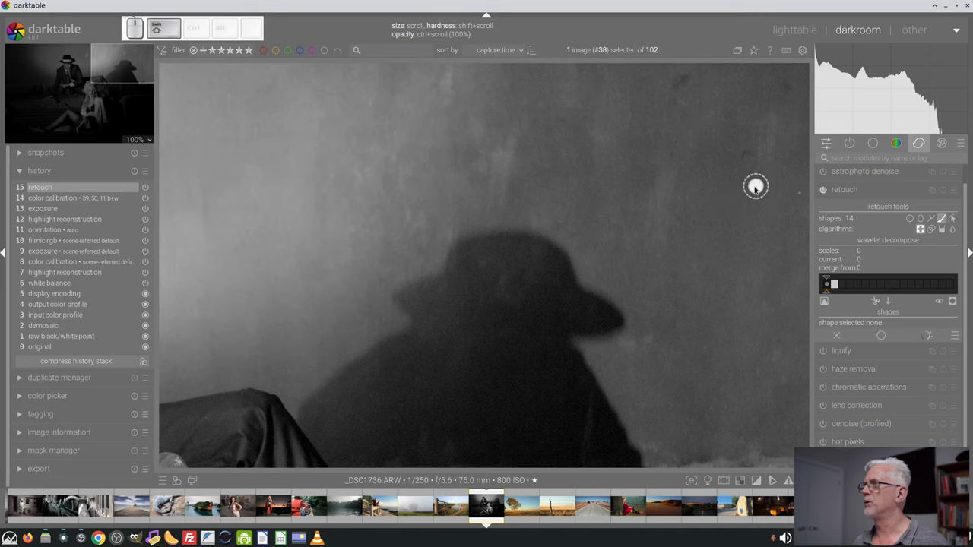
click(756, 187)
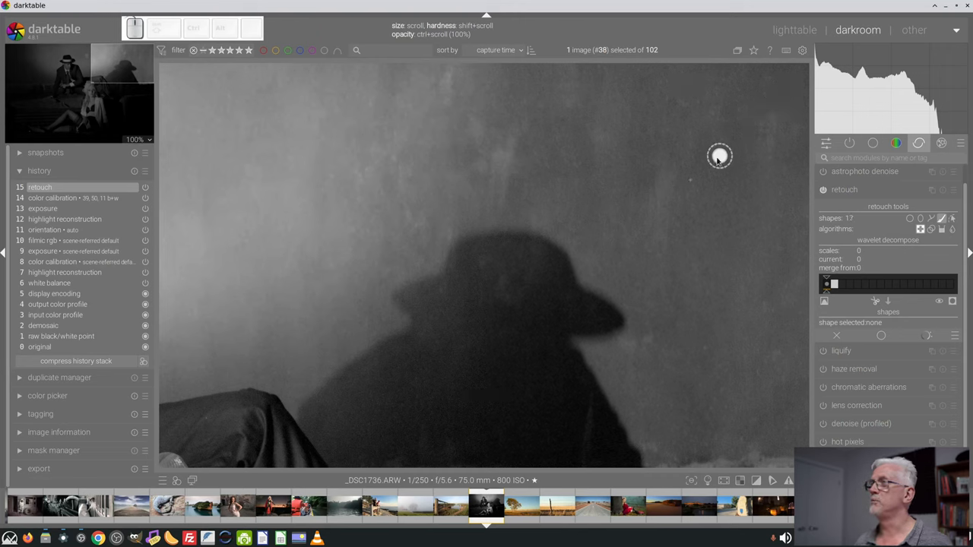
mouse_move(690, 191)
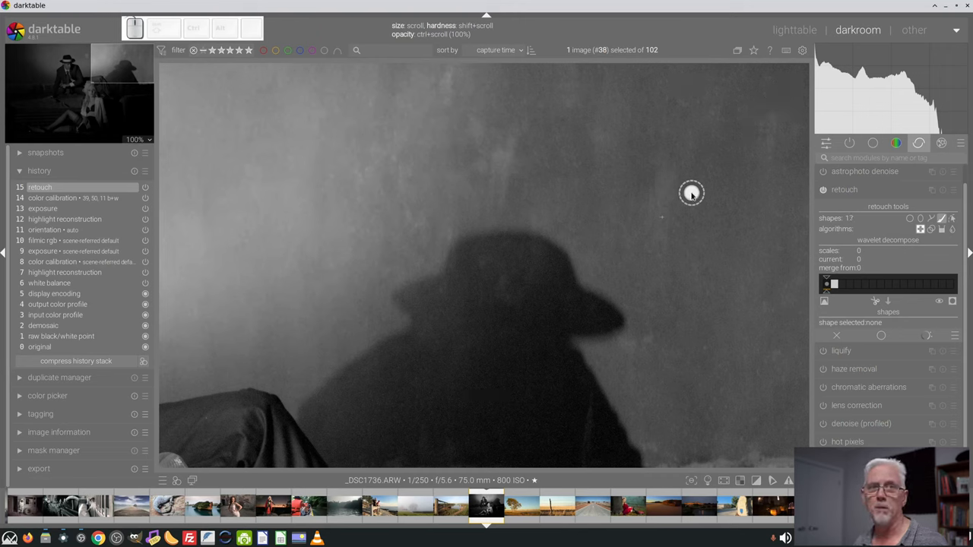
mouse_move(641, 221)
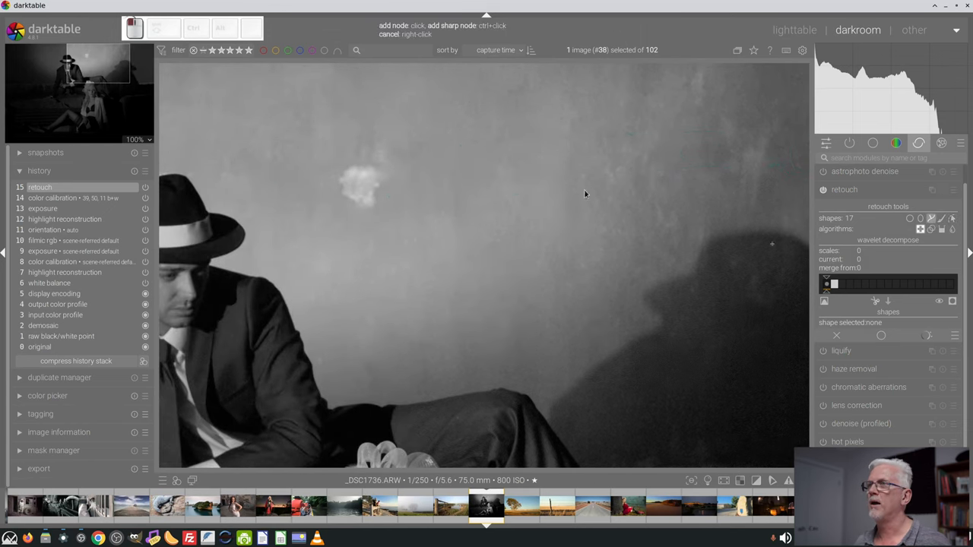
mouse_move(275, 137)
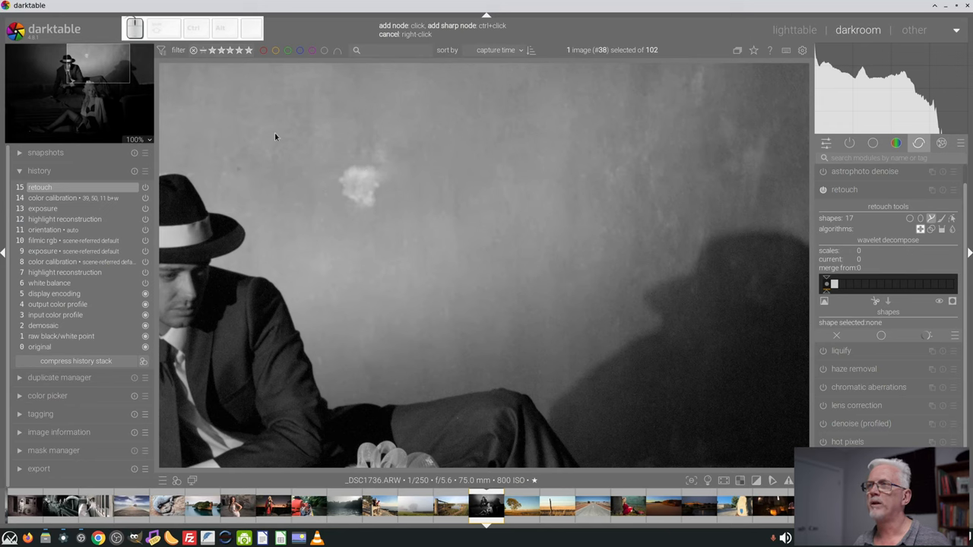
mouse_move(286, 142)
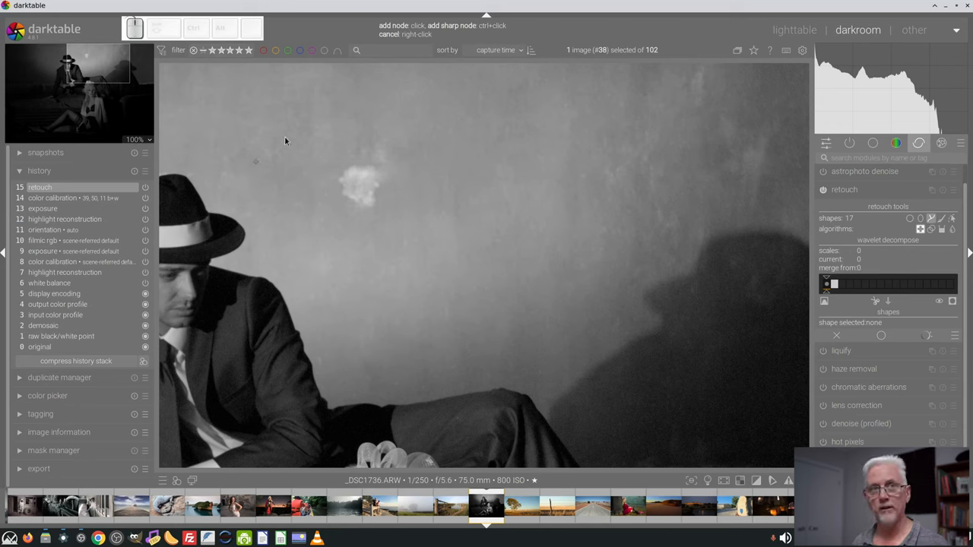
mouse_move(298, 118)
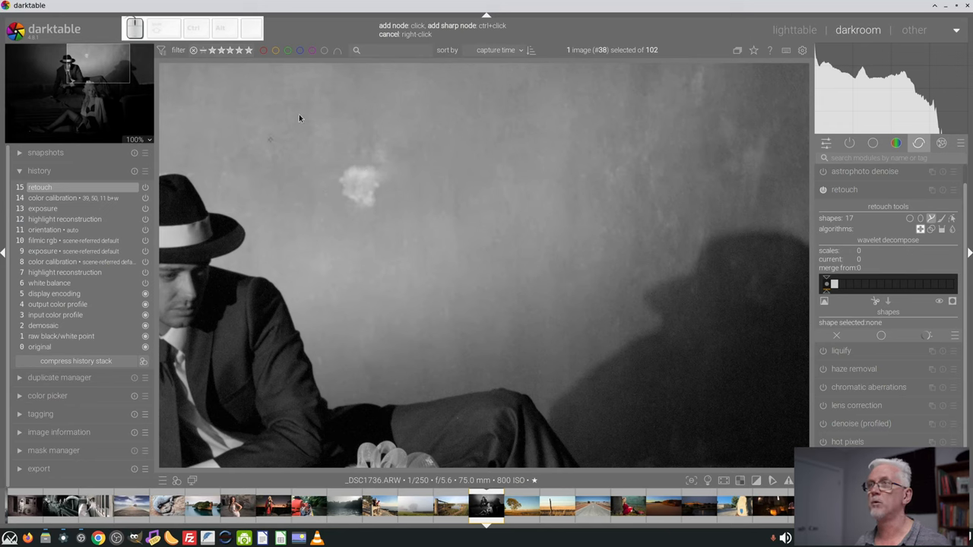
mouse_move(380, 169)
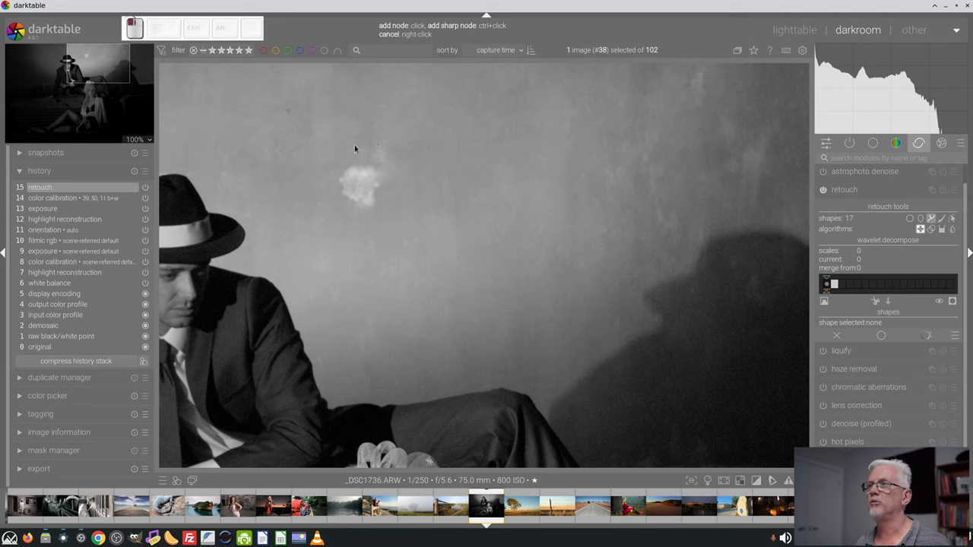
- Place a healing patch over the blemish just above the man's hat
drag(352, 149, 362, 220)
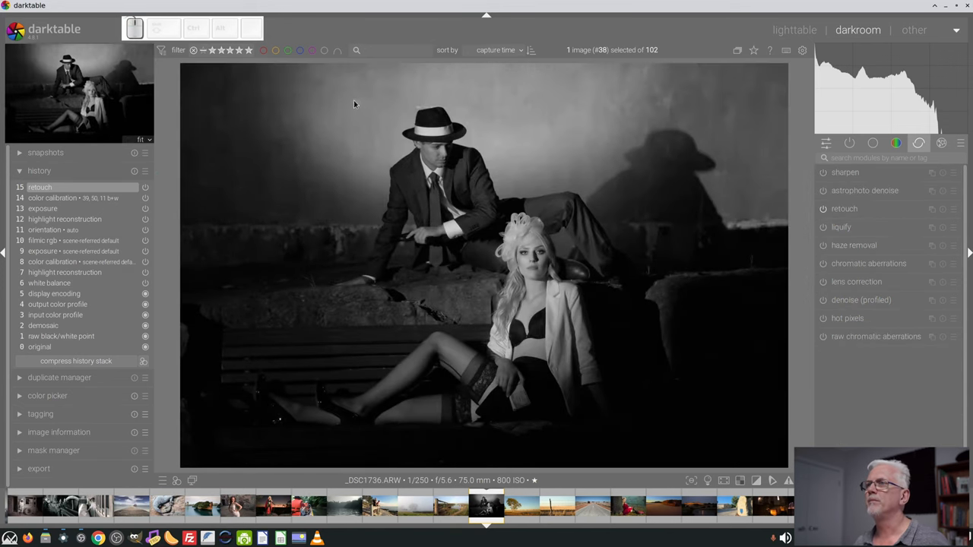
mouse_move(368, 107)
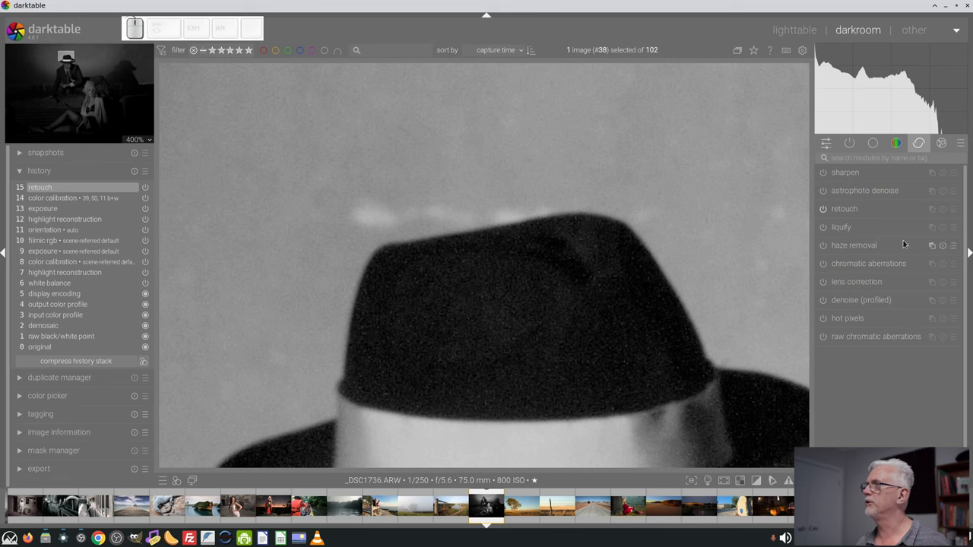
- Expand the retouch module ready to trace a healing path above the hat
click(844, 208)
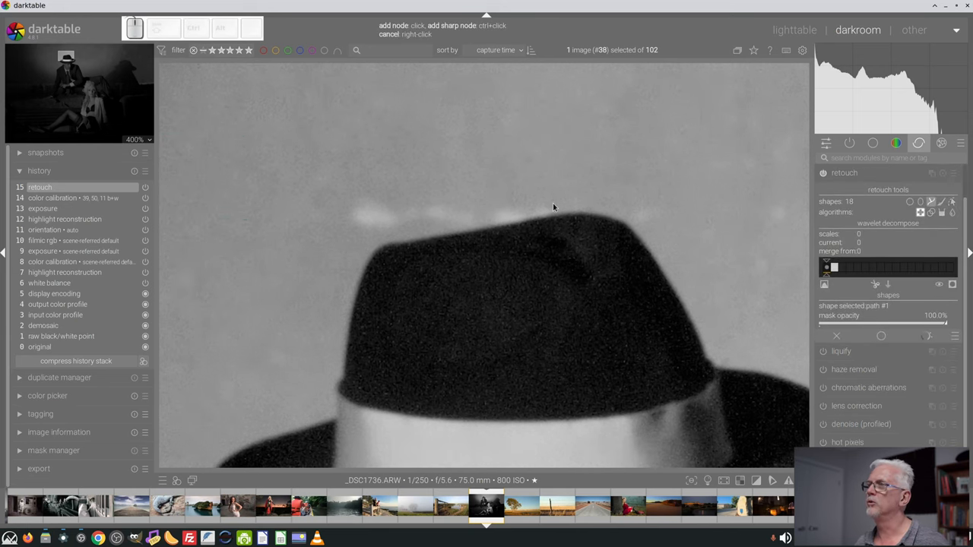
mouse_move(560, 152)
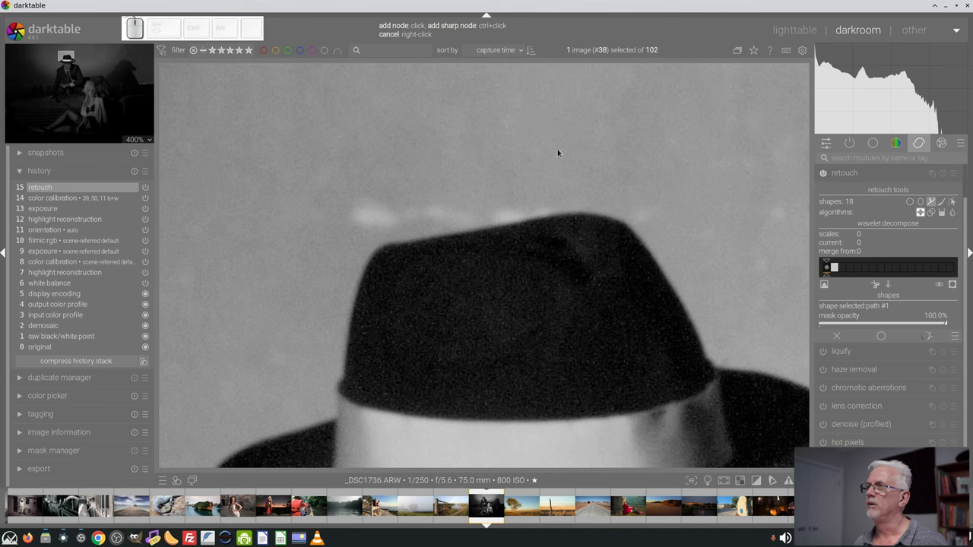
key(ctrl)
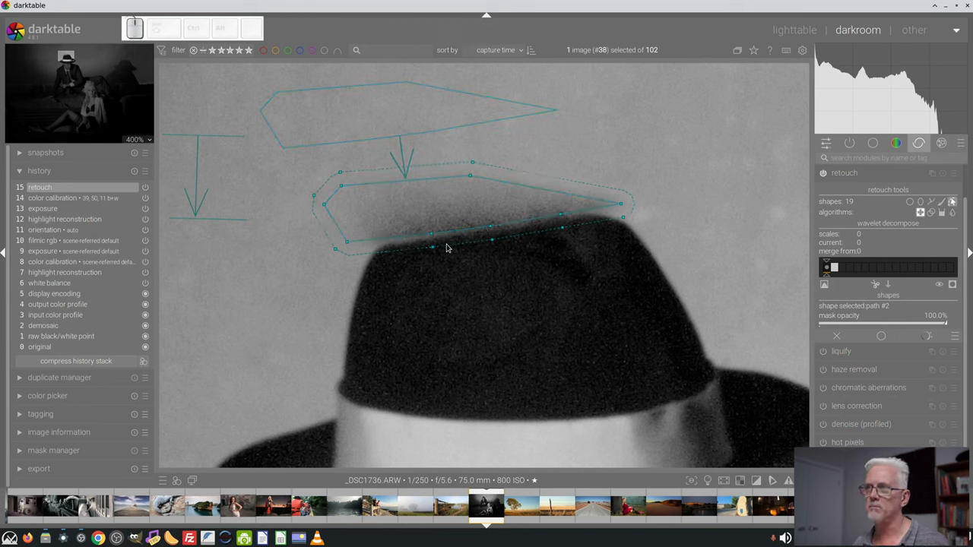
mouse_move(574, 231)
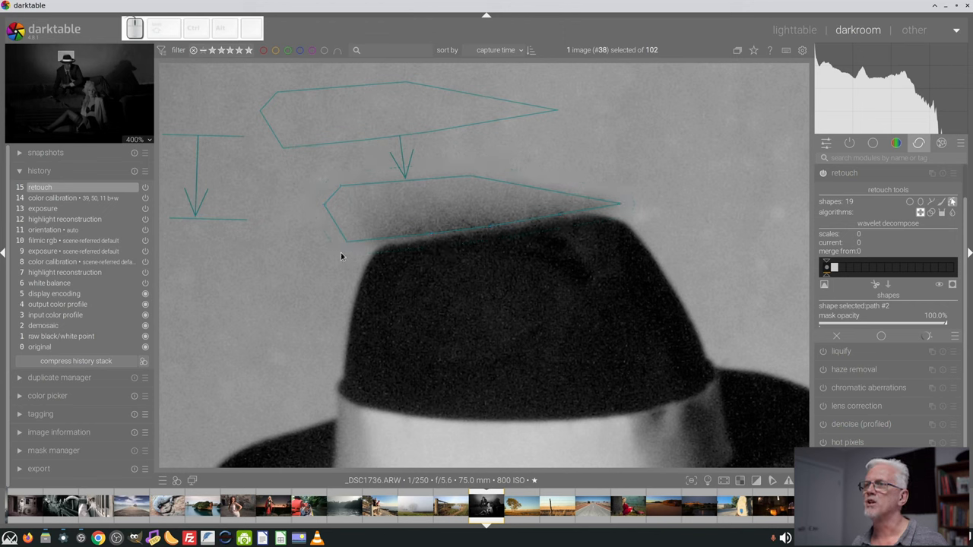
mouse_move(338, 254)
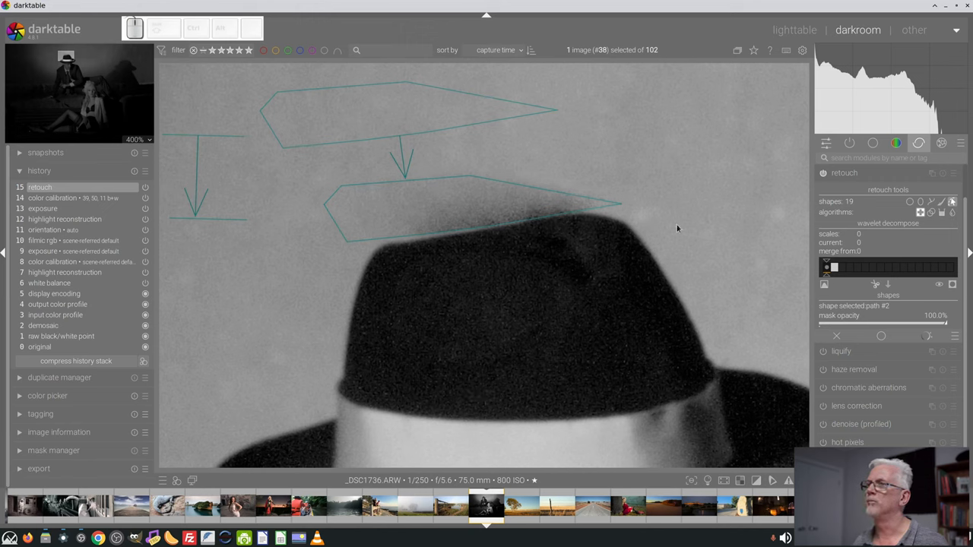
mouse_move(561, 219)
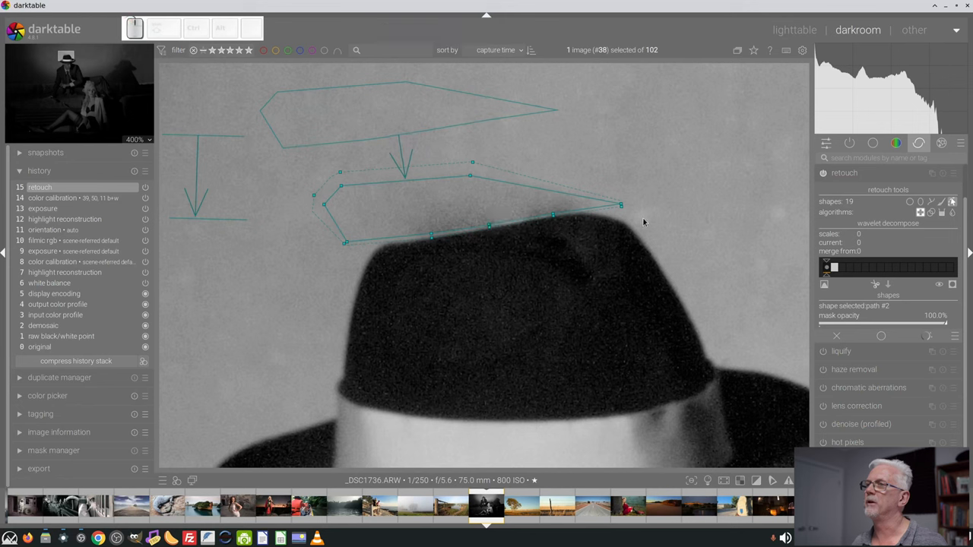
mouse_move(432, 235)
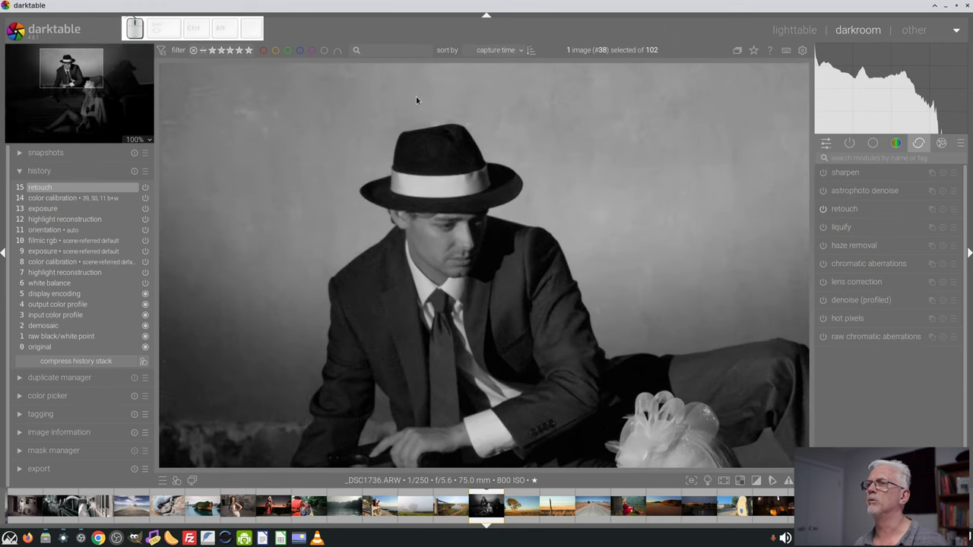
mouse_move(407, 102)
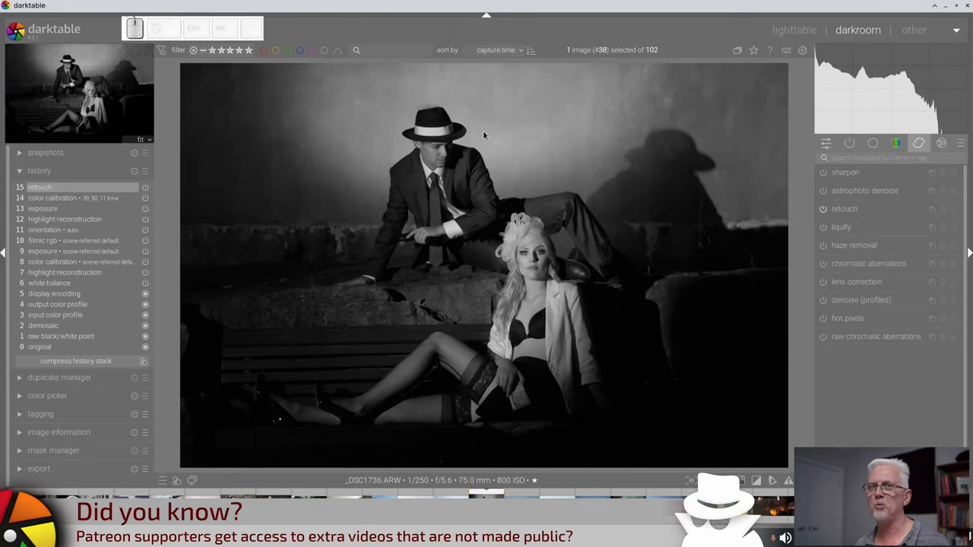
mouse_move(386, 122)
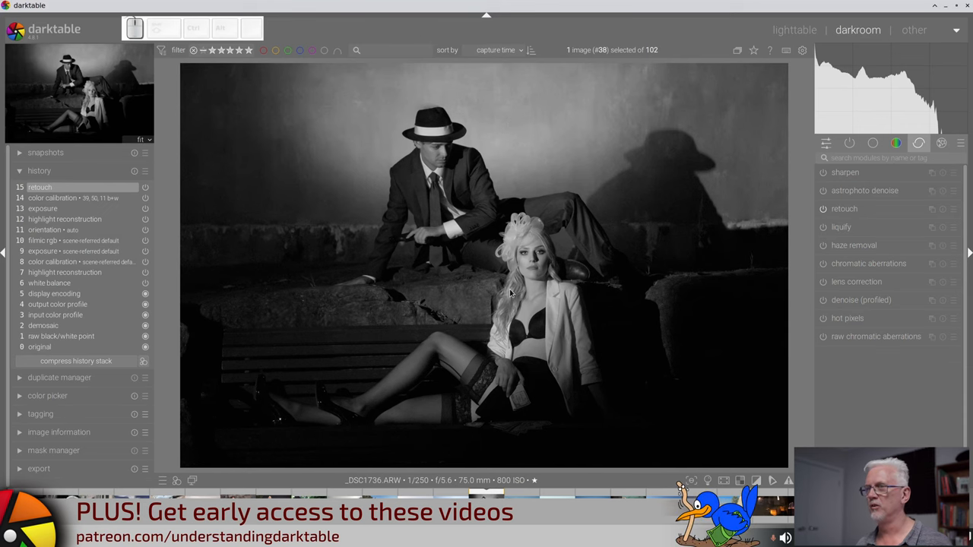
mouse_move(135, 145)
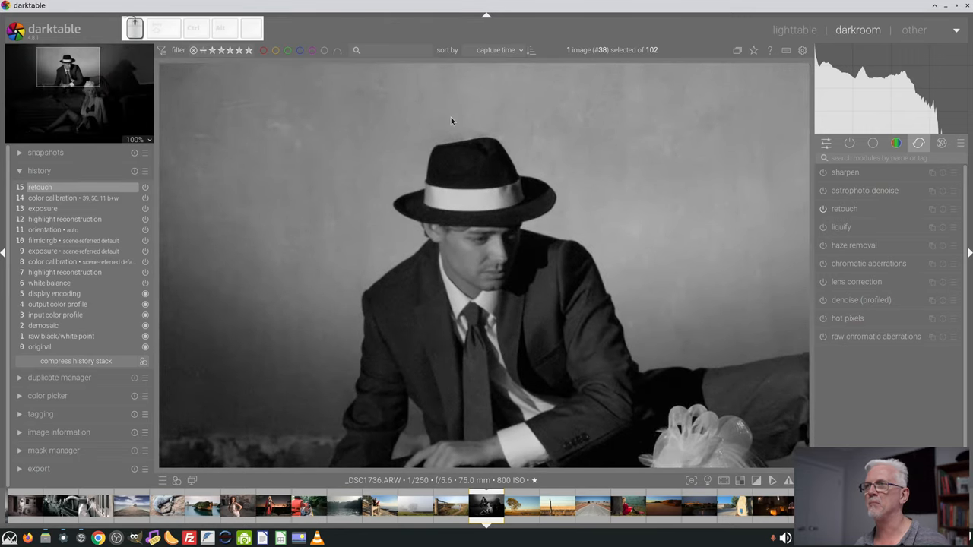
mouse_move(517, 149)
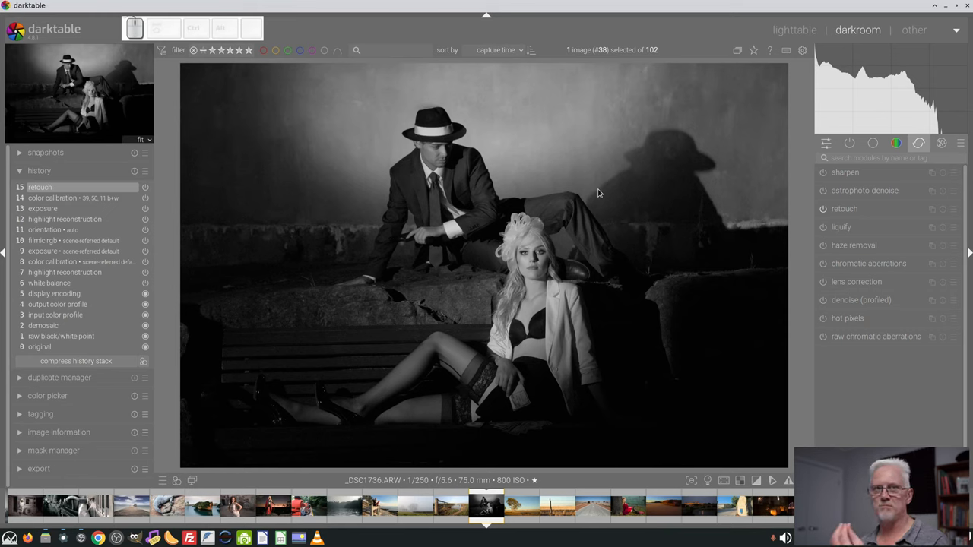
mouse_move(586, 176)
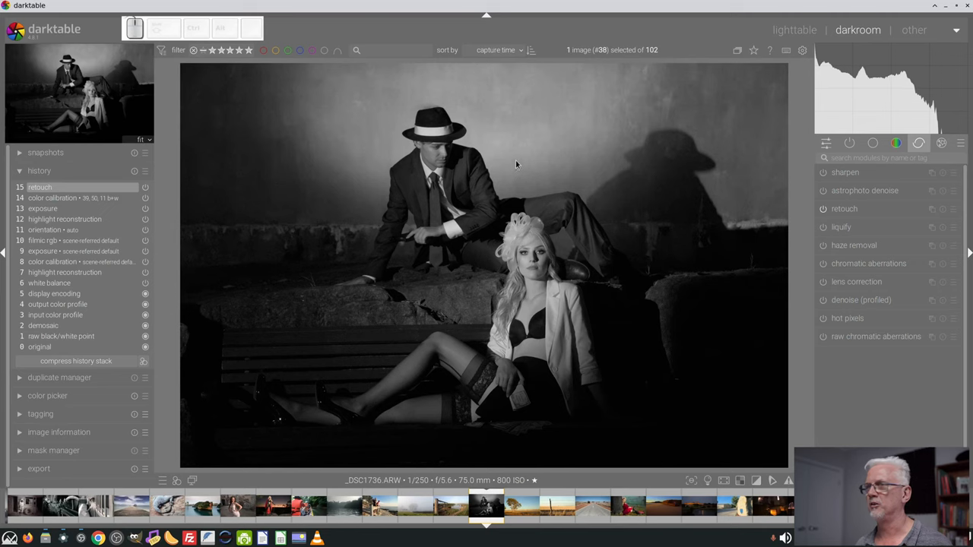
mouse_move(505, 139)
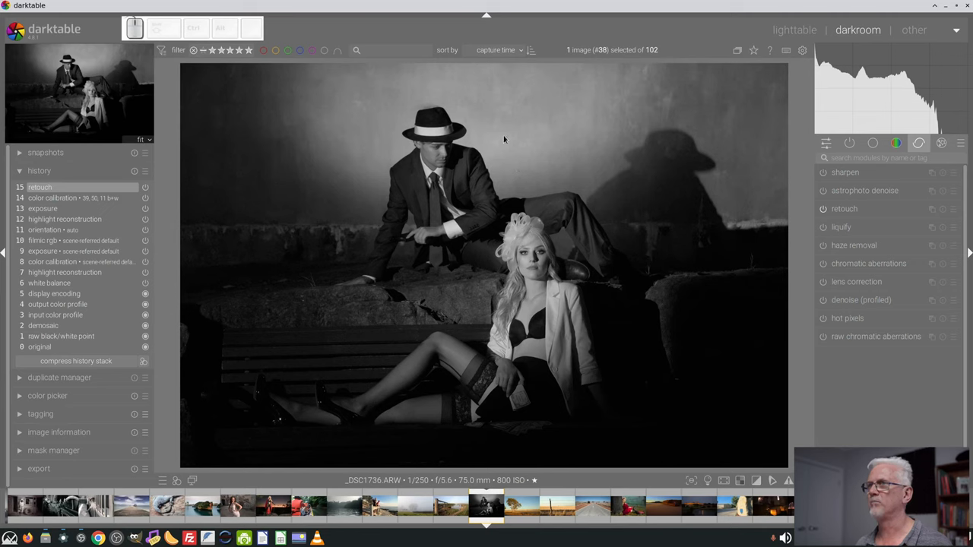
mouse_move(510, 135)
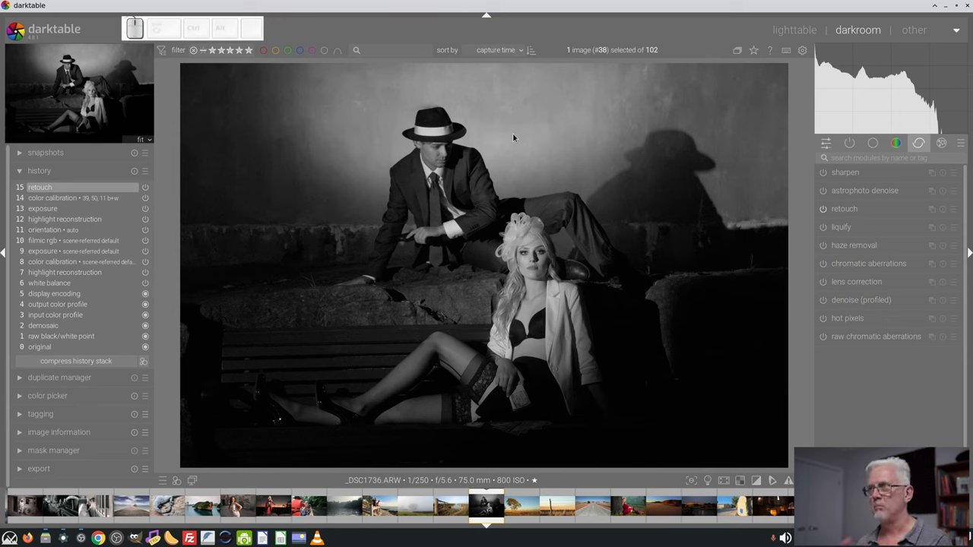
mouse_move(525, 129)
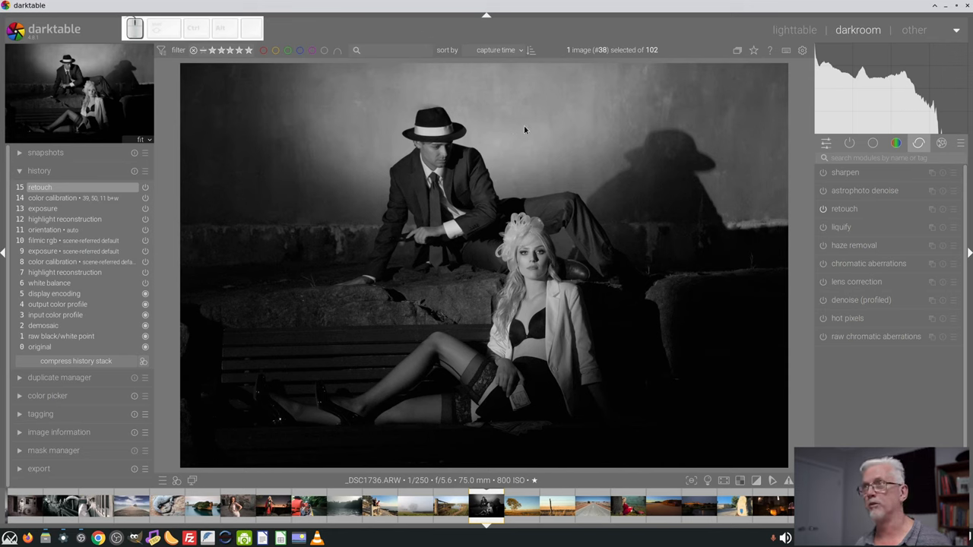
mouse_move(532, 140)
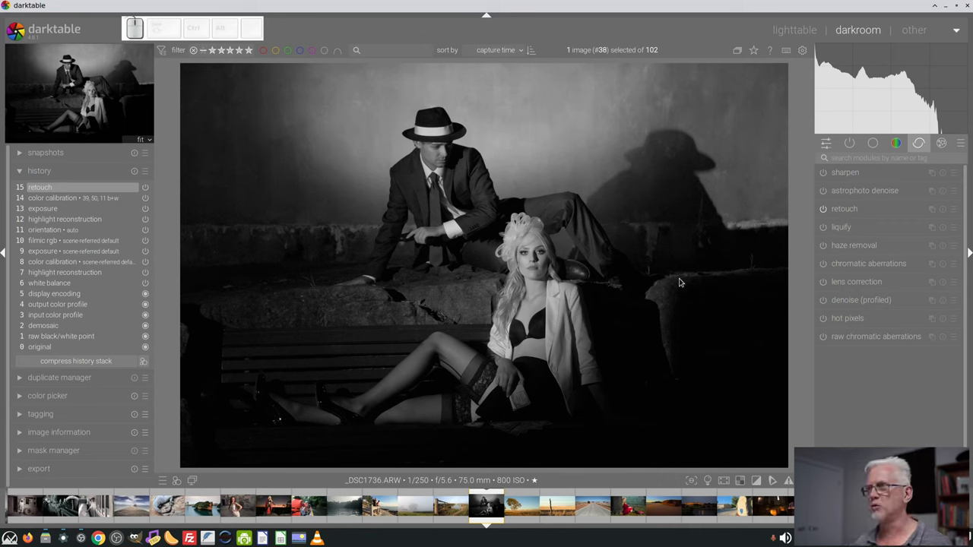
mouse_move(614, 395)
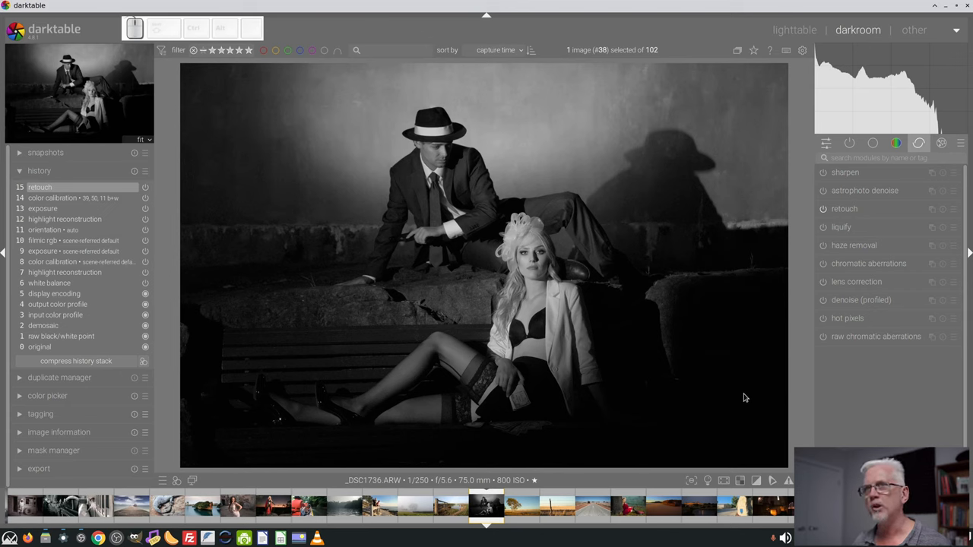
mouse_move(736, 383)
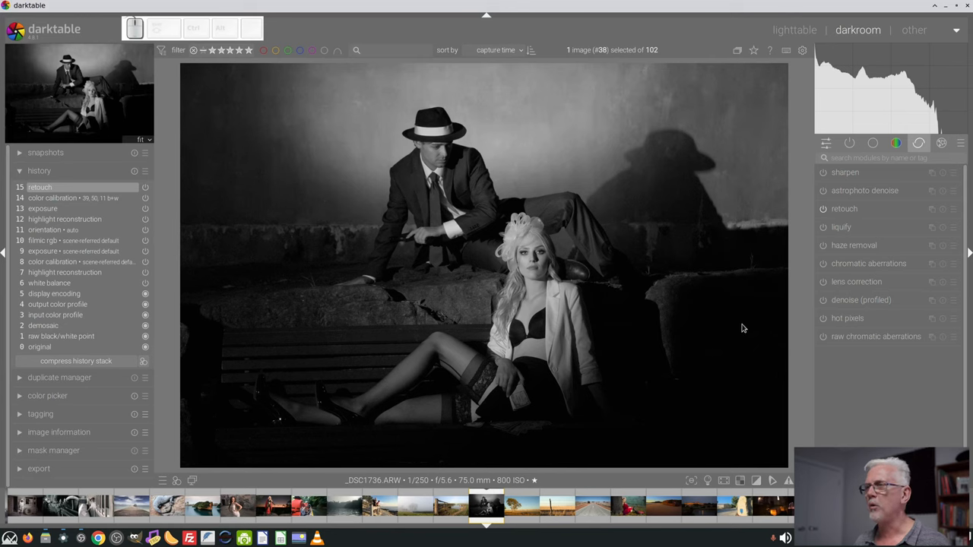
mouse_move(735, 321)
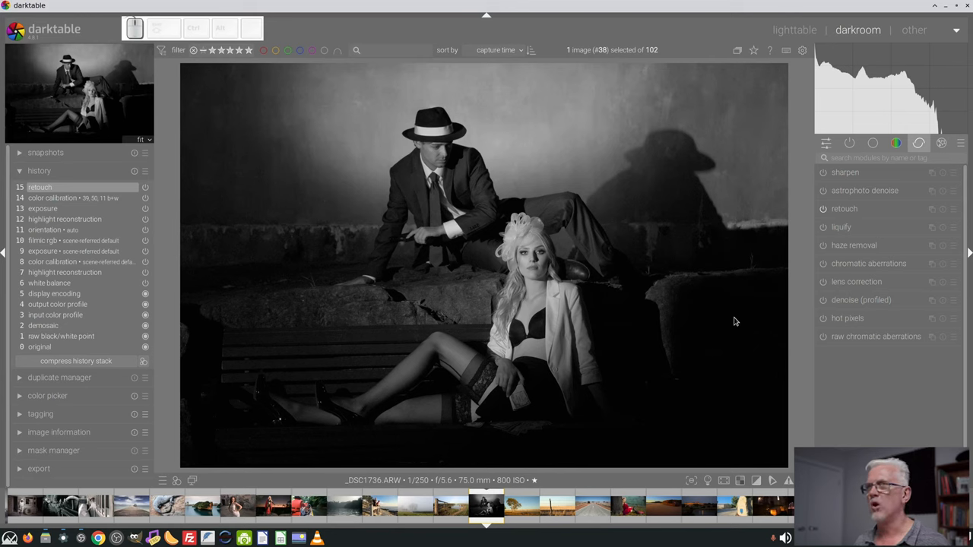
mouse_move(727, 319)
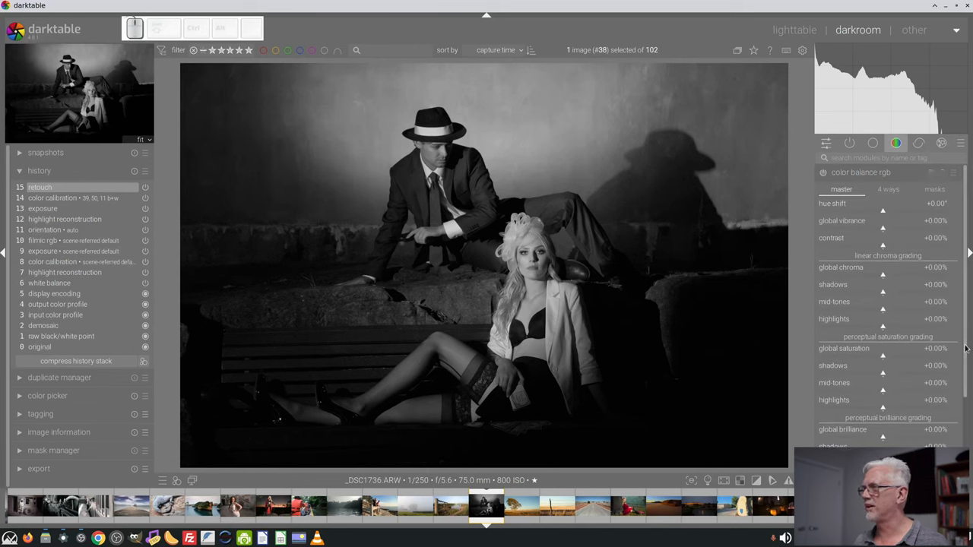
- Raise color balance rgb highlights brilliance to about +36%
scroll(down, 3)
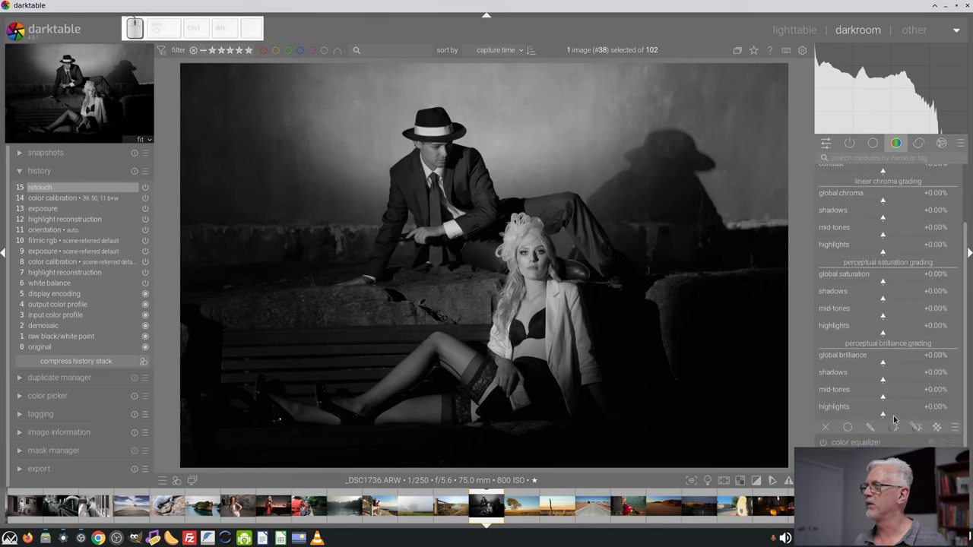
drag(882, 413, 906, 414)
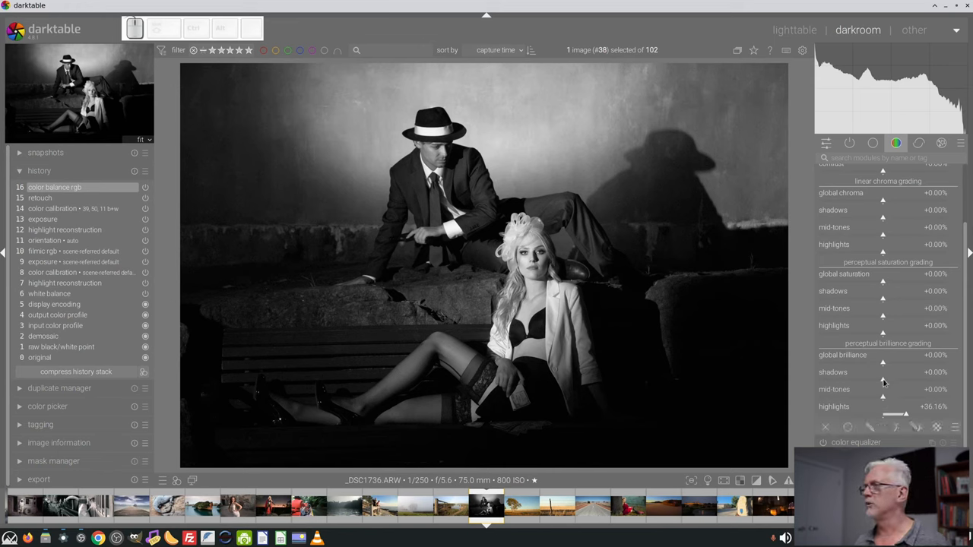
- Try shadow brilliance adjustments and return it near zero, then fine-tune the highlights
drag(882, 380, 894, 380)
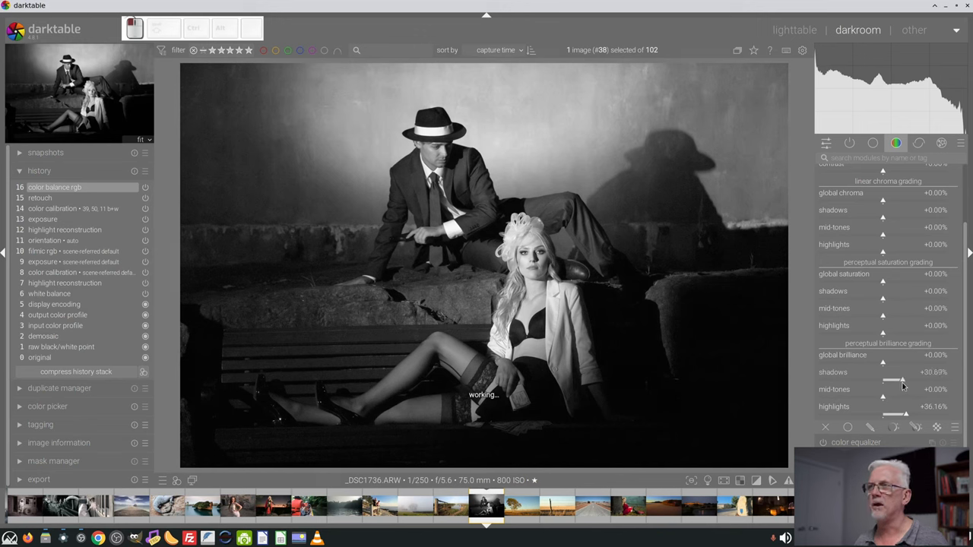
drag(905, 380, 900, 380)
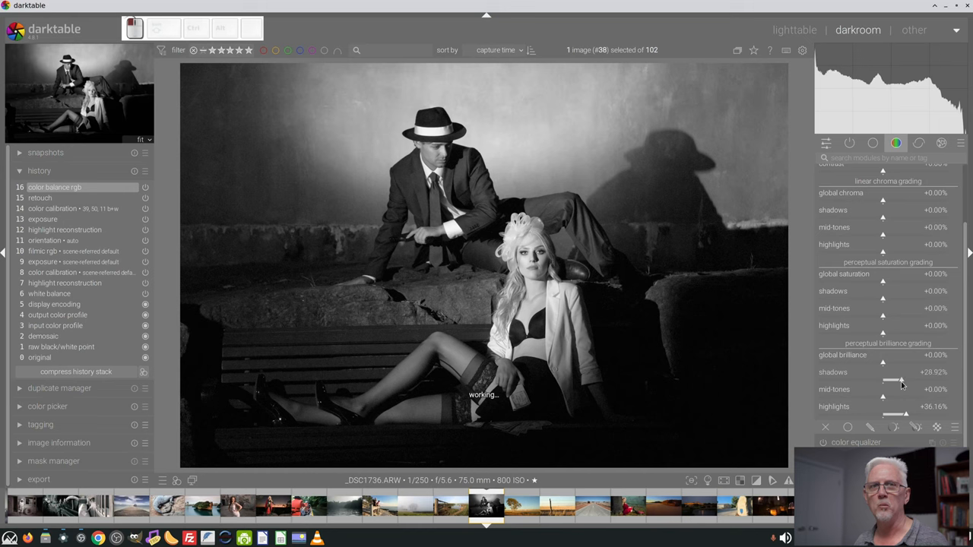
drag(900, 380, 900, 381)
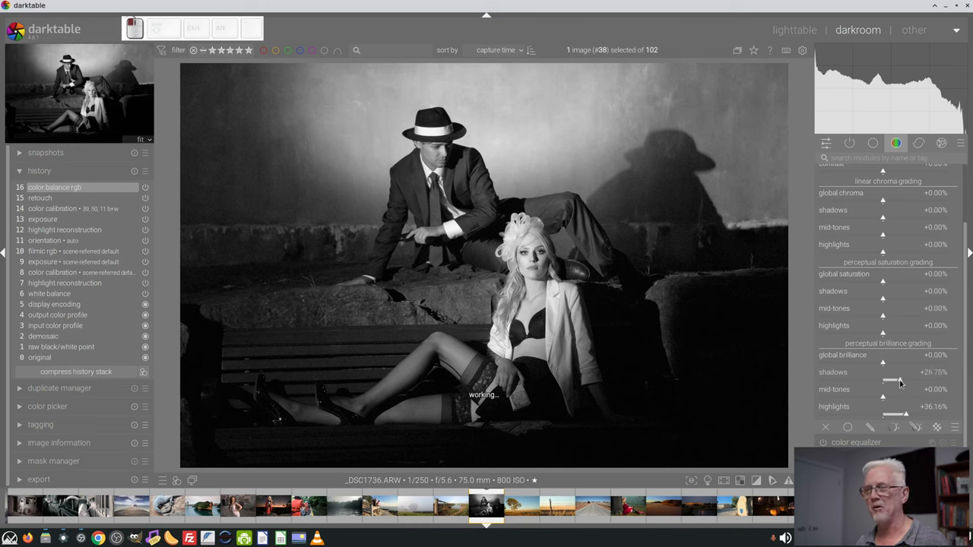
drag(893, 371, 885, 371)
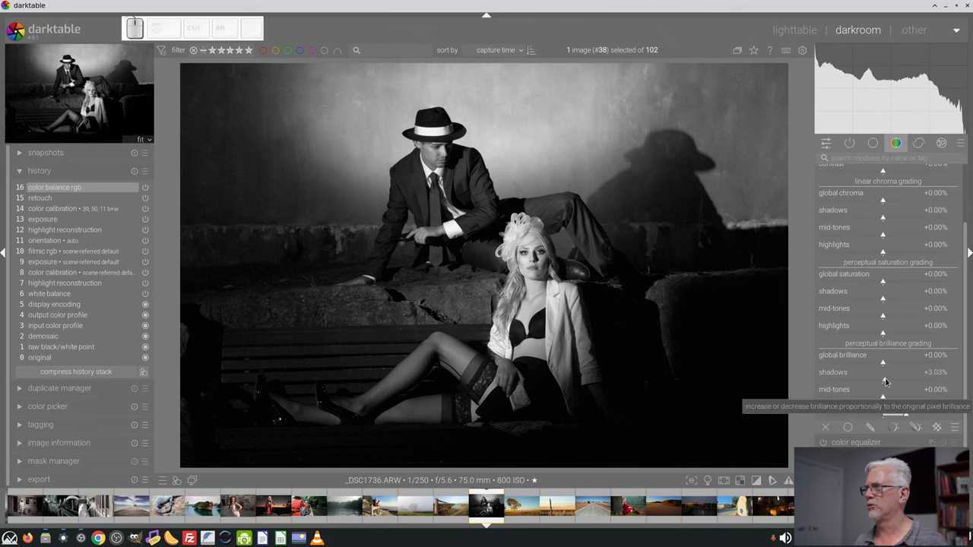
drag(882, 383, 874, 383)
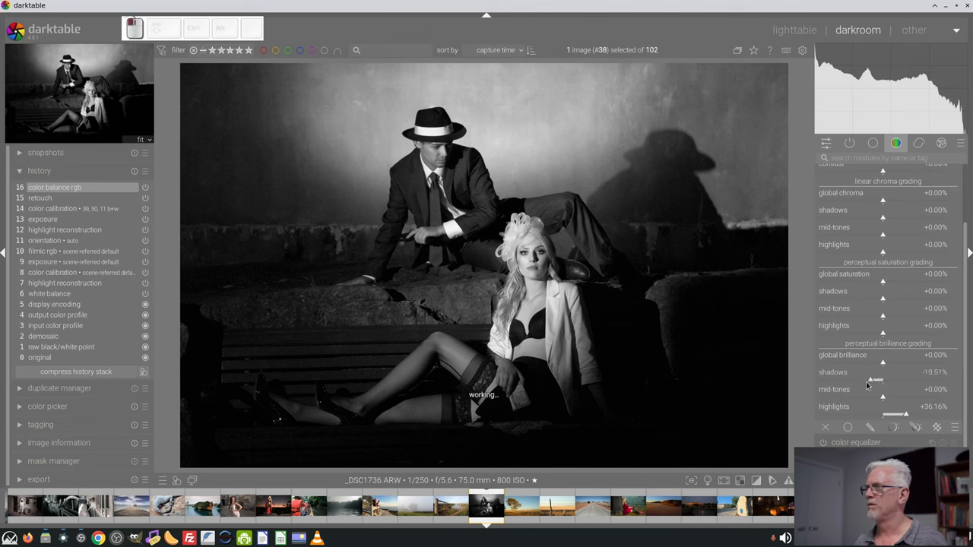
drag(879, 380, 867, 380)
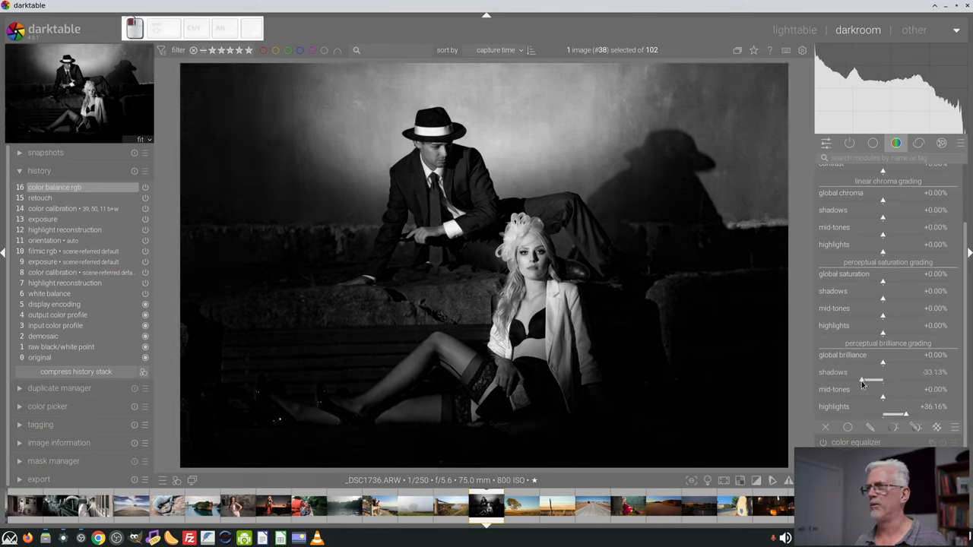
drag(873, 380, 852, 381)
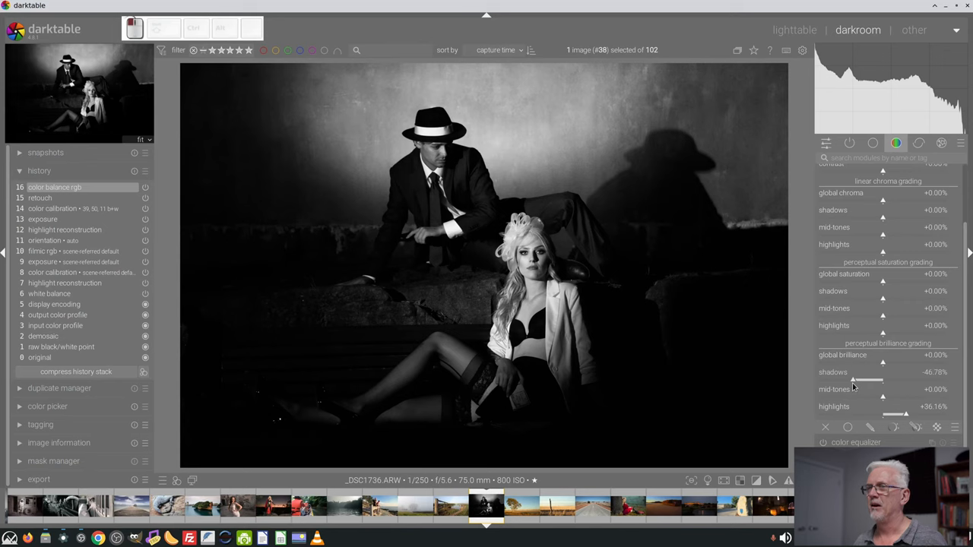
drag(866, 380, 879, 380)
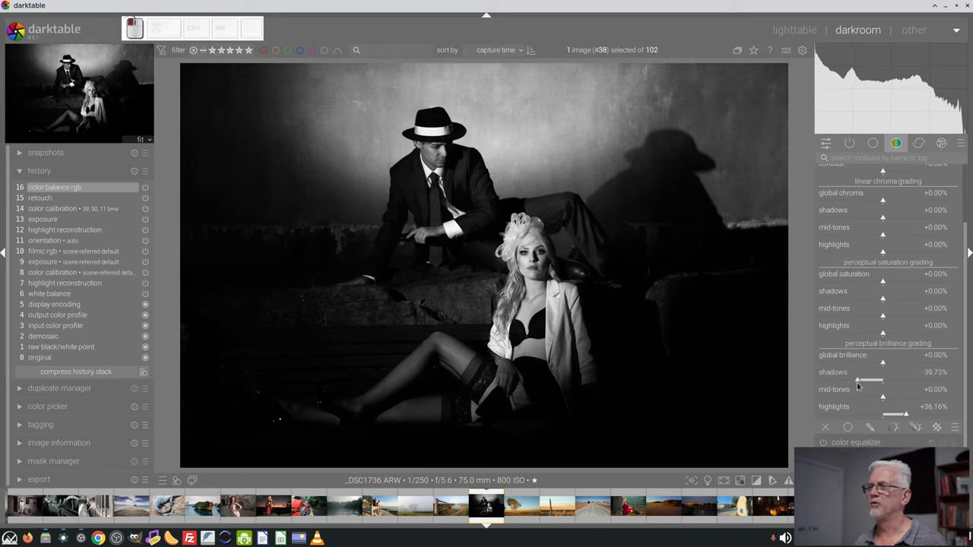
mouse_move(272, 389)
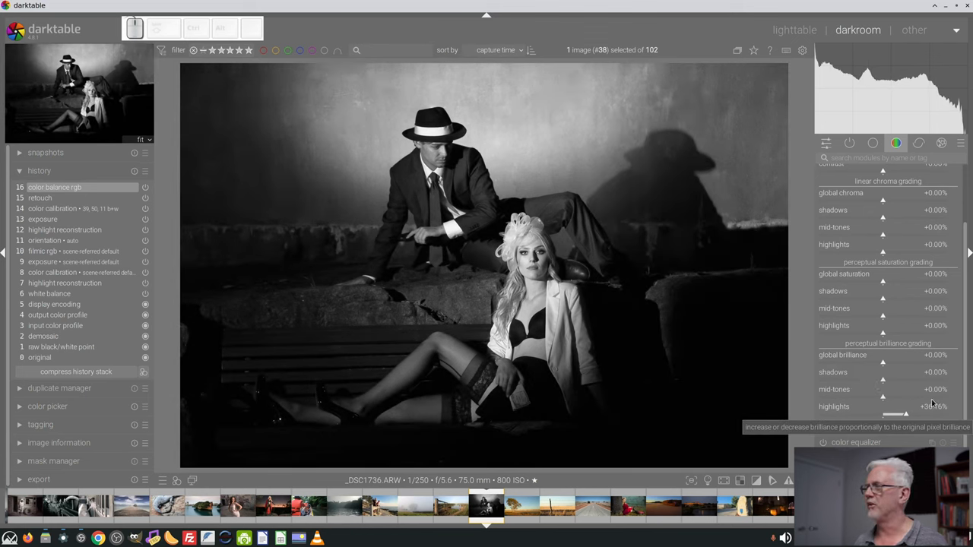
drag(903, 413, 920, 413)
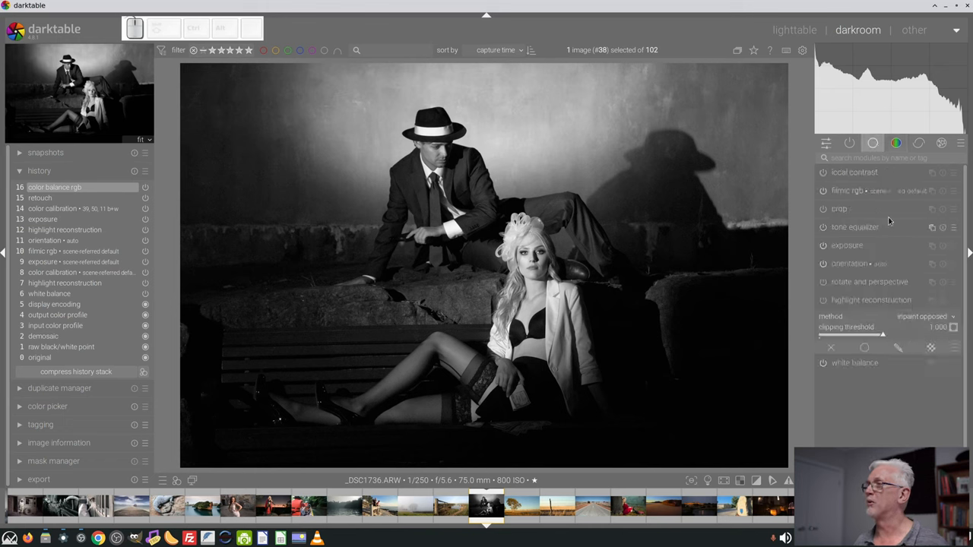
- Crop the portrait to a 16:9 HDTV frame, trimming the top and bottom margins
click(839, 208)
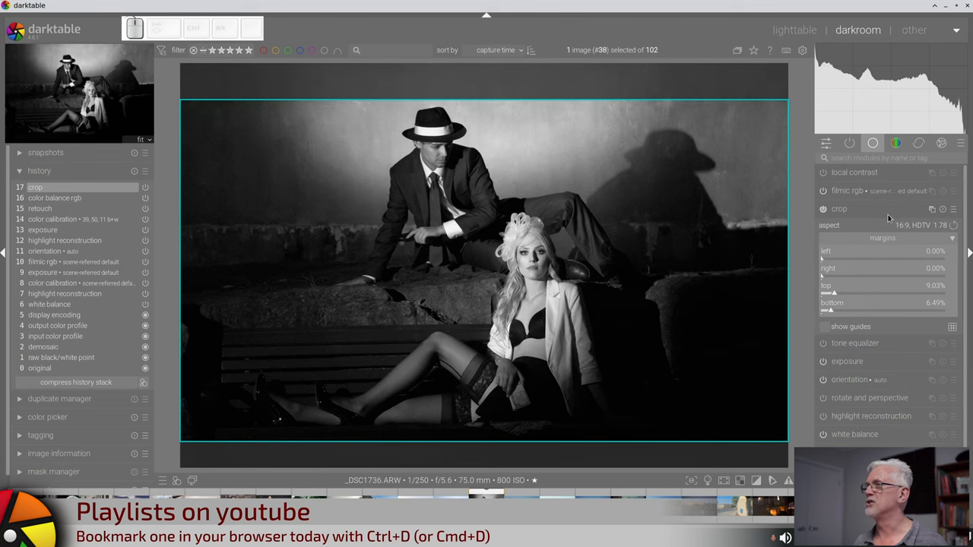
click(839, 208)
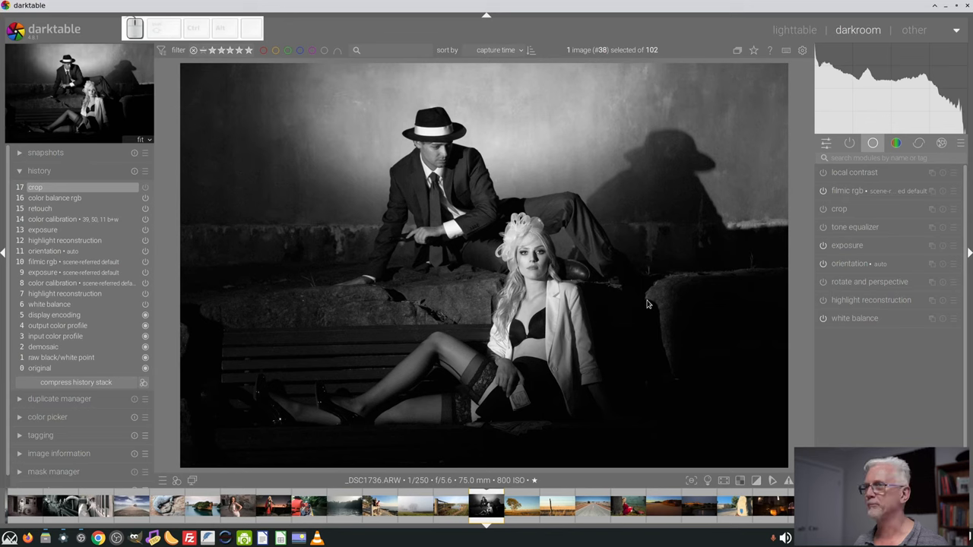
mouse_move(702, 292)
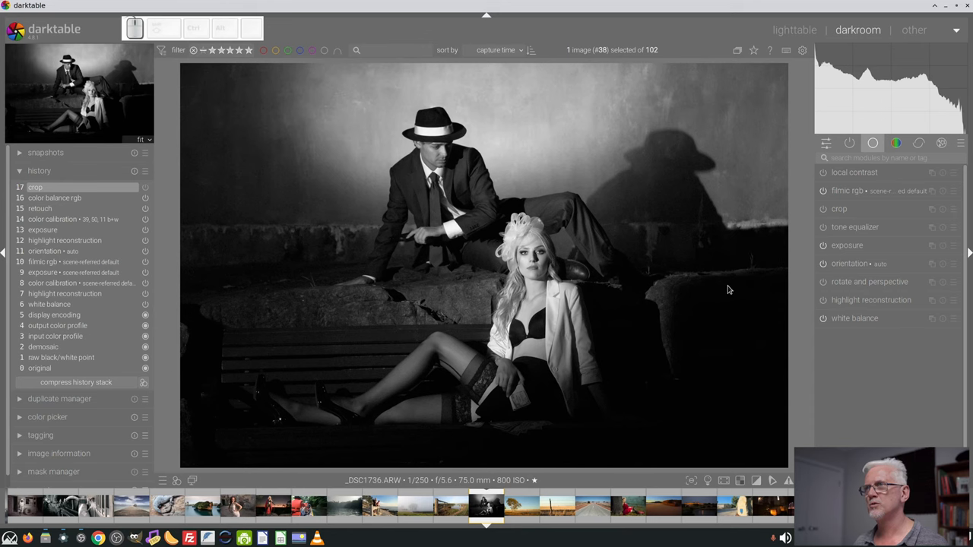
- Show the colour modules and expand color balance rgb to its 4 ways grading section
click(896, 143)
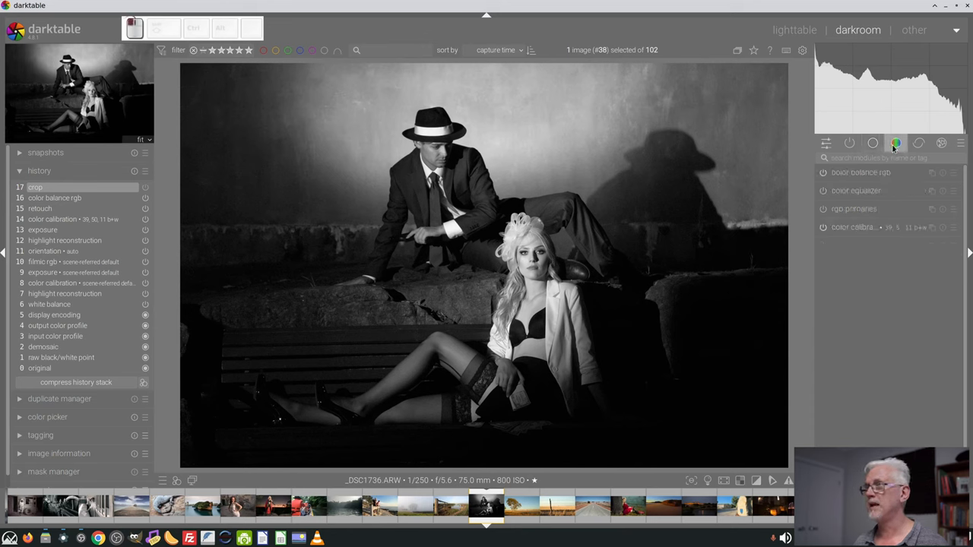
click(860, 171)
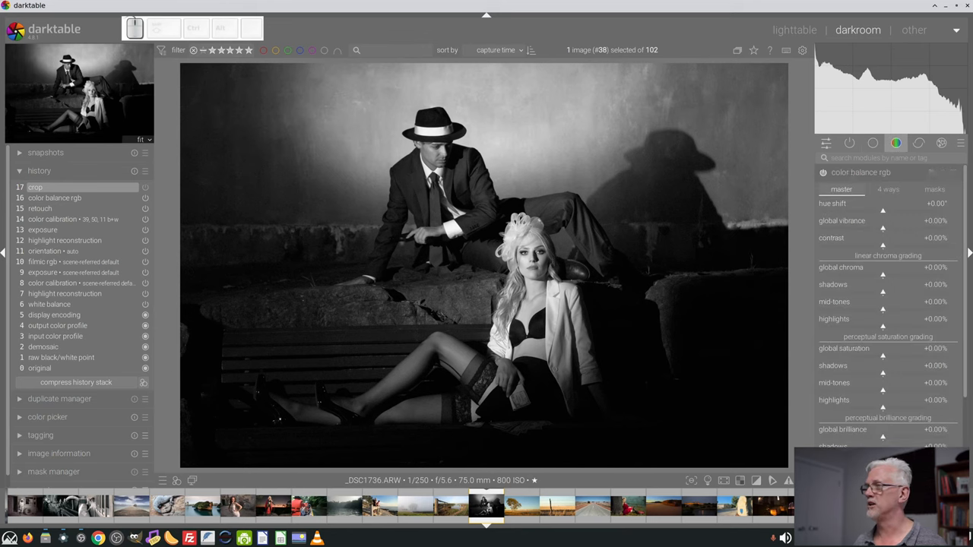
click(888, 188)
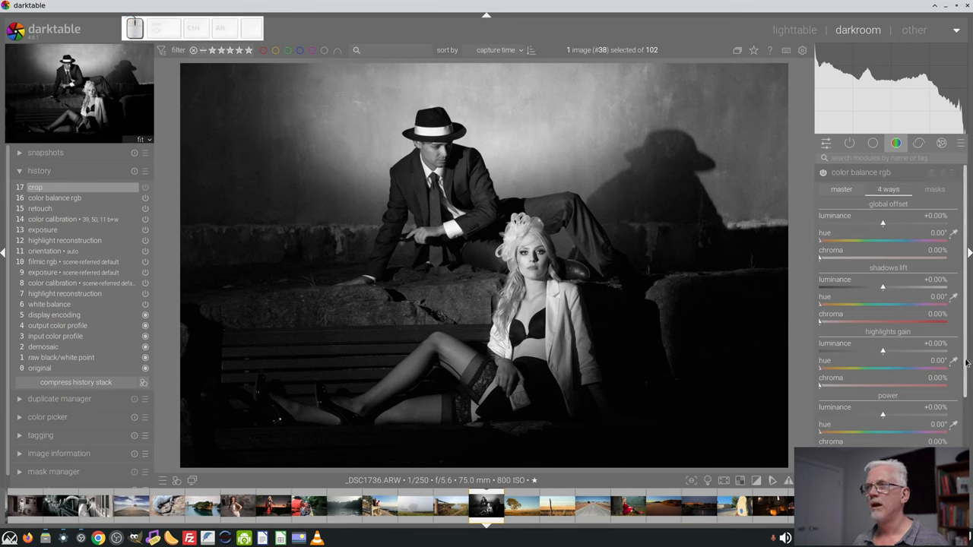
mouse_move(964, 364)
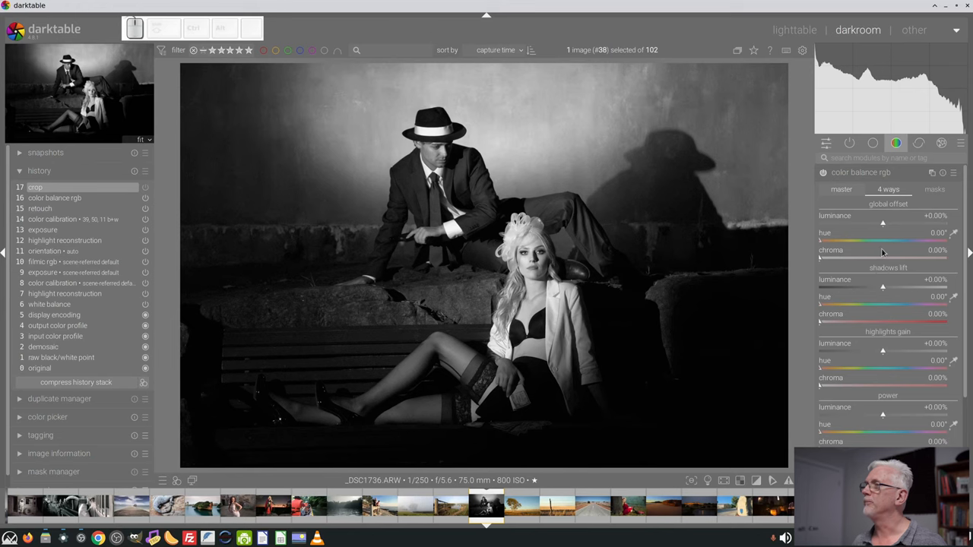
mouse_move(833, 307)
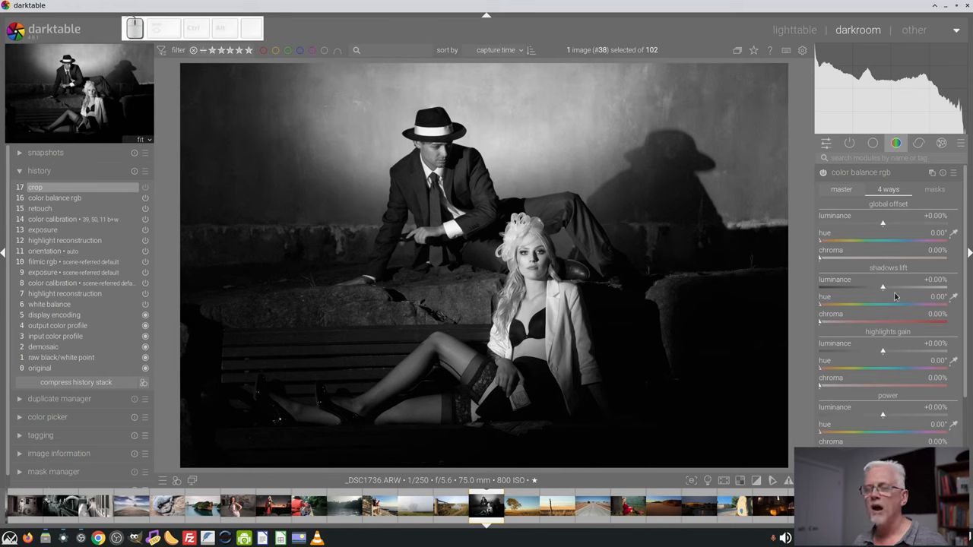
mouse_move(881, 297)
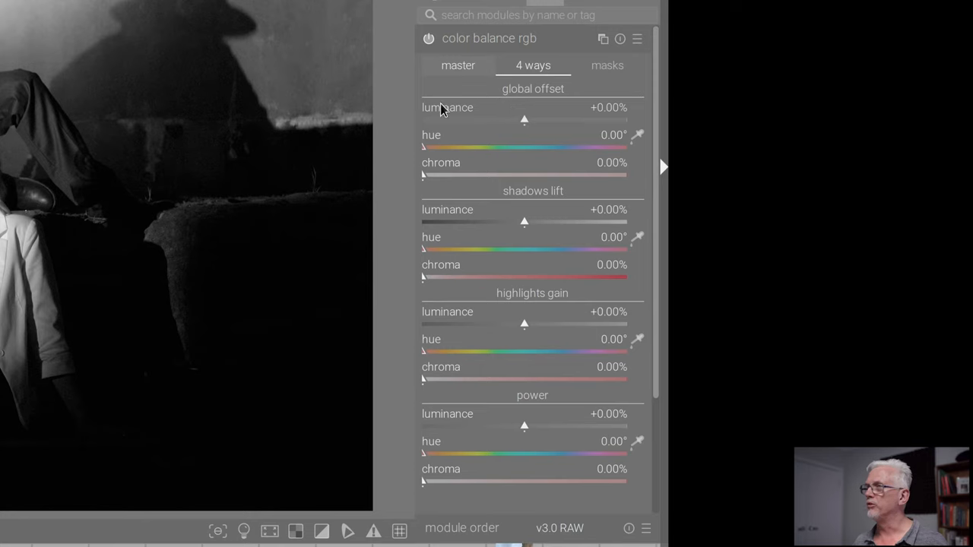
mouse_move(559, 106)
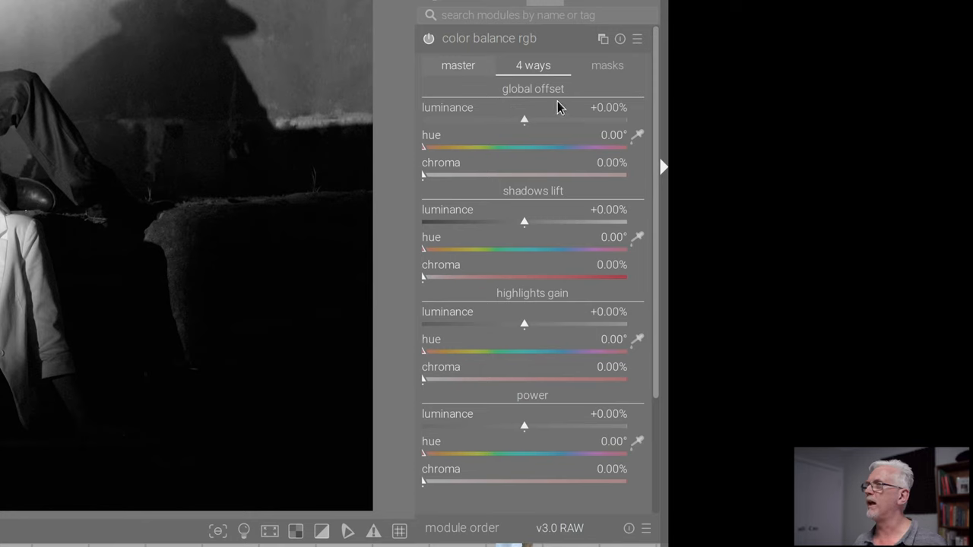
mouse_move(535, 105)
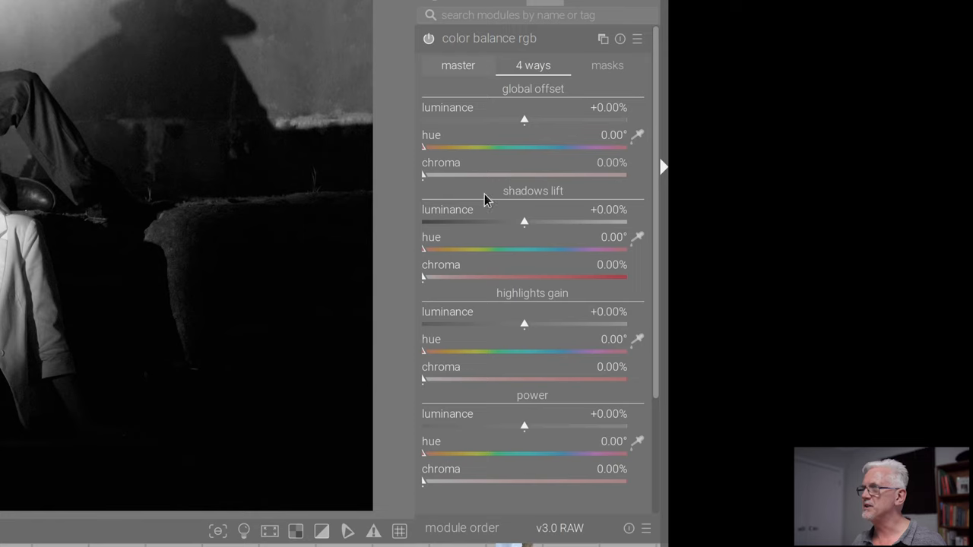
mouse_move(563, 198)
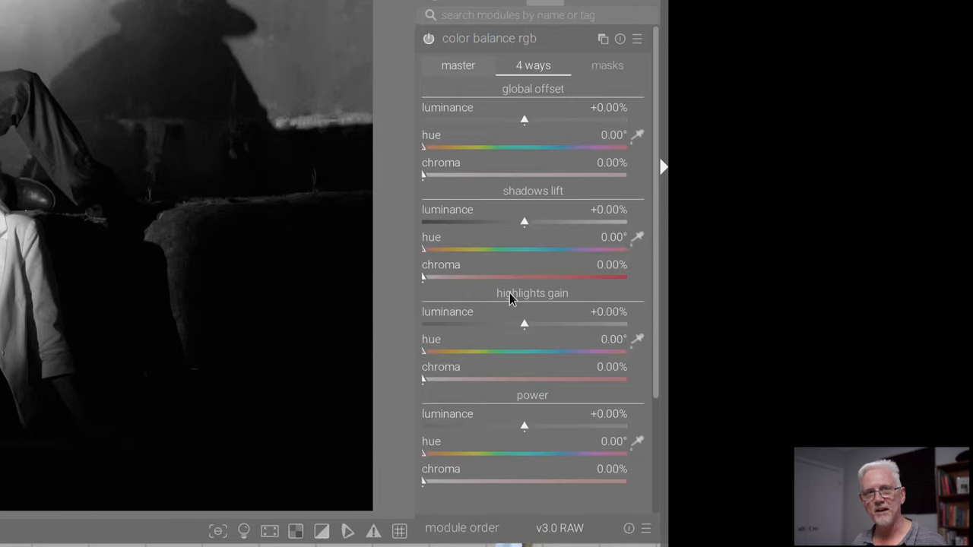
mouse_move(509, 395)
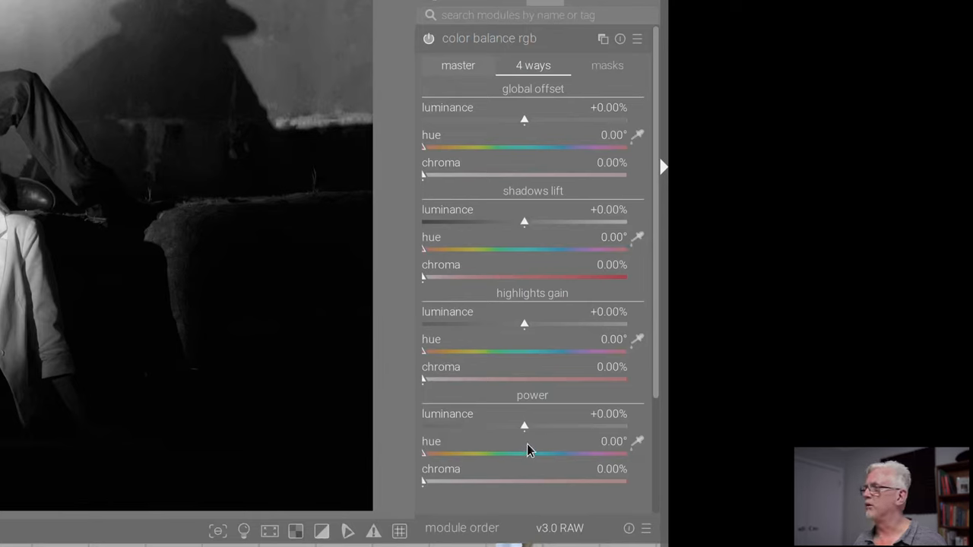
mouse_move(494, 439)
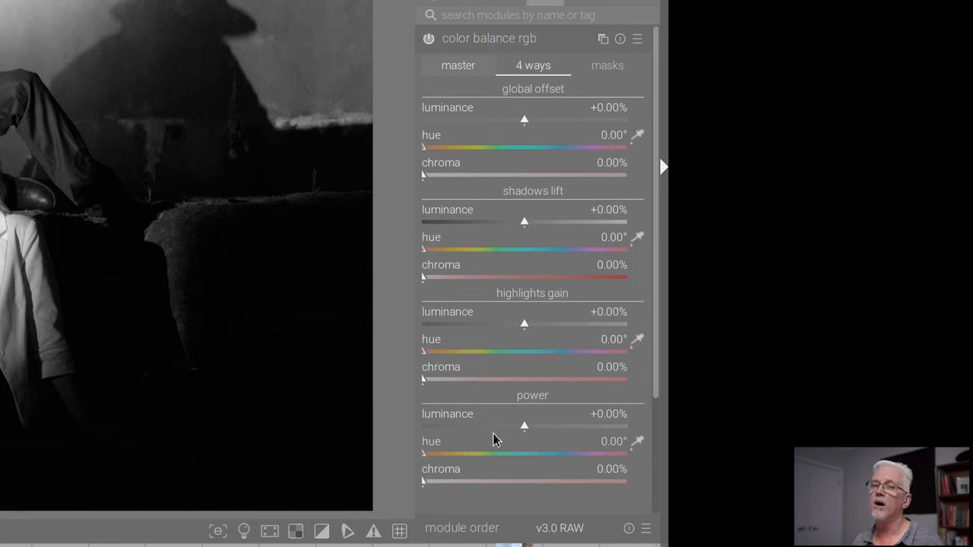
mouse_move(523, 414)
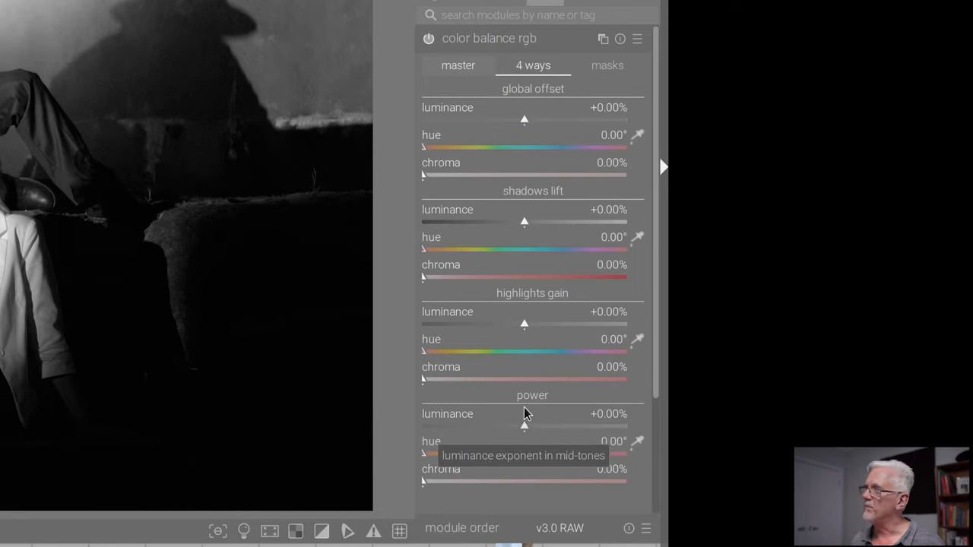
mouse_move(500, 413)
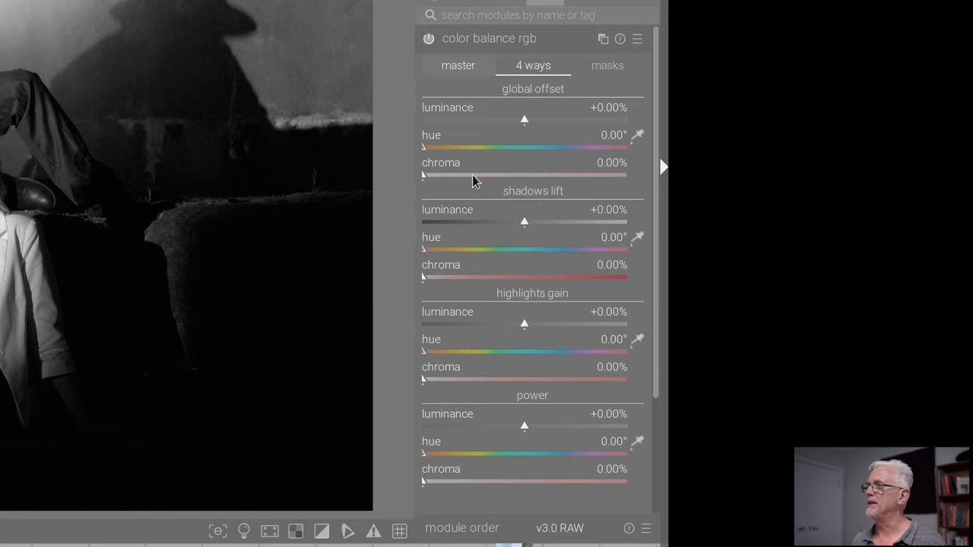
mouse_move(534, 203)
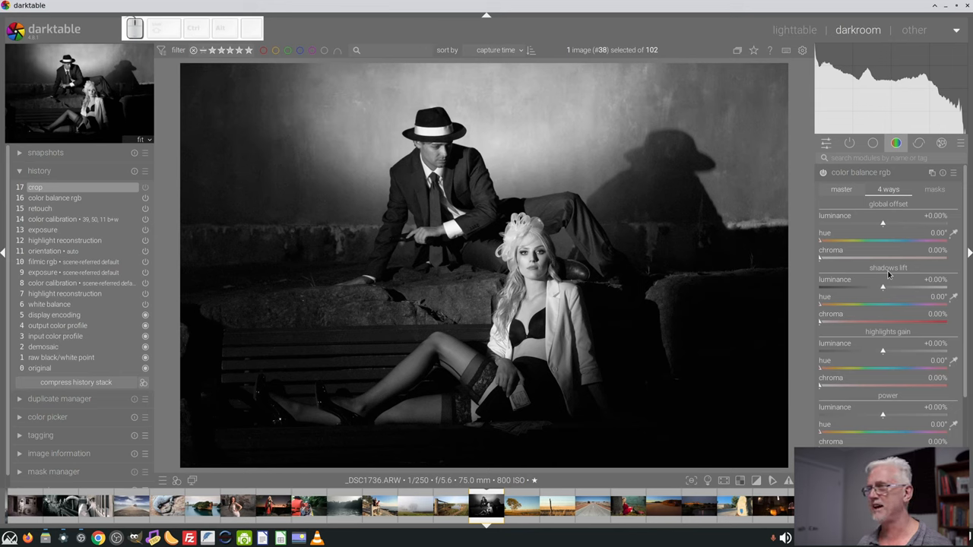
mouse_move(906, 290)
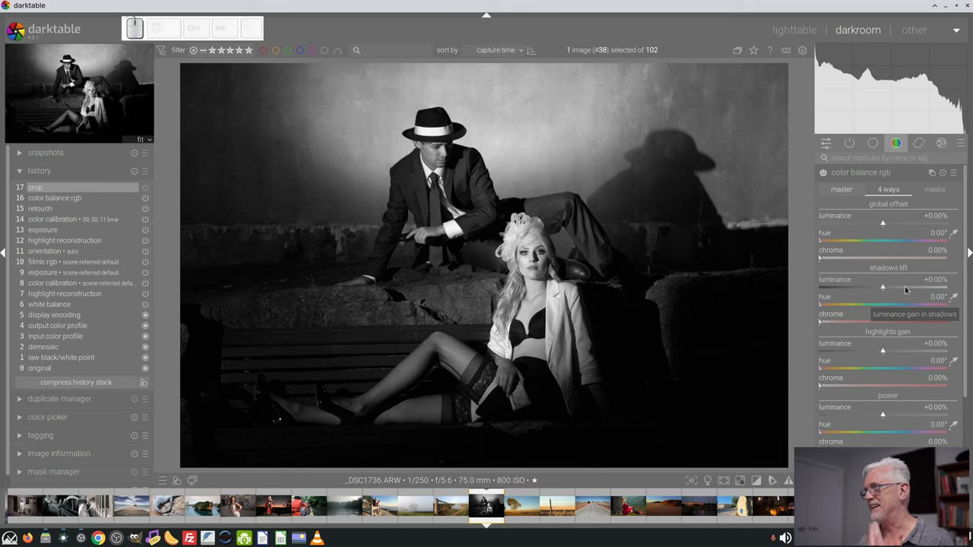
mouse_move(909, 290)
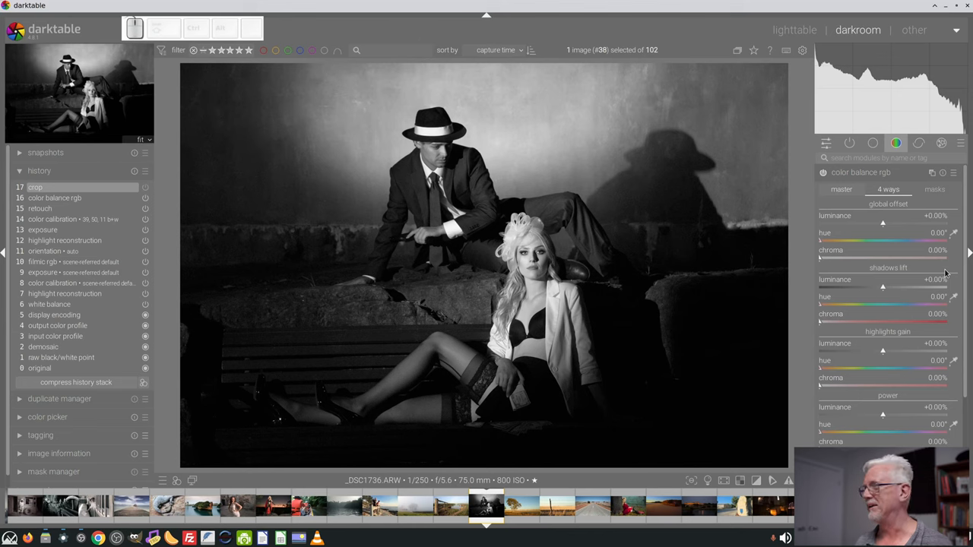
mouse_move(951, 298)
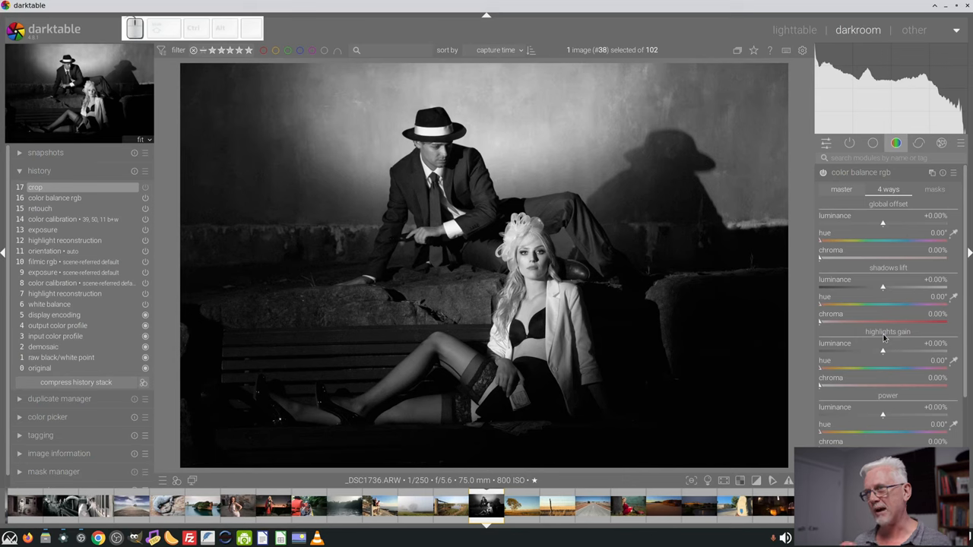
mouse_move(836, 325)
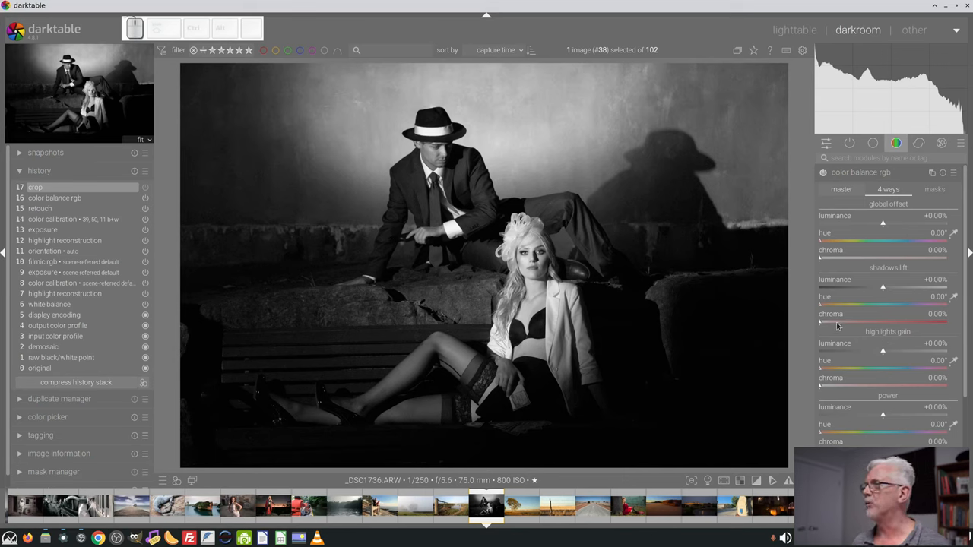
mouse_move(824, 307)
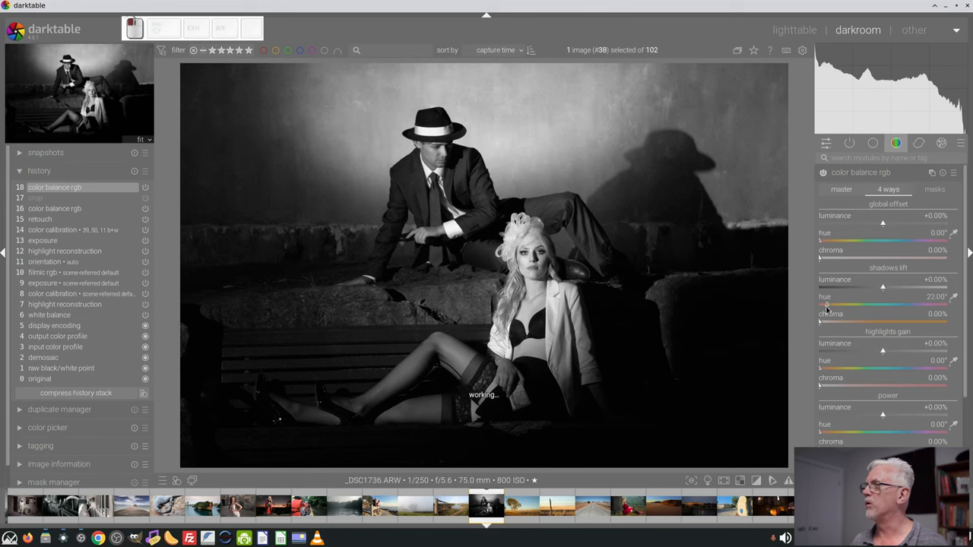
- Give the shadows a warm sepia hue with a low chroma tint
drag(827, 307, 833, 322)
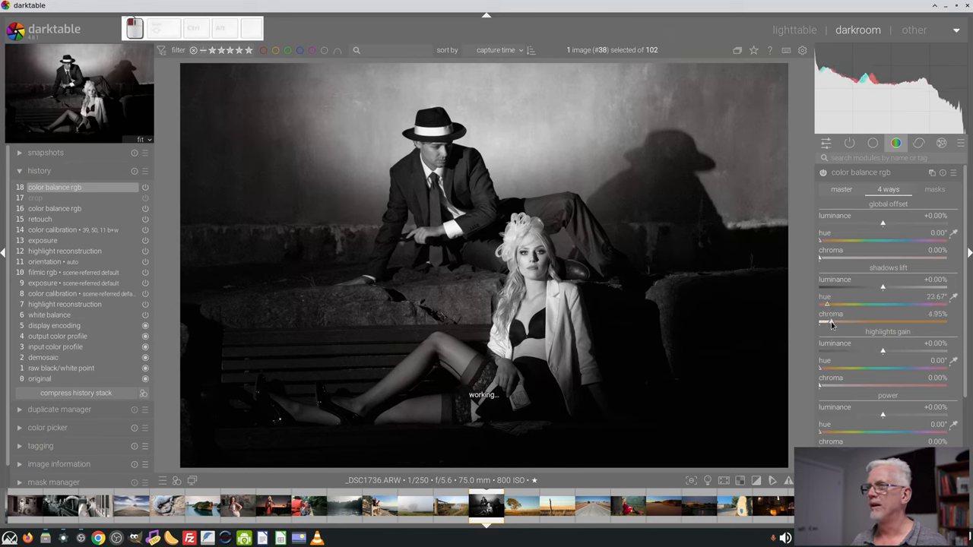
drag(836, 323, 829, 322)
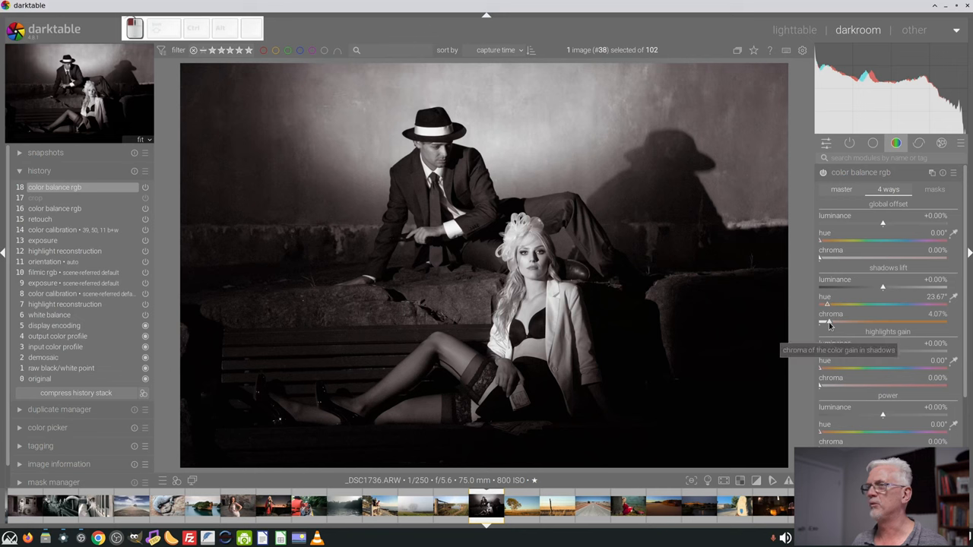
mouse_move(829, 325)
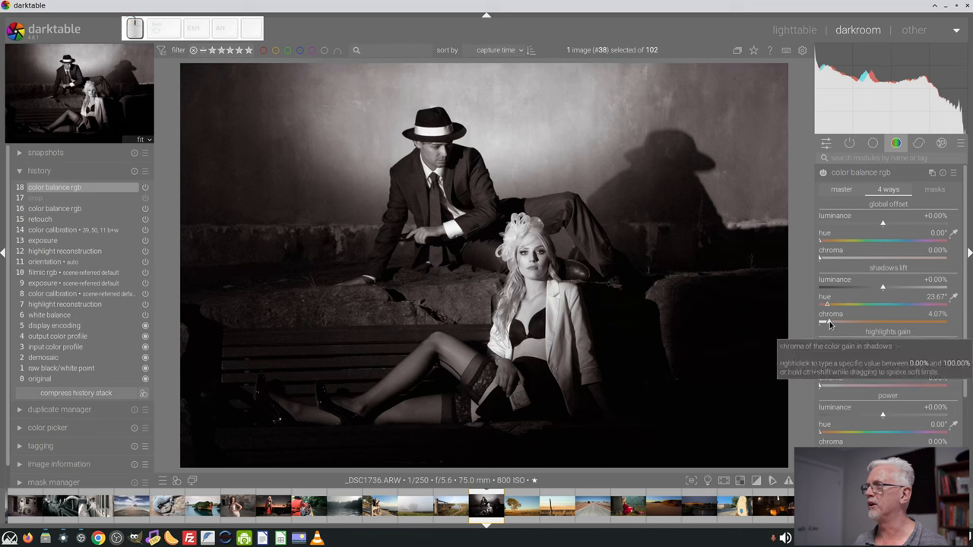
drag(826, 323, 824, 323)
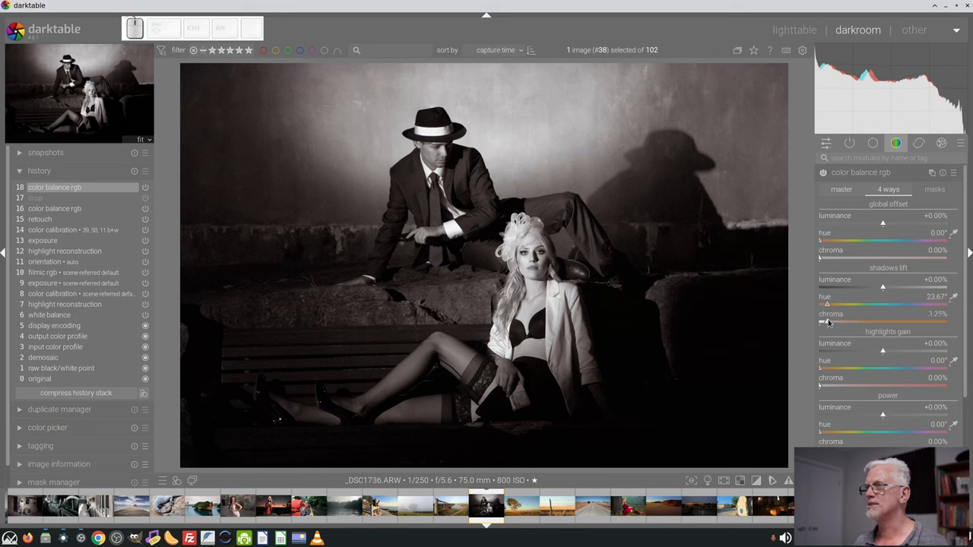
- Tint the highlights around hue 80° and settle the gain chroma at about 3.9%
drag(882, 369, 848, 370)
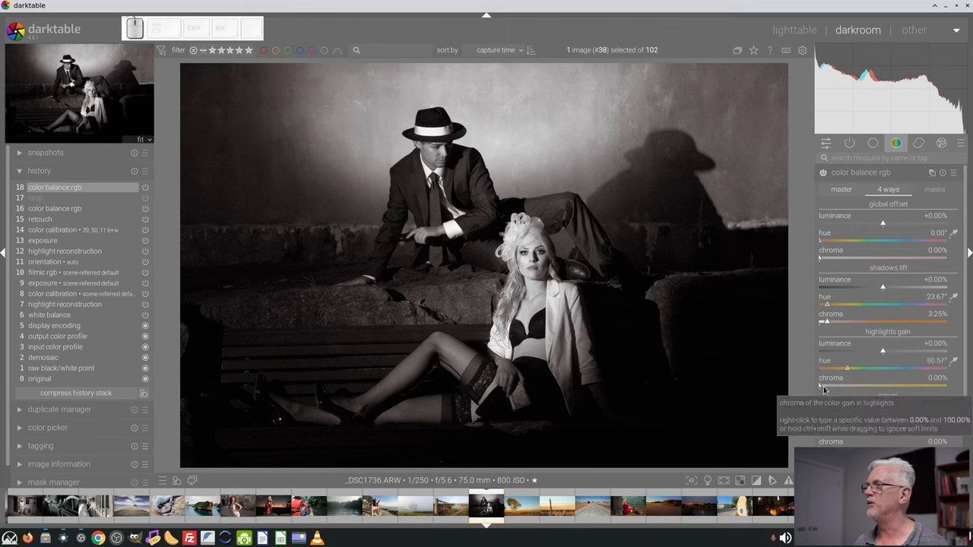
drag(821, 386, 894, 386)
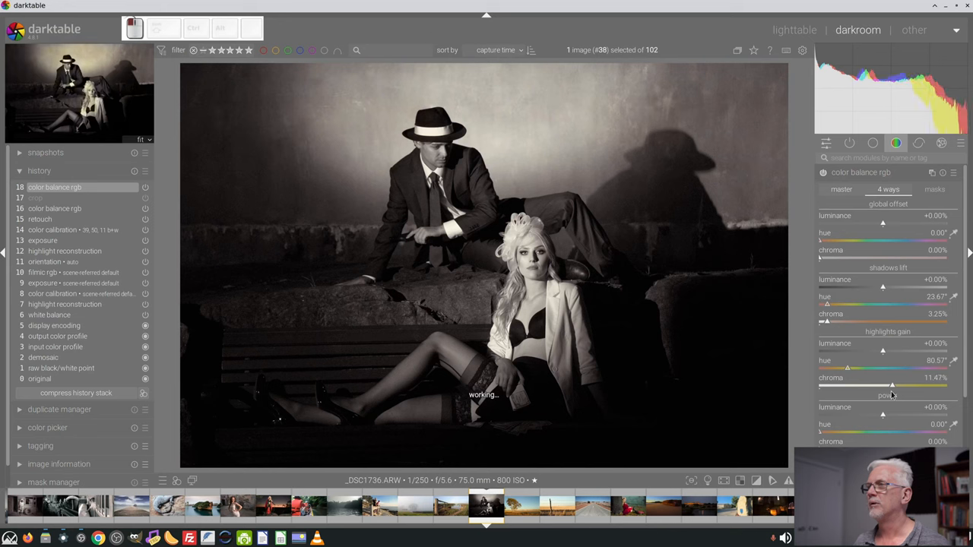
drag(891, 386, 921, 386)
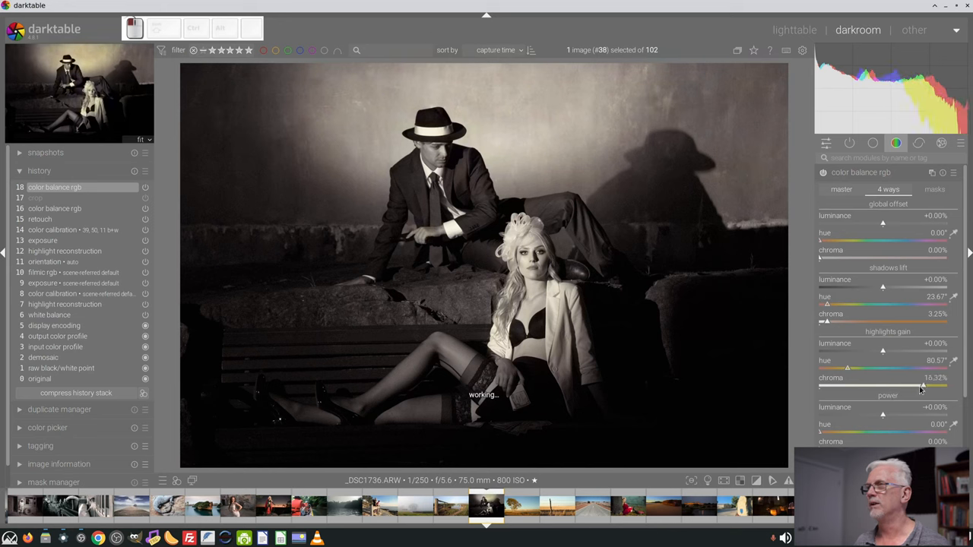
drag(921, 387, 881, 386)
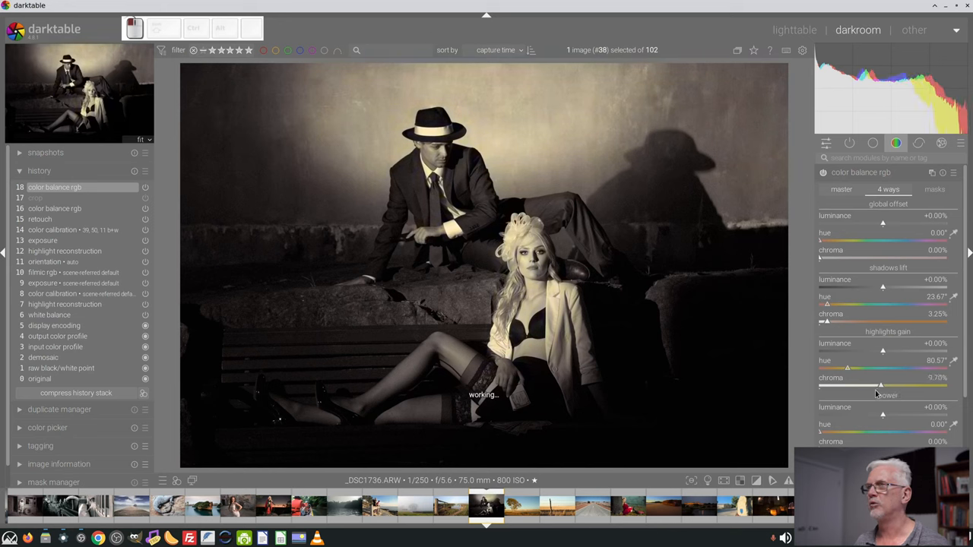
drag(880, 386, 842, 386)
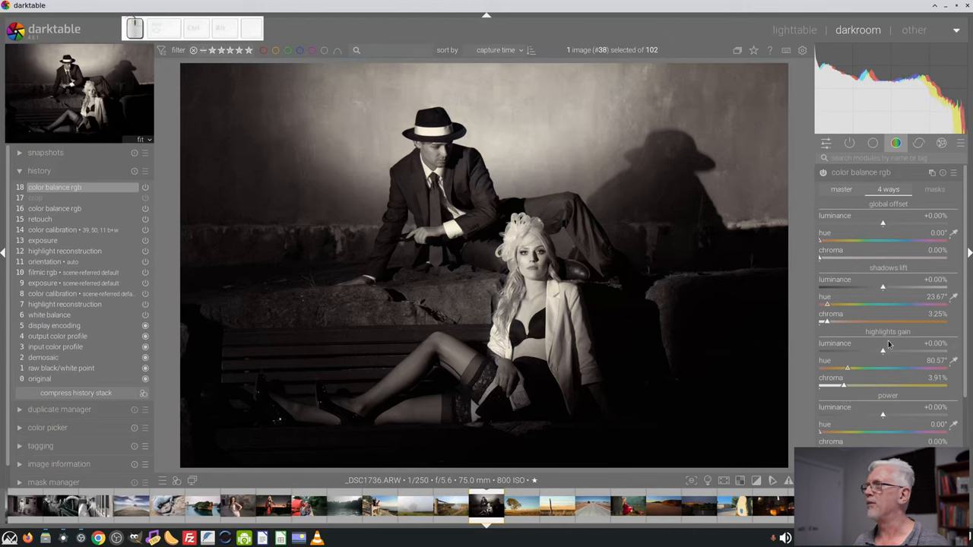
- Switch color balance rgb off and back on to compare the split toning before and after
click(826, 173)
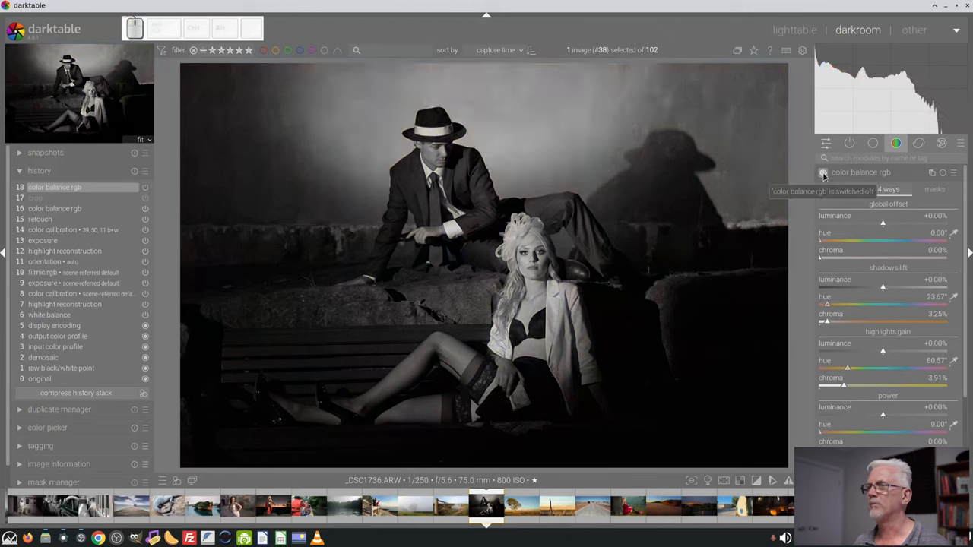
click(824, 174)
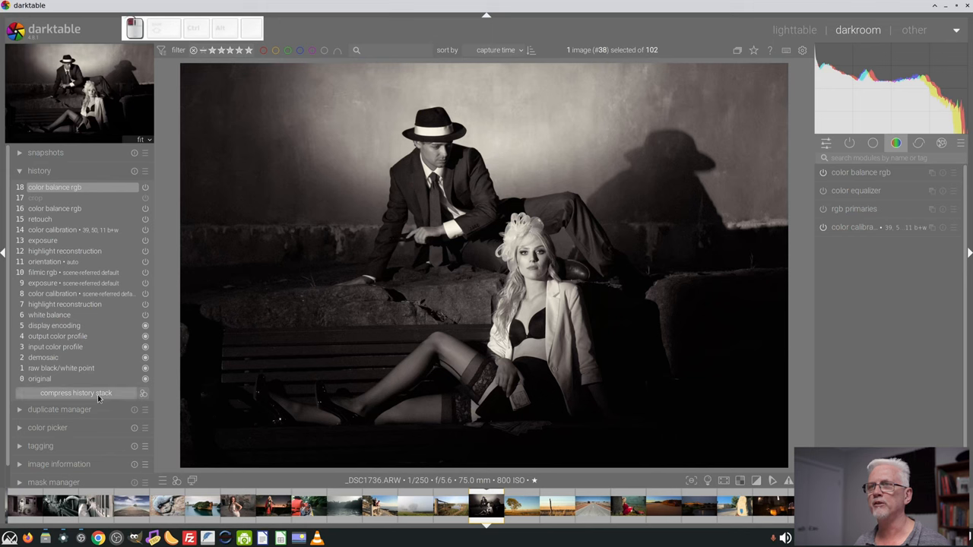
- Compress the history stack, search 'eq' and apply the 'my sharpening' contrast equalizer preset
click(76, 393)
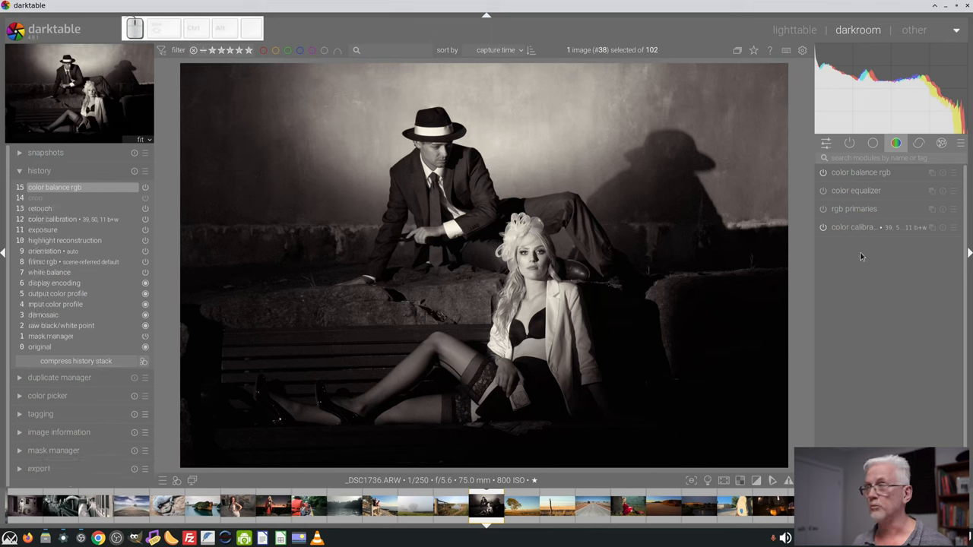
click(878, 158)
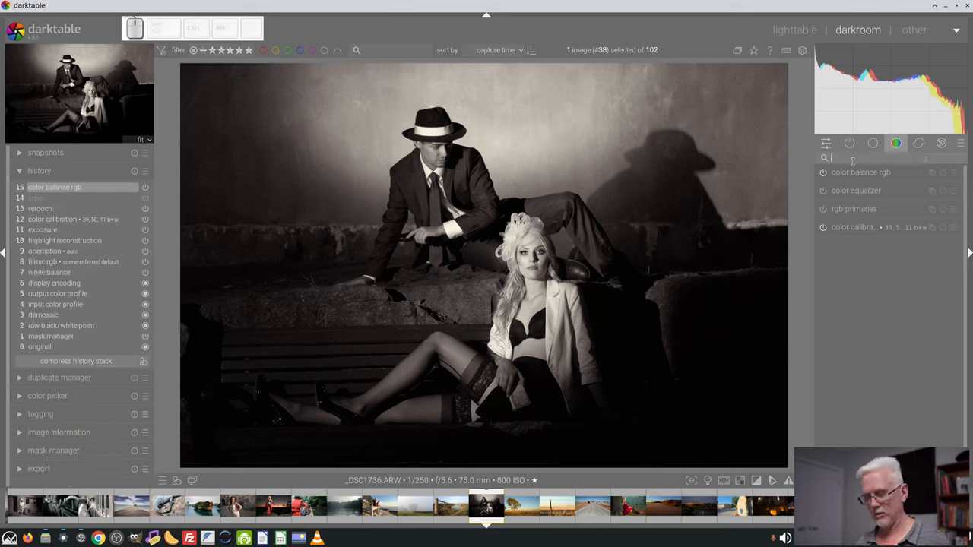
click(953, 191)
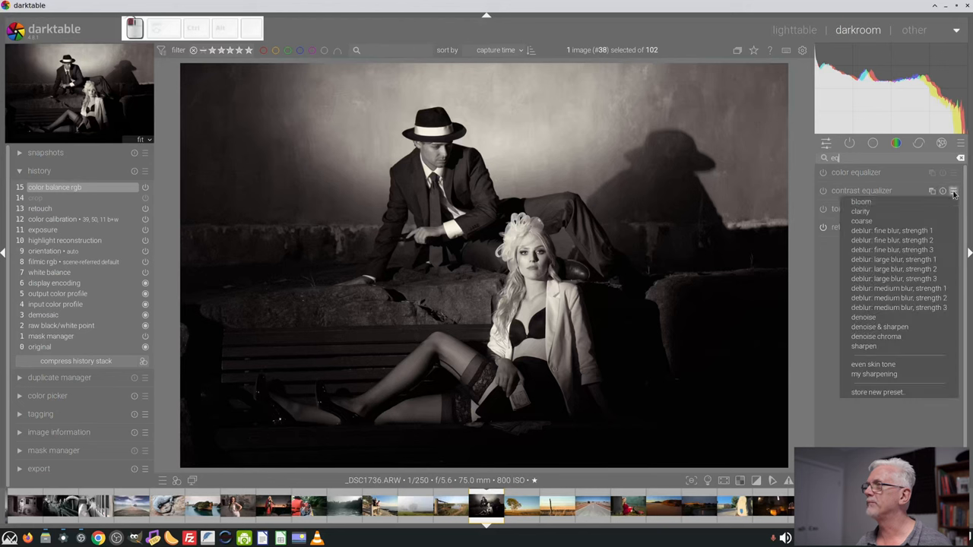
click(874, 374)
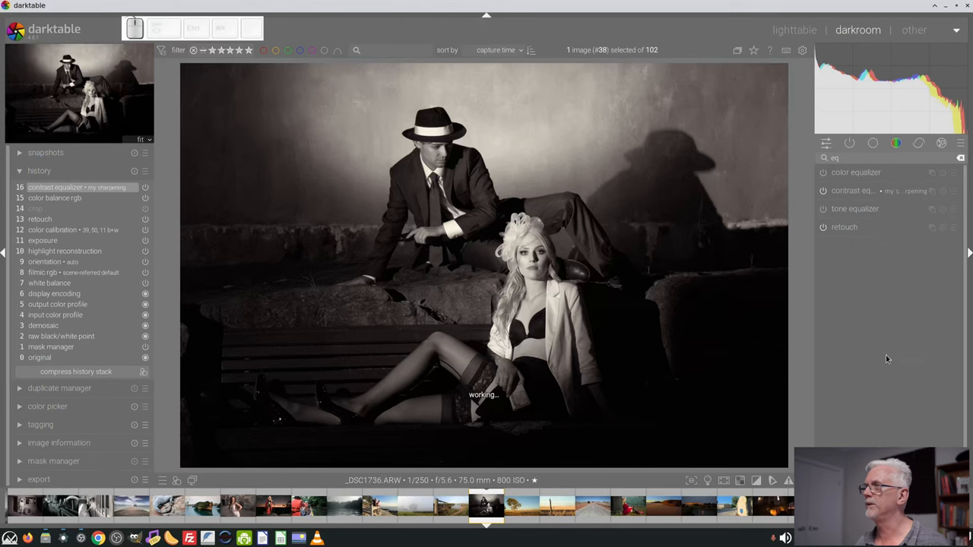
click(854, 191)
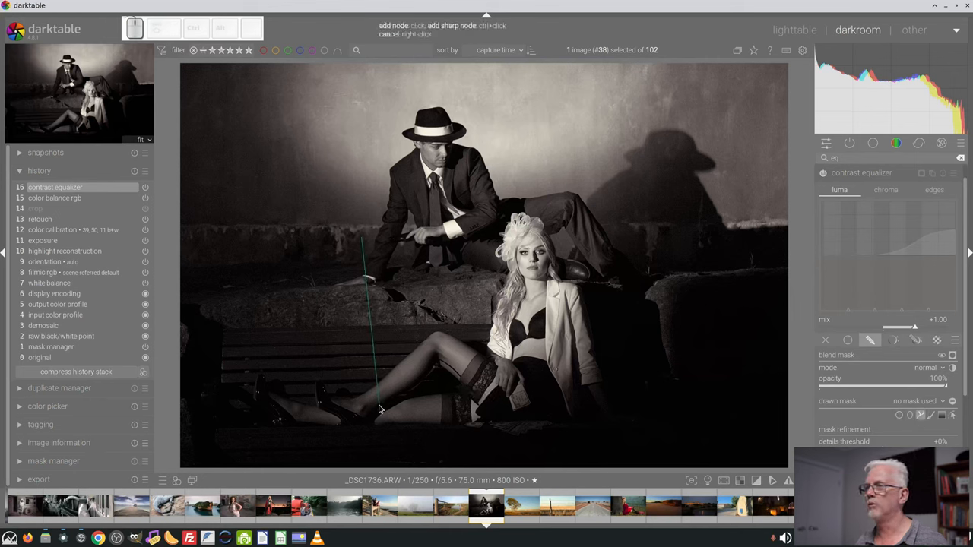
- Draw a path mask around the couple and widen its feather to restrict the sharpening
click(519, 209)
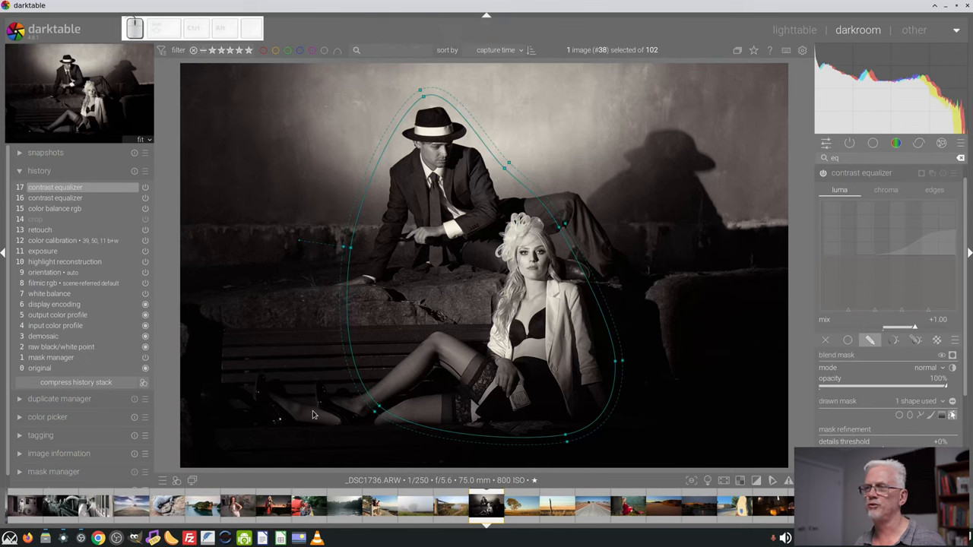
mouse_move(337, 441)
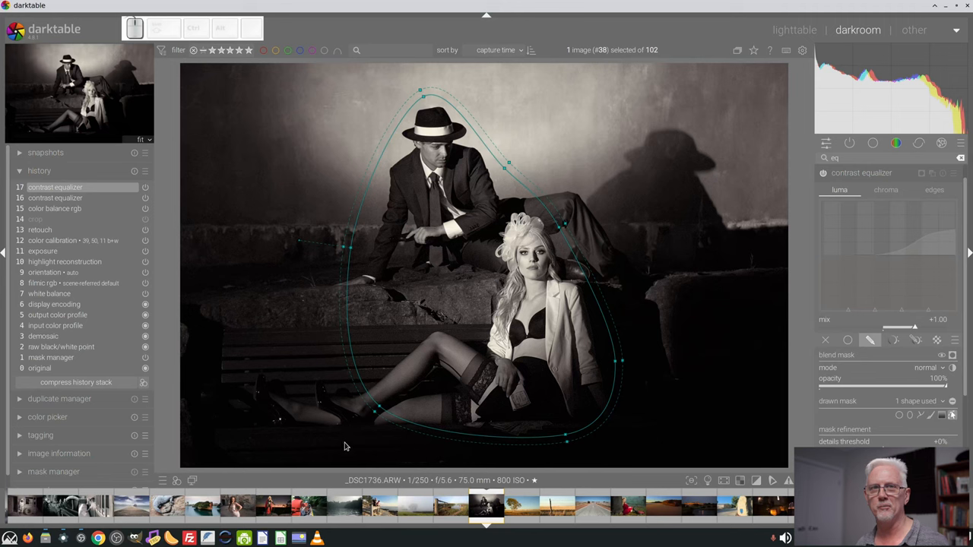
mouse_move(349, 437)
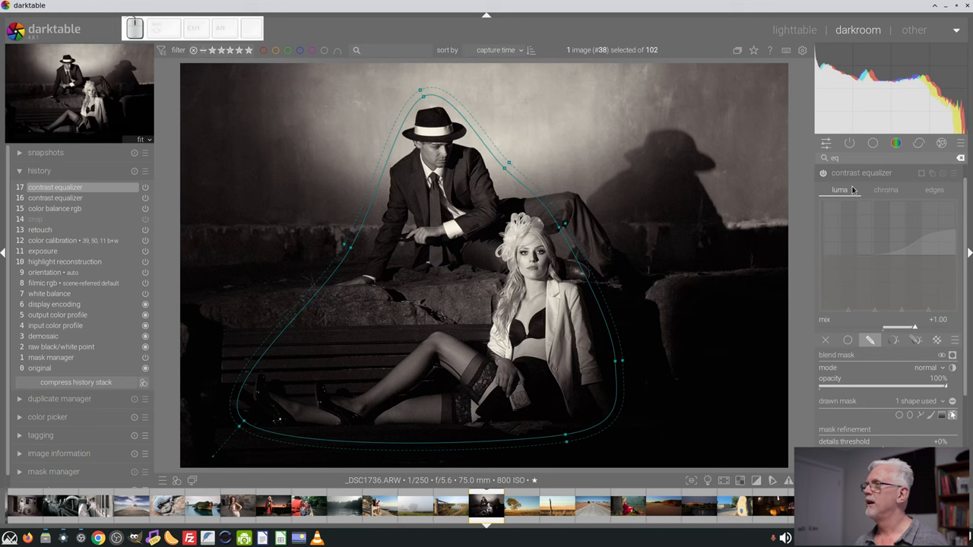
click(921, 174)
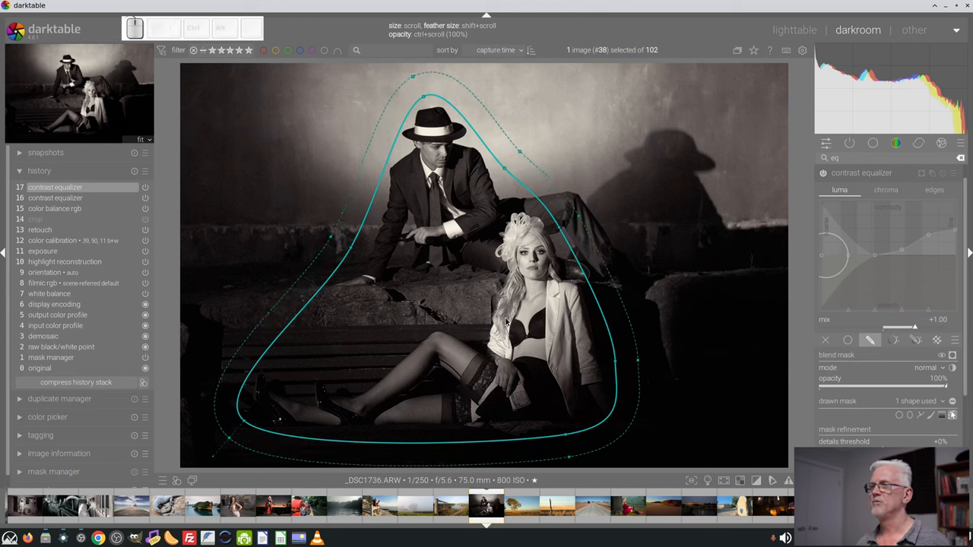
mouse_move(444, 234)
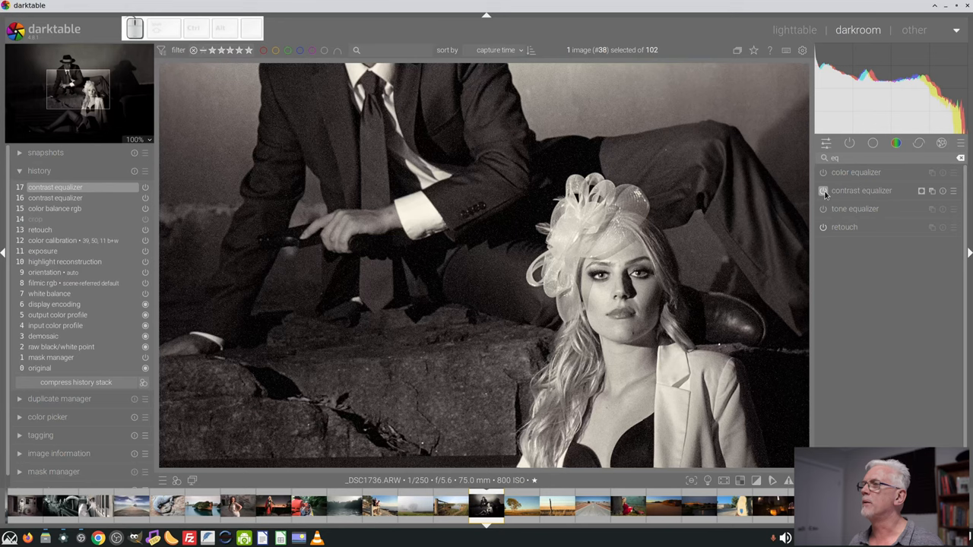
click(824, 192)
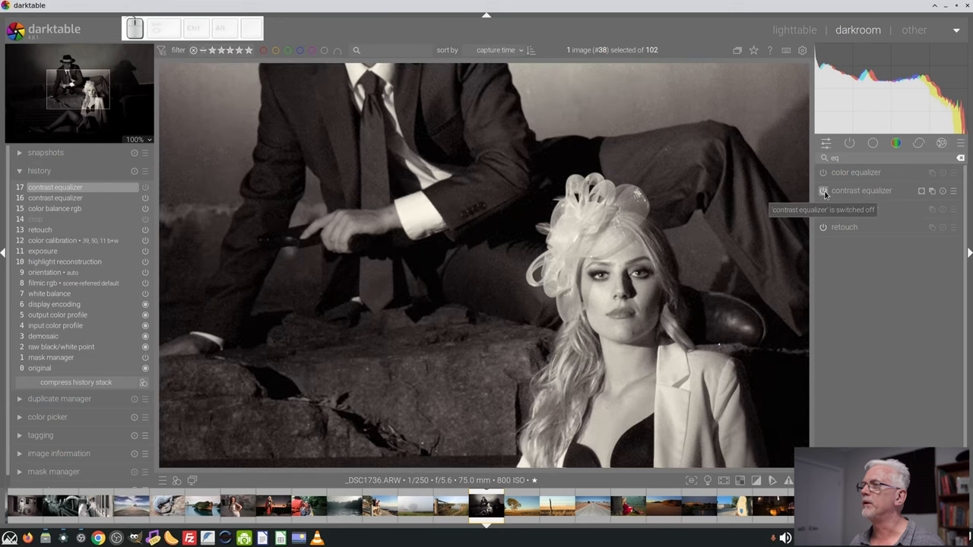
click(822, 191)
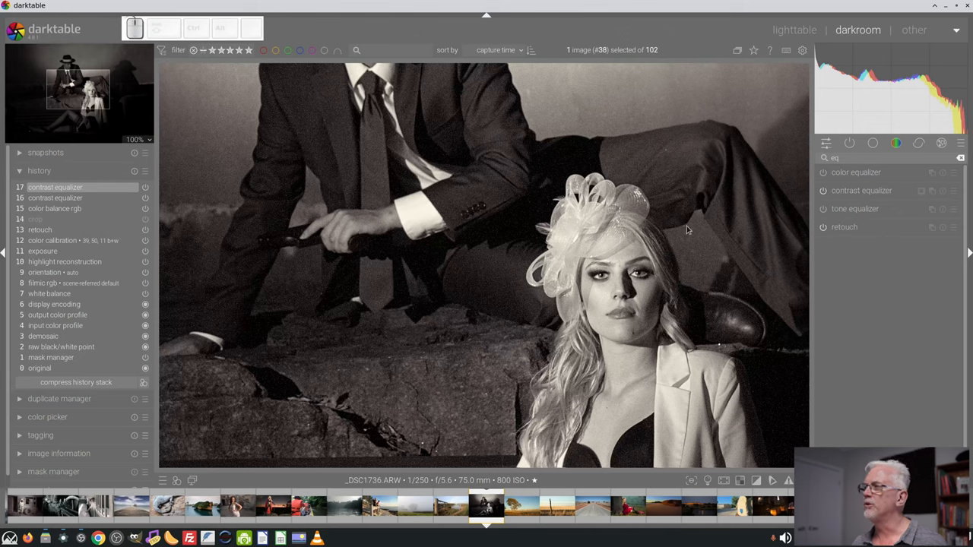
mouse_move(691, 257)
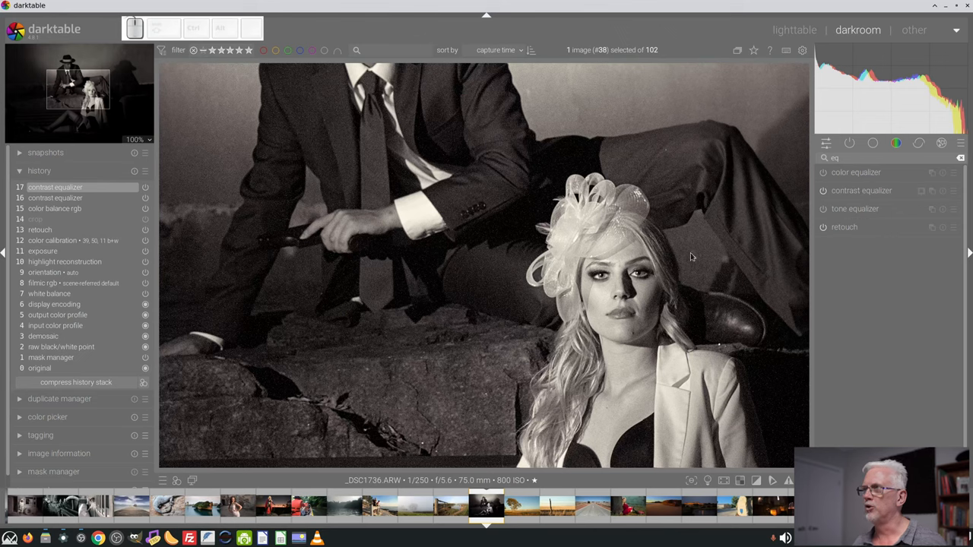
mouse_move(562, 154)
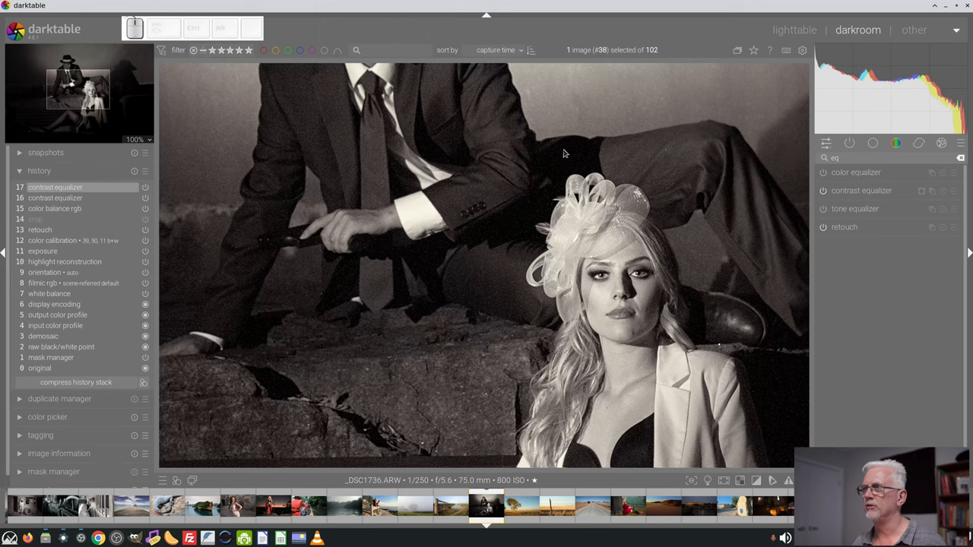
mouse_move(480, 278)
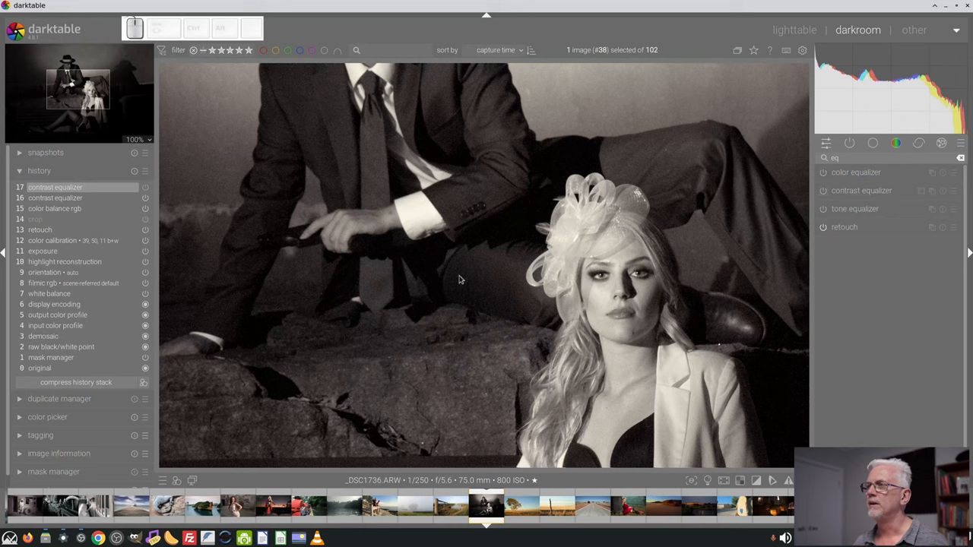
mouse_move(651, 298)
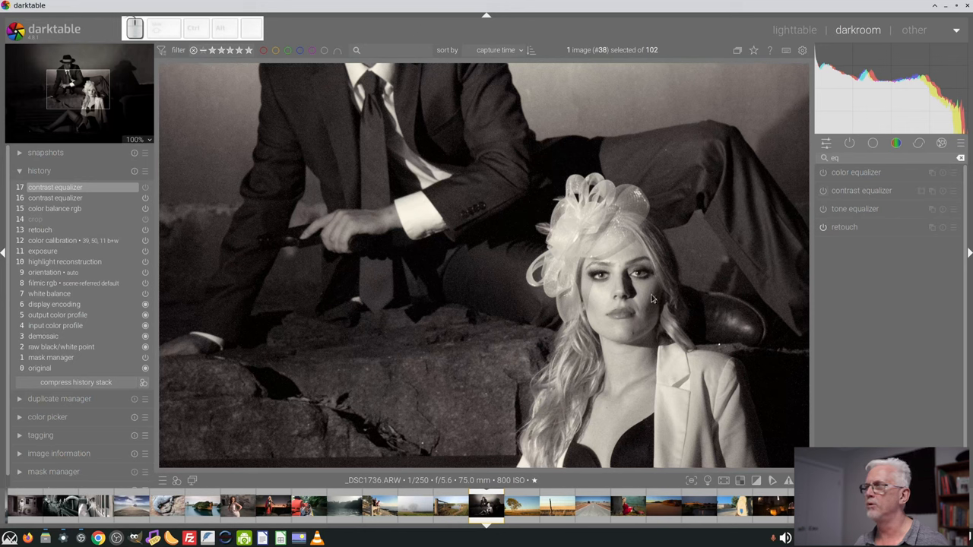
mouse_move(684, 249)
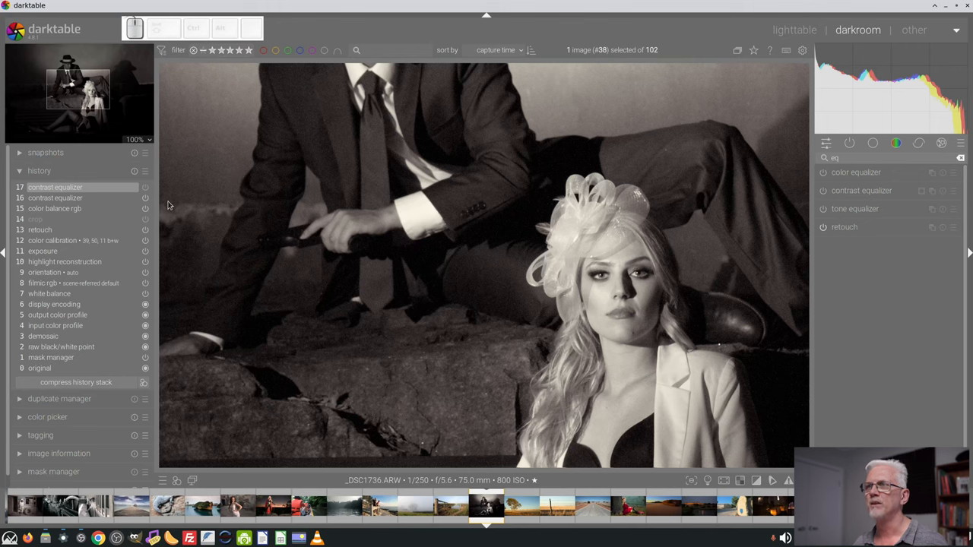
mouse_move(205, 171)
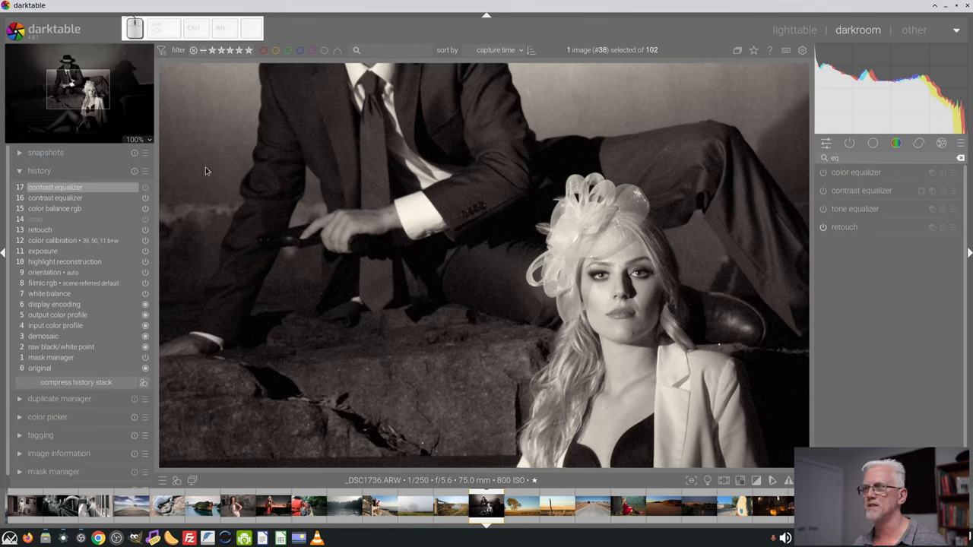
click(824, 192)
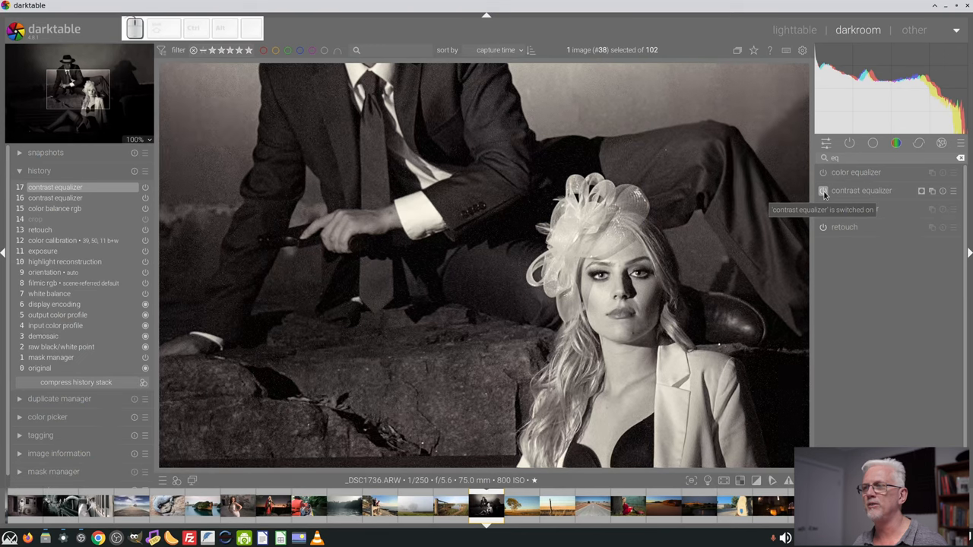
click(822, 191)
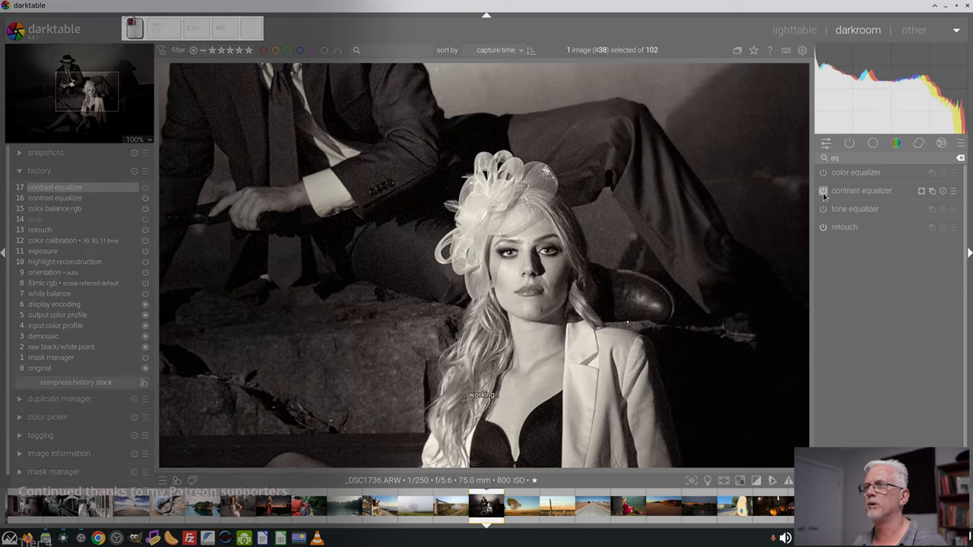
click(824, 192)
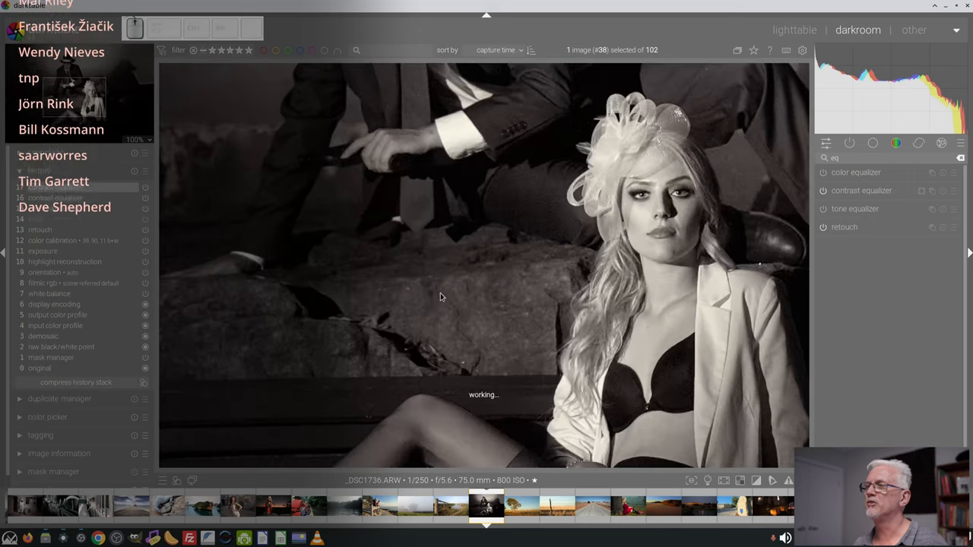
click(823, 192)
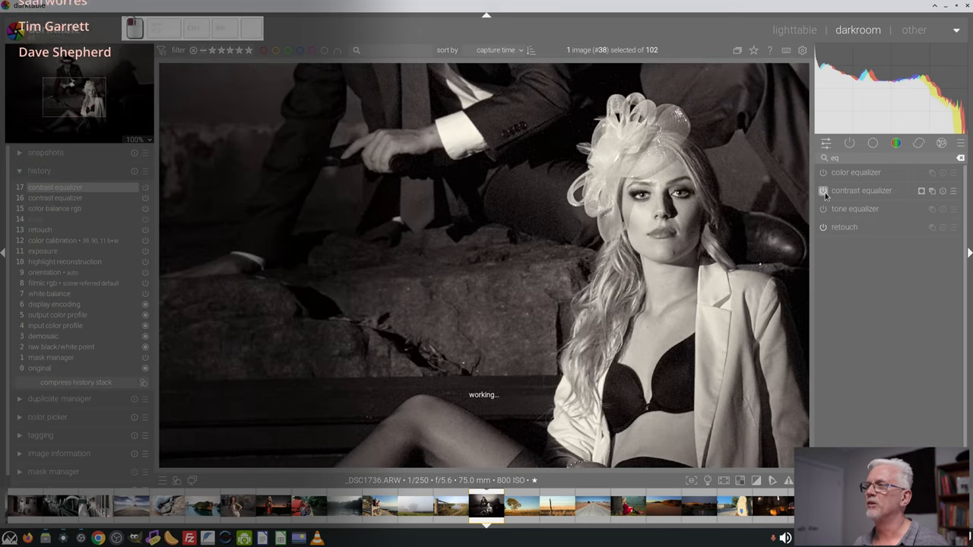
click(824, 191)
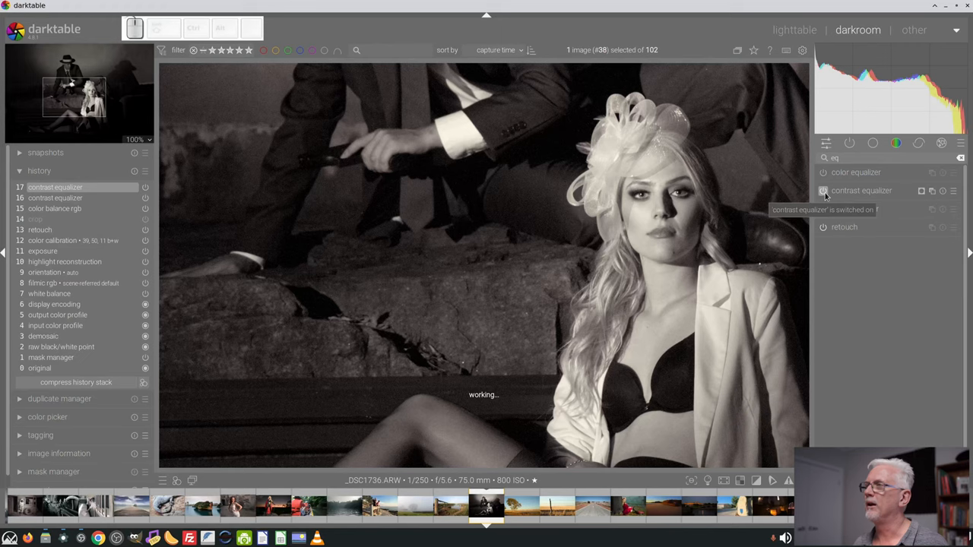